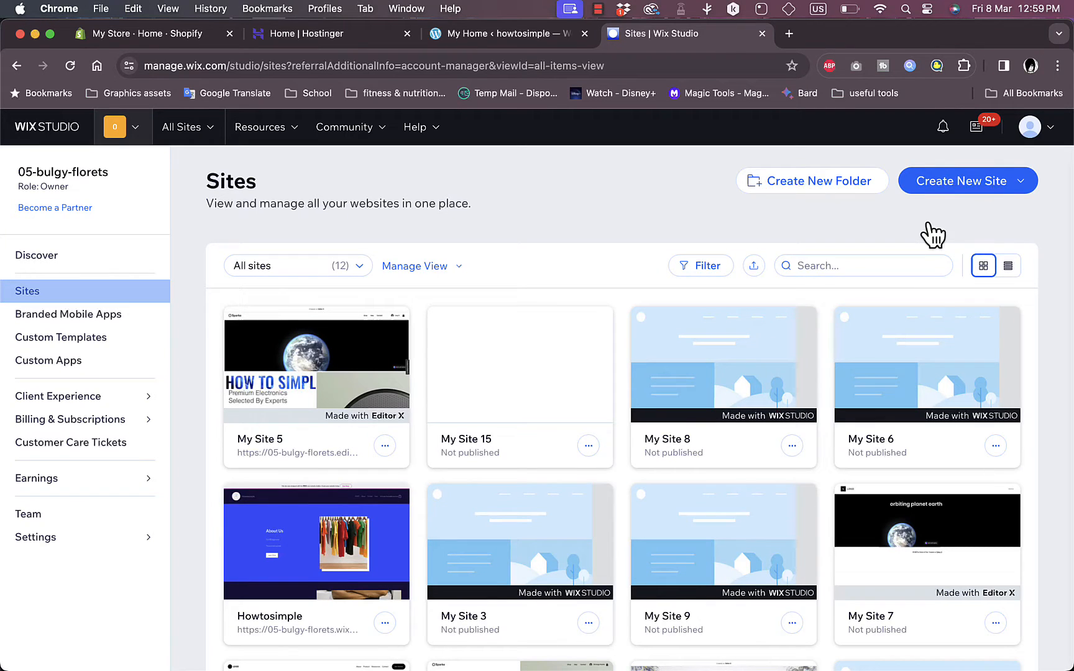
{"action": "mouse_move", "coordinate": [648, 221]}
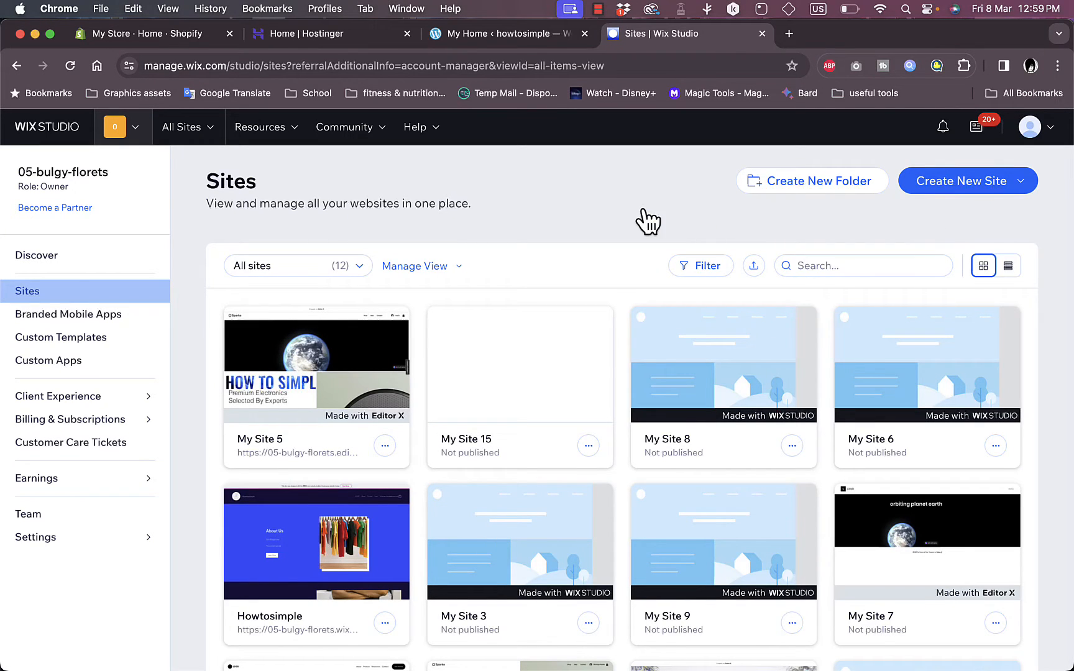
{"action": "mouse_move", "coordinate": [579, 213]}
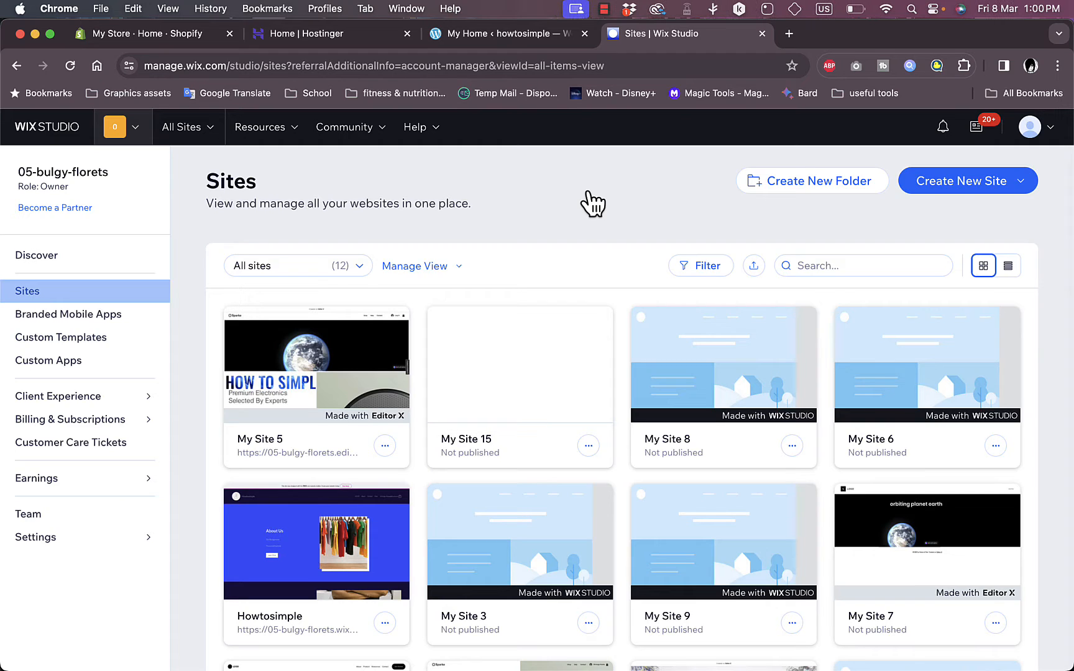
{"action": "mouse_move", "coordinate": [480, 199]}
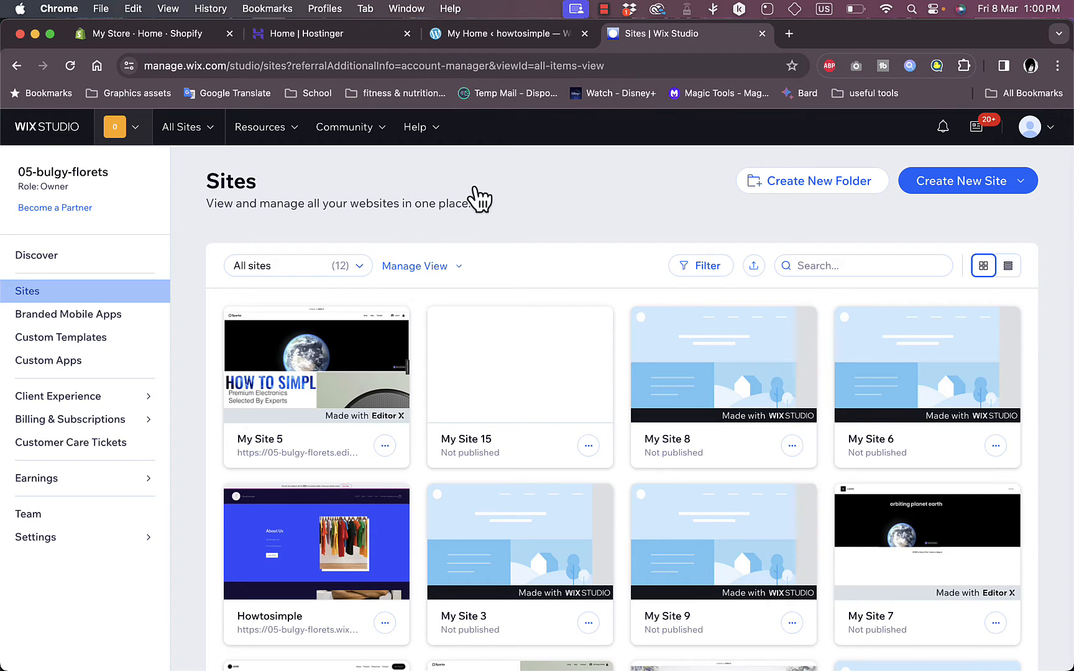
Step: Start a new site from a template and browse the gallery to Fitness Studio
{"action": "scroll", "scroll_direction": "down", "scroll_amount": 3}
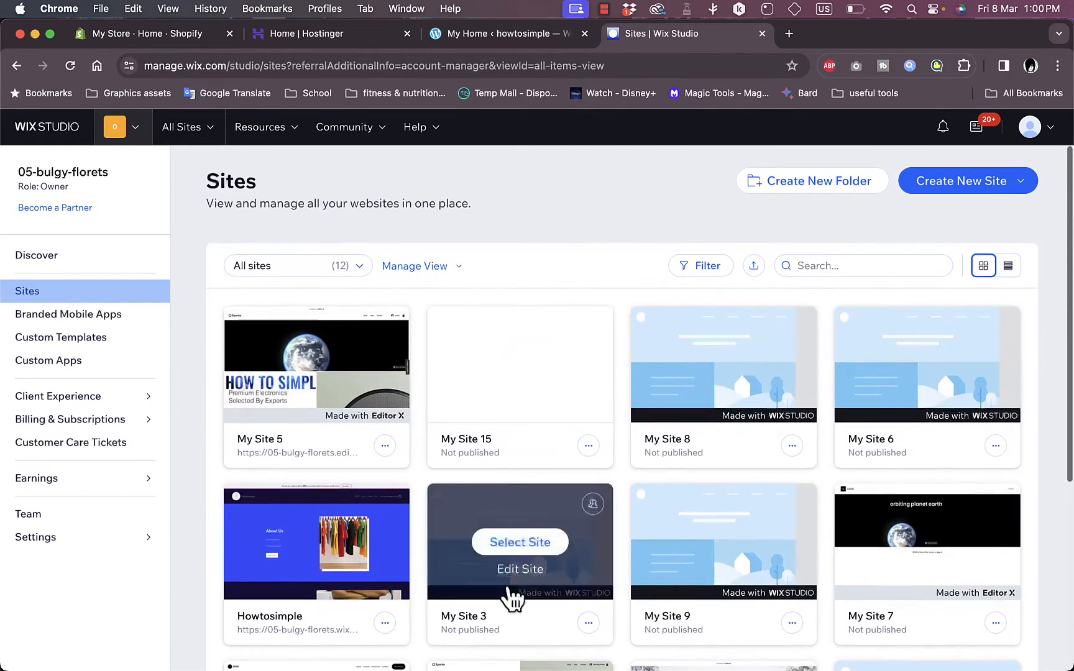
{"action": "mouse_move", "coordinate": [569, 281]}
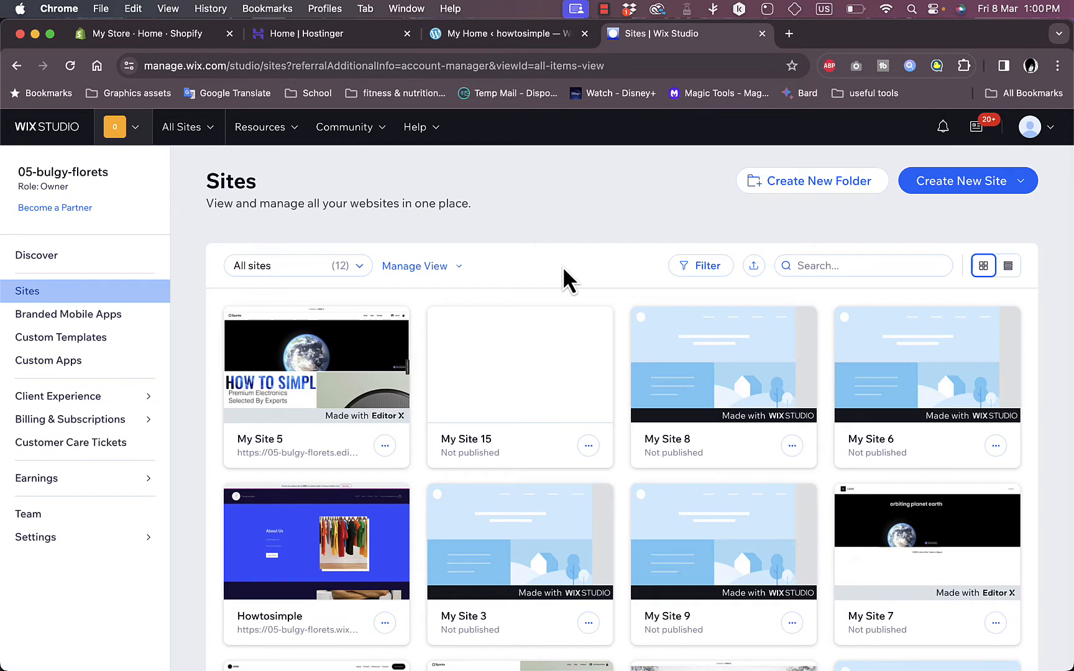
{"action": "mouse_move", "coordinate": [562, 243]}
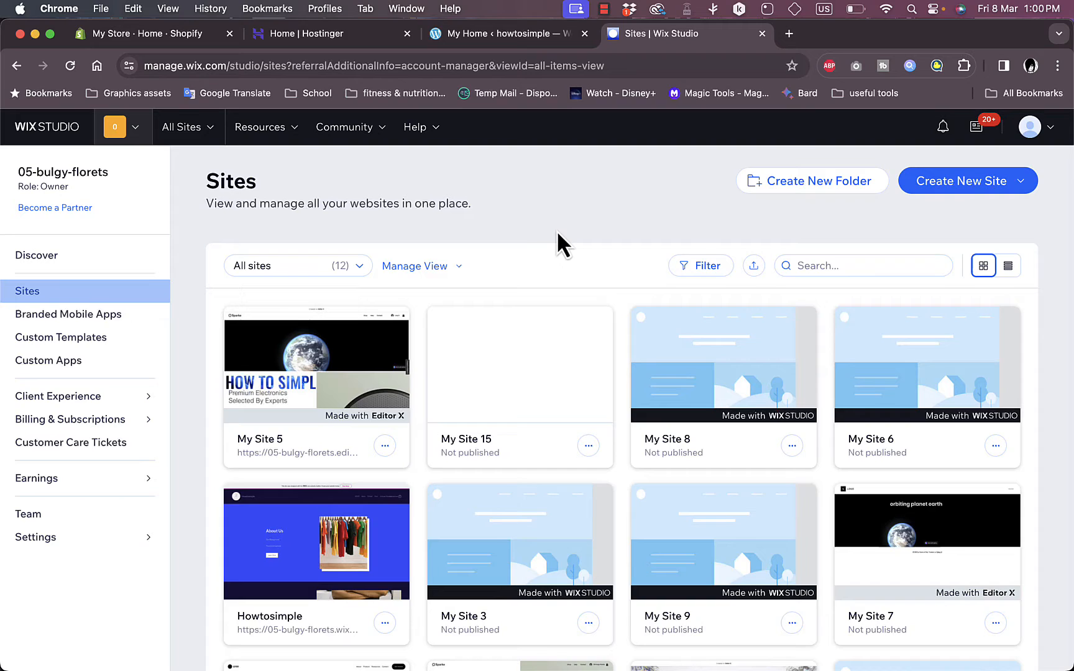
{"action": "mouse_move", "coordinate": [696, 222]}
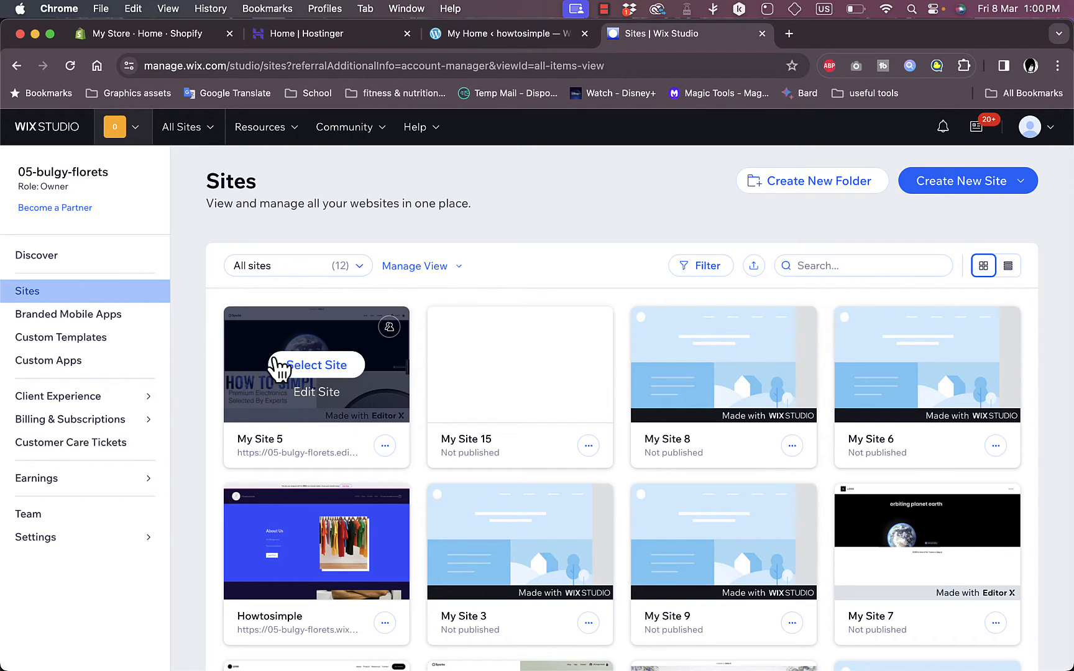
{"action": "mouse_move", "coordinate": [640, 446]}
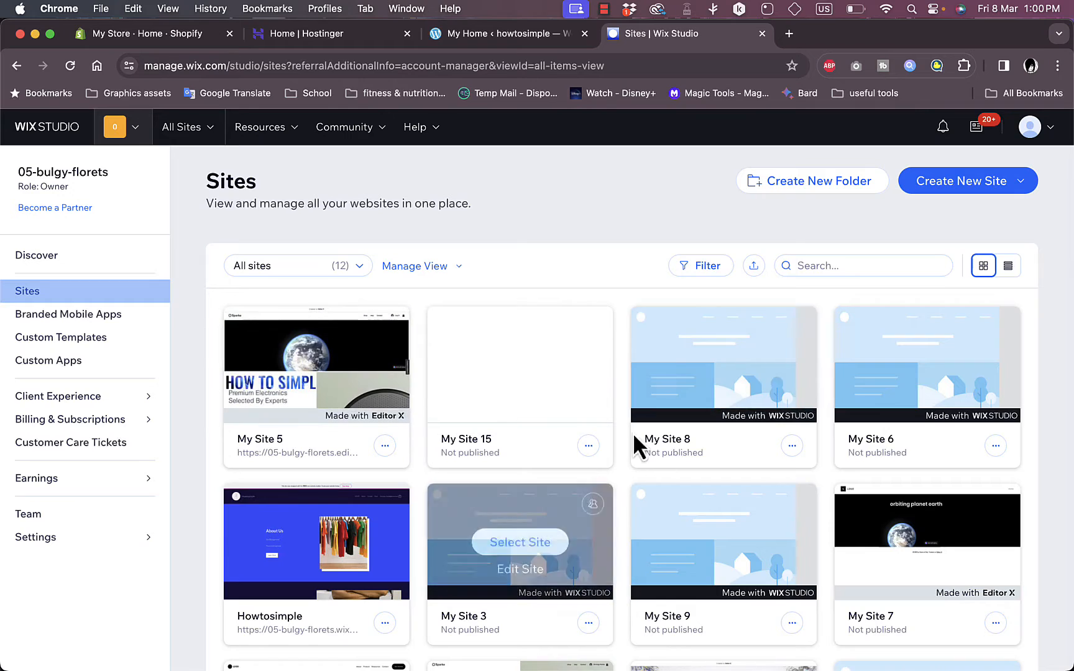
{"action": "mouse_move", "coordinate": [630, 190]}
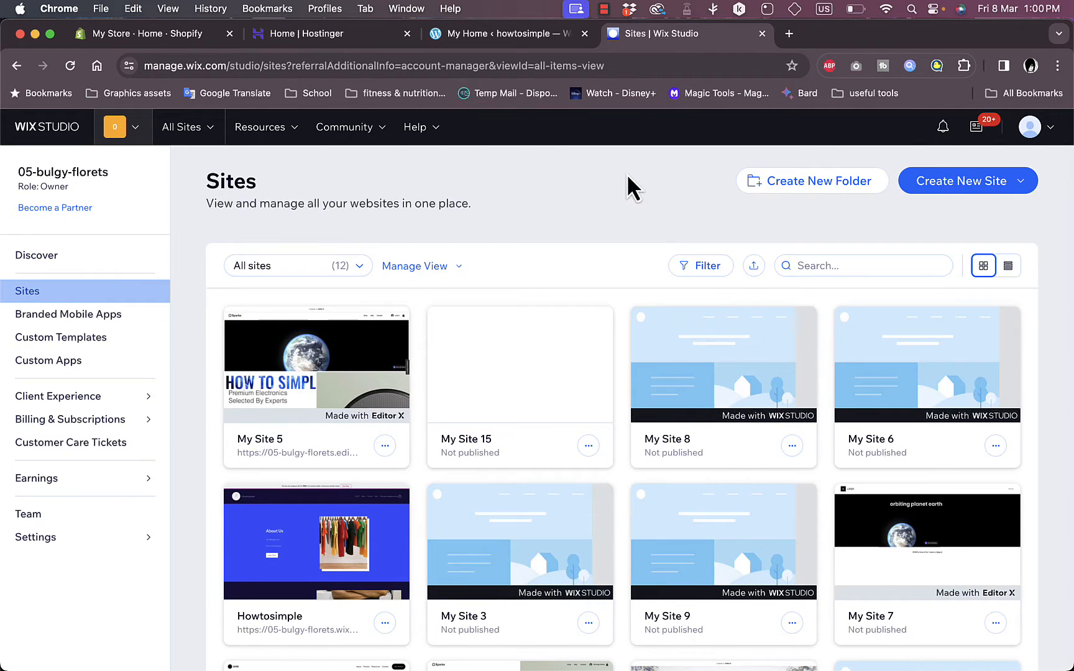
{"action": "mouse_move", "coordinate": [1018, 215]}
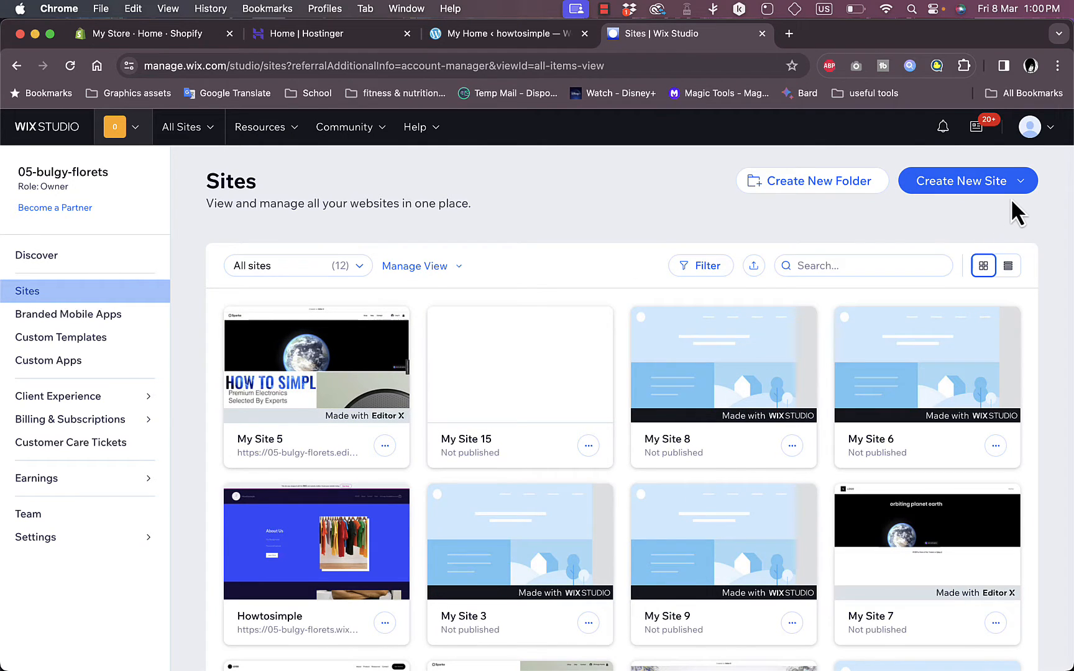
{"action": "mouse_move", "coordinate": [1022, 215]}
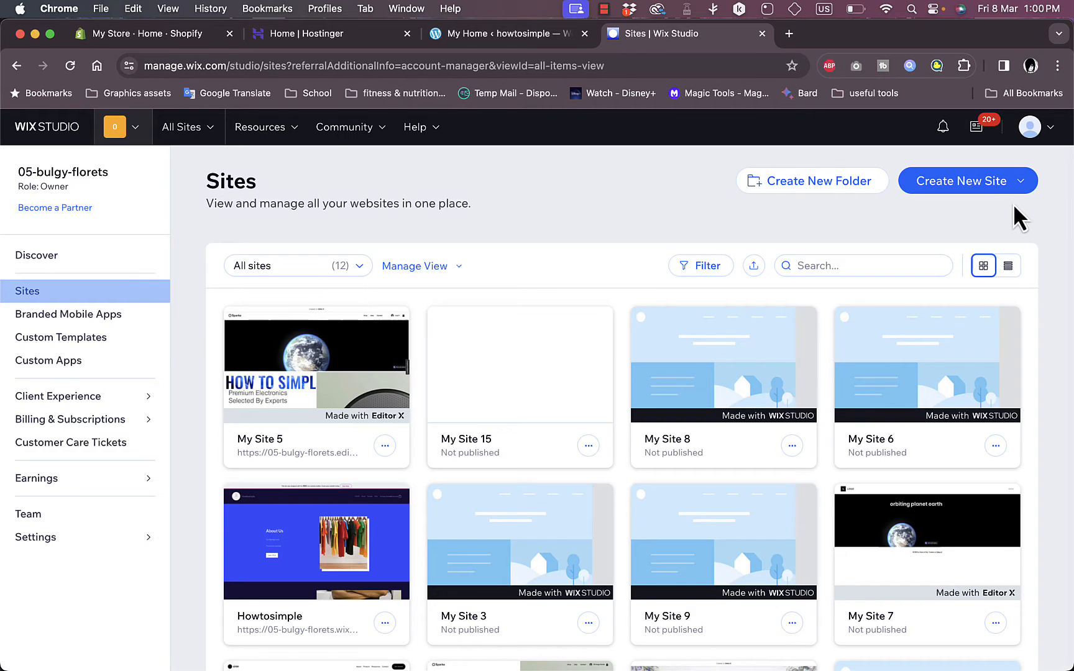
{"action": "mouse_move", "coordinate": [985, 195]}
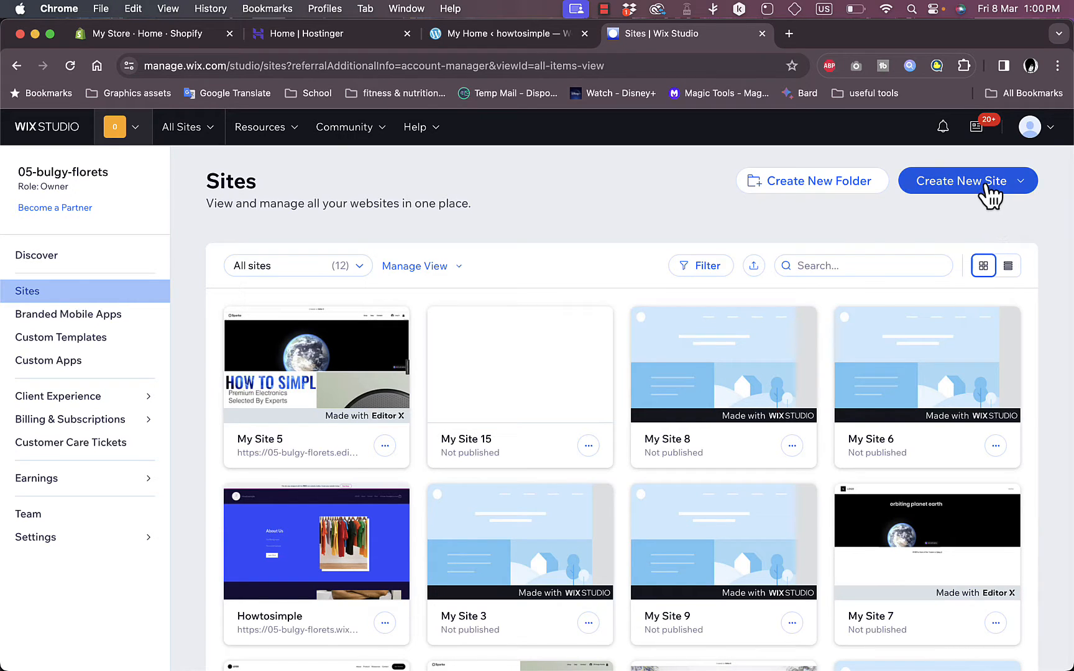
{"action": "left_click", "coordinate": [962, 181]}
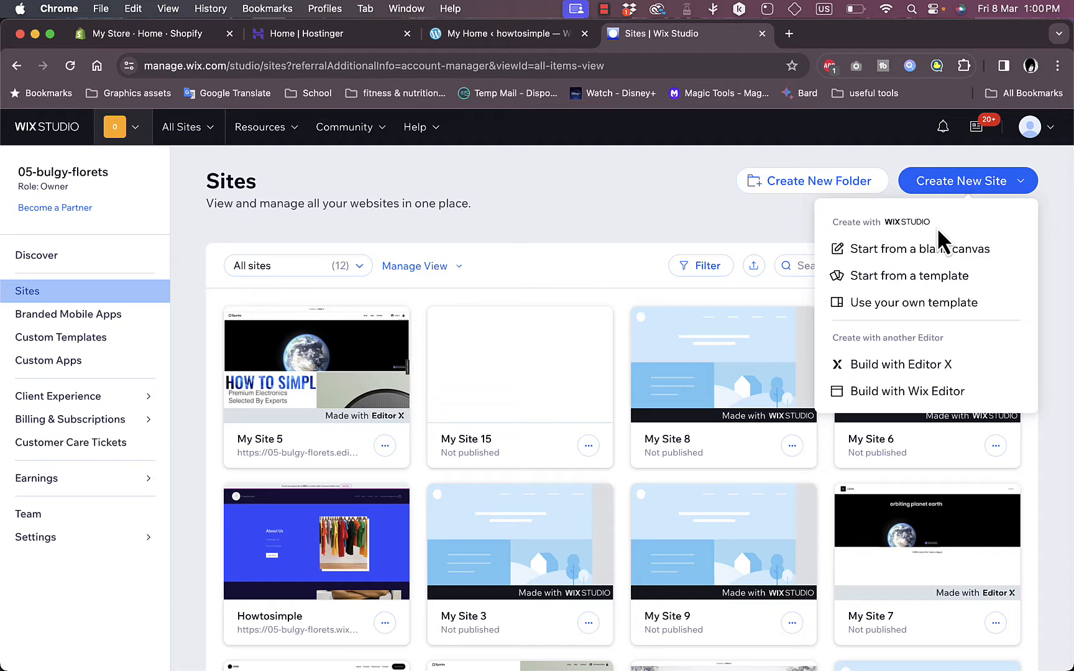
{"action": "mouse_move", "coordinate": [908, 275]}
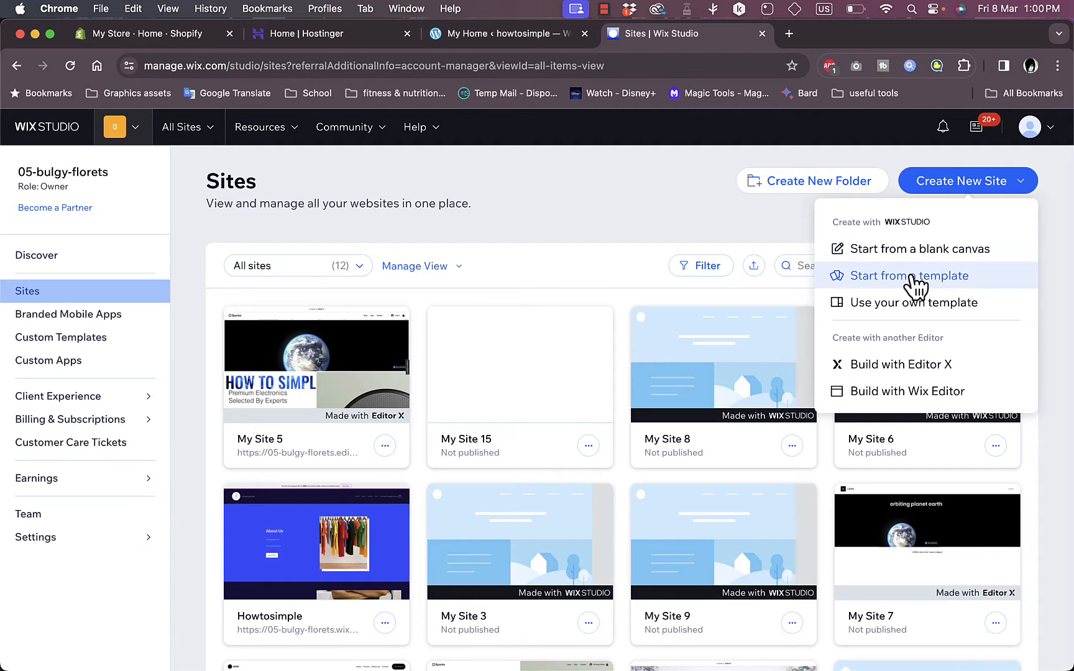
{"action": "left_click", "coordinate": [909, 276]}
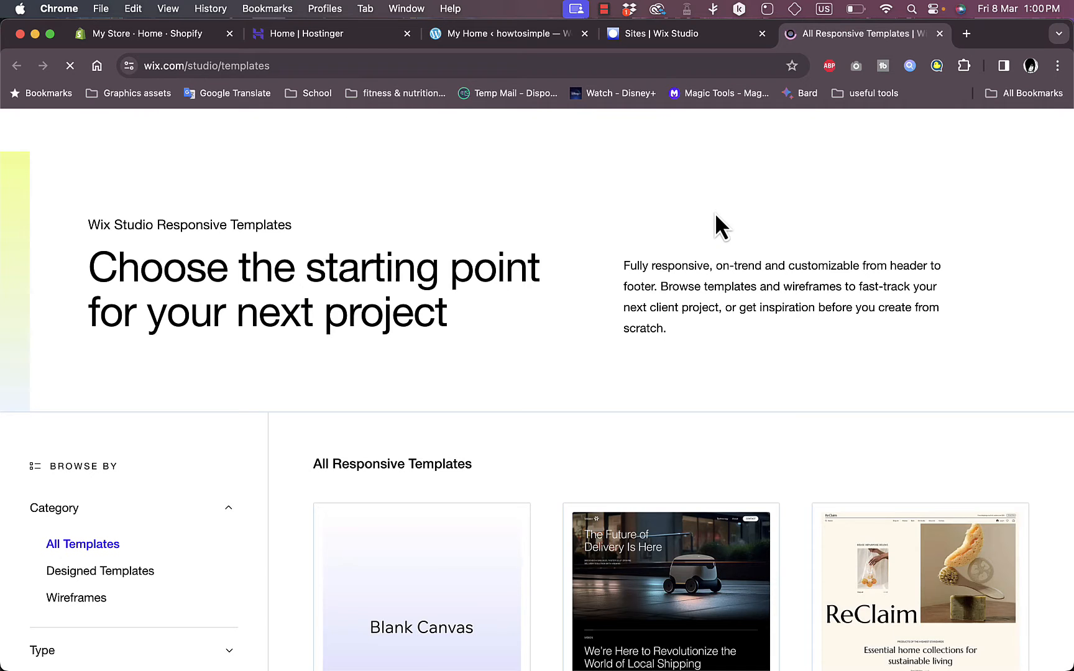
{"action": "scroll", "scroll_direction": "down", "scroll_amount": 3}
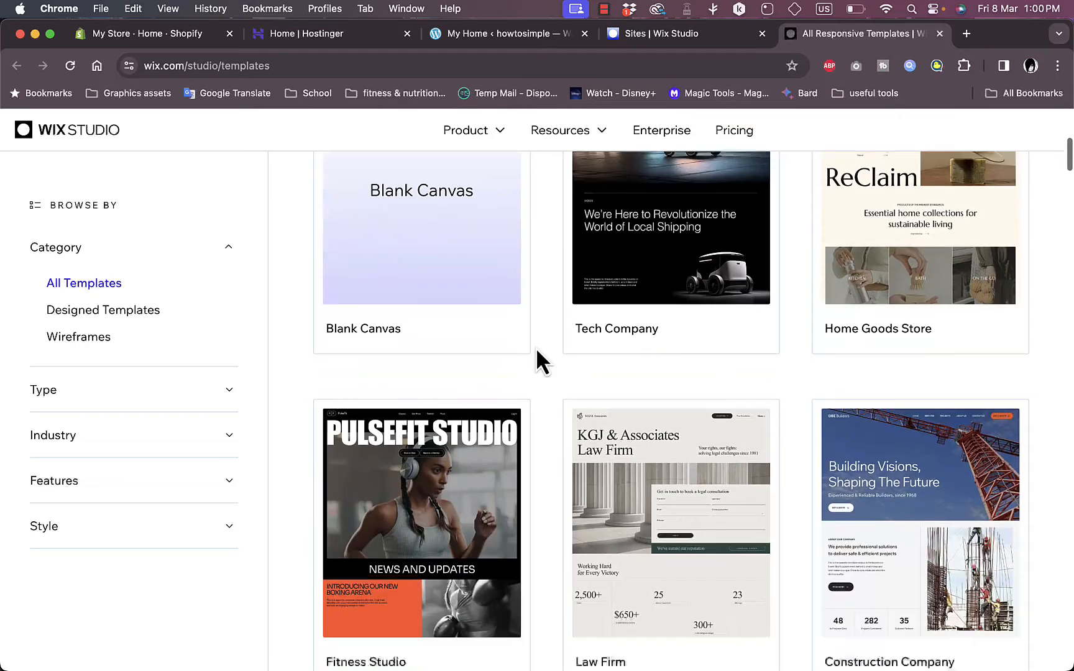
{"action": "scroll", "scroll_direction": "down", "scroll_amount": 3}
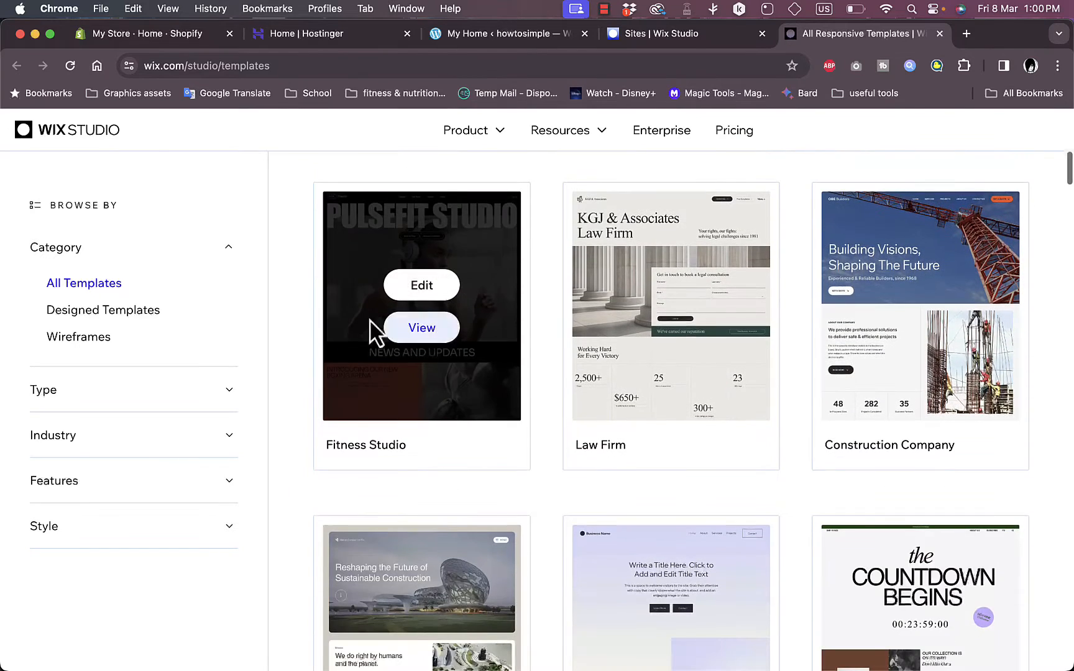
{"action": "mouse_move", "coordinate": [421, 328]}
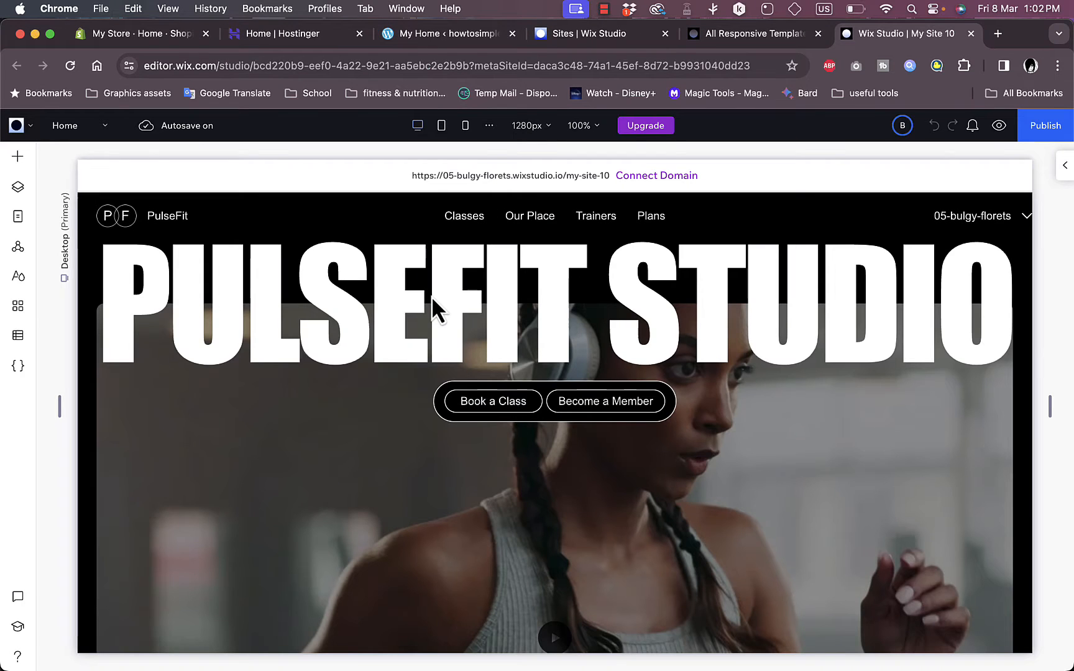
Step: Give the PULSEFIT STUDIO heading the Heading 1 style and make it italic
{"action": "scroll", "scroll_direction": "down", "scroll_amount": 3}
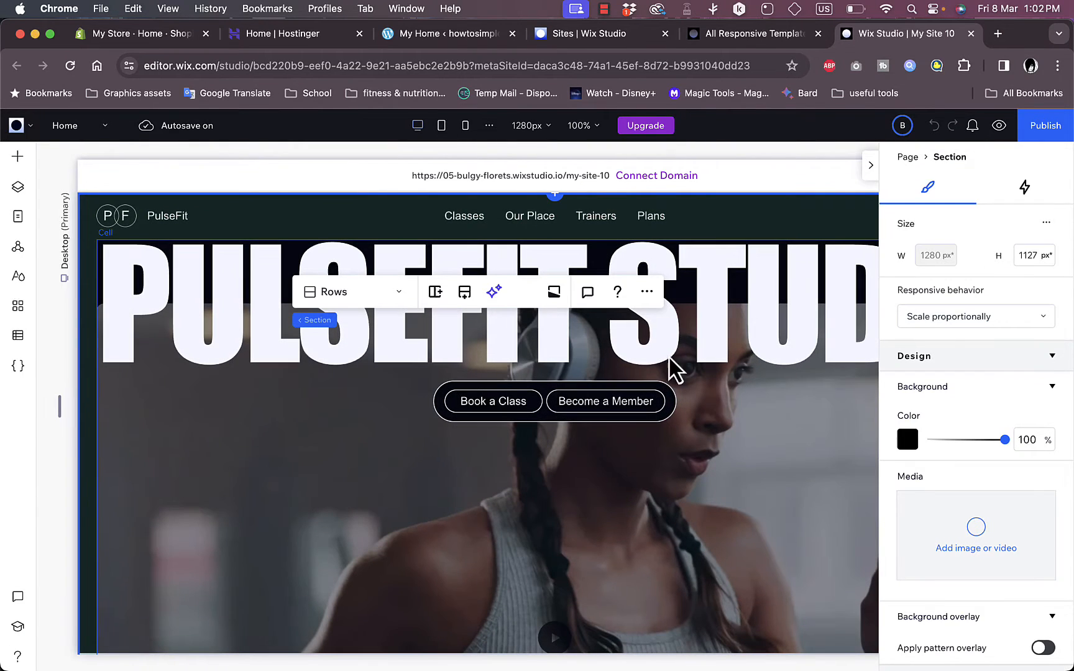
{"action": "left_click", "coordinate": [274, 295]}
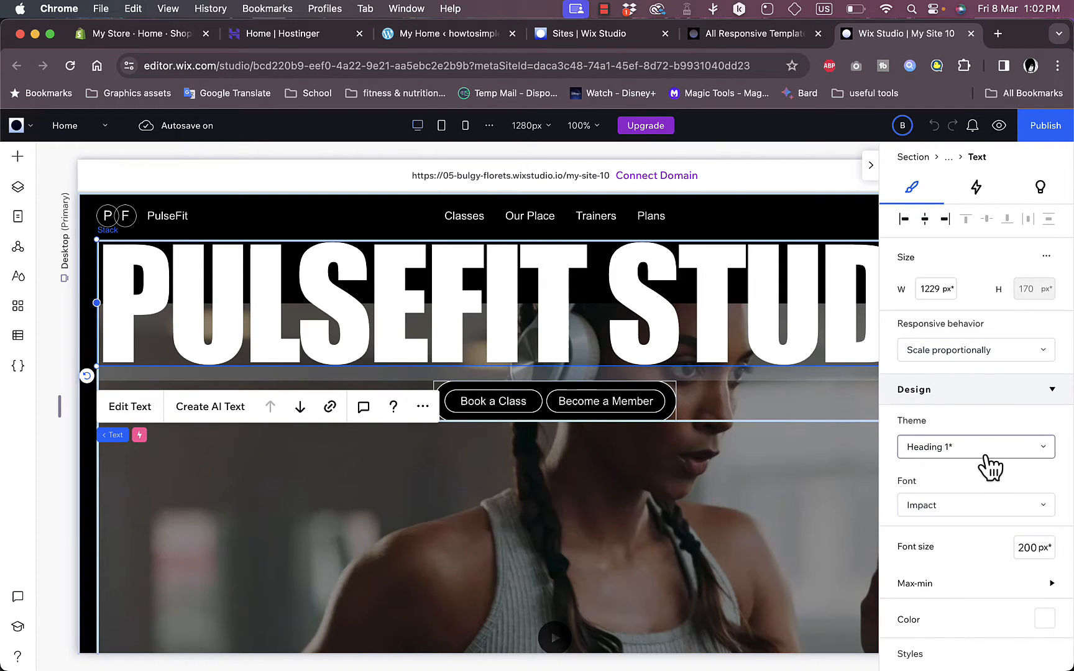
{"action": "scroll", "scroll_direction": "down", "scroll_amount": 3}
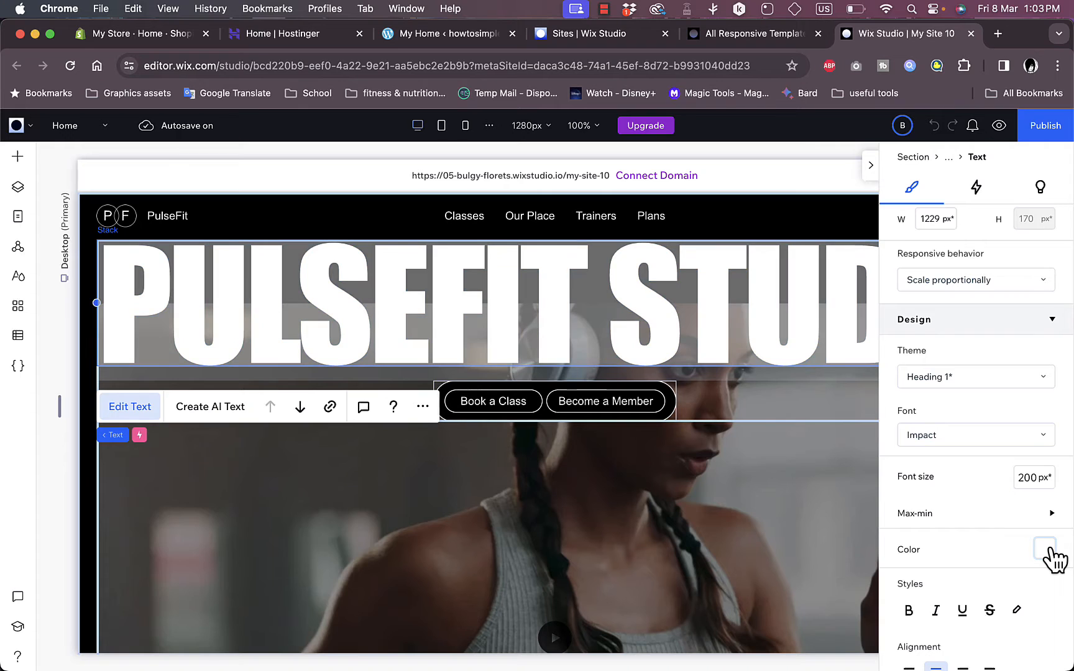
{"action": "scroll", "scroll_direction": "down", "scroll_amount": 3}
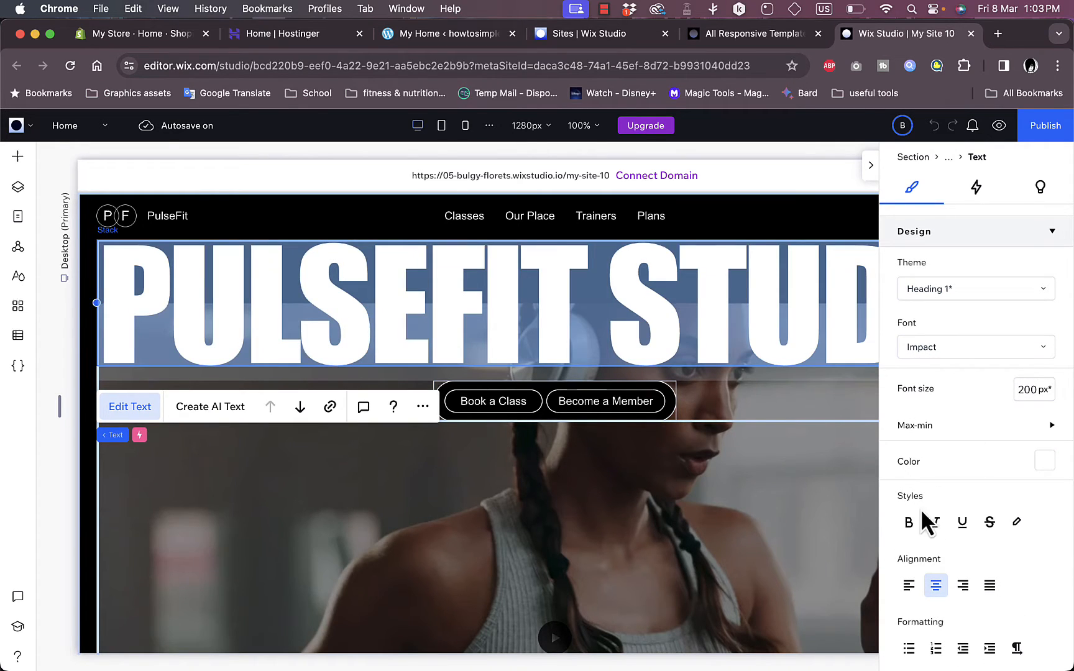
{"action": "left_click", "coordinate": [936, 522]}
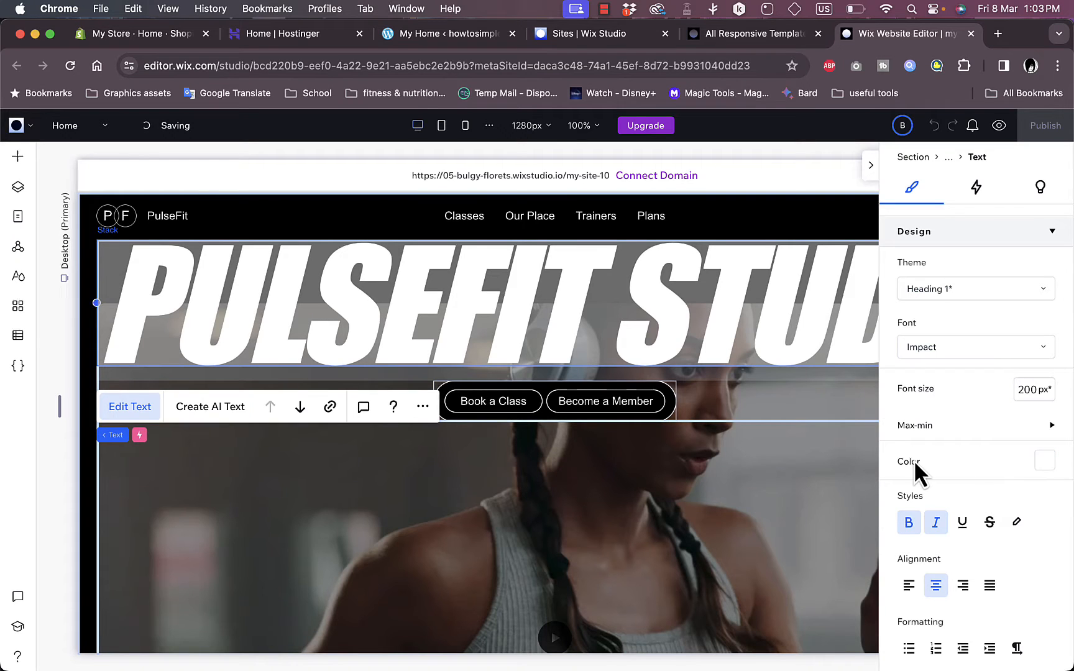
{"action": "left_click", "coordinate": [975, 288]}
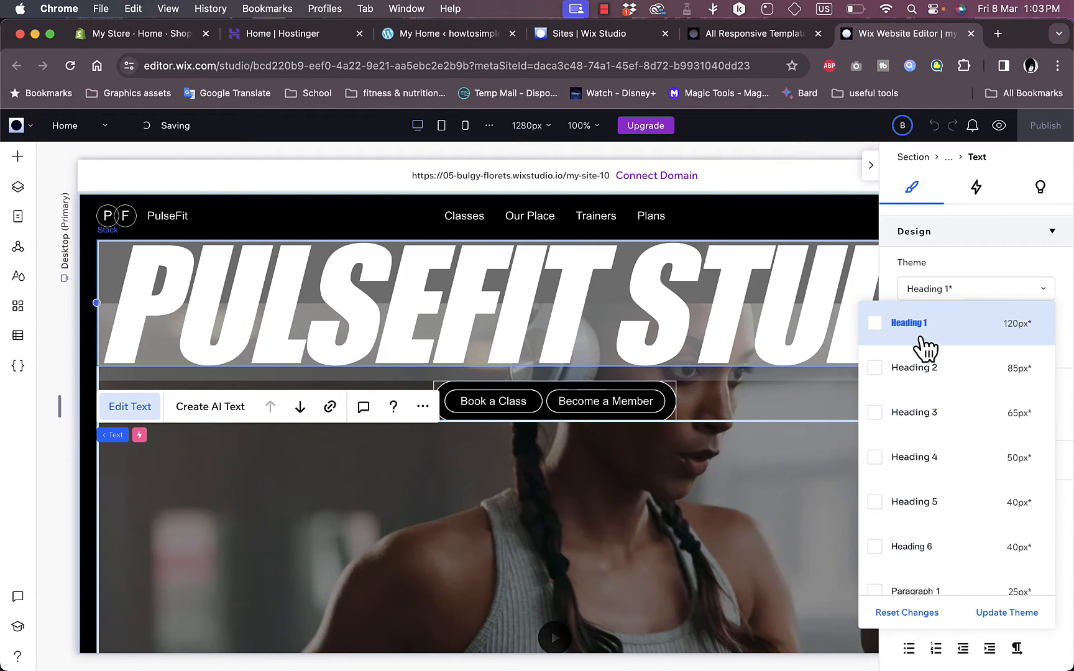
{"action": "left_click", "coordinate": [912, 368]}
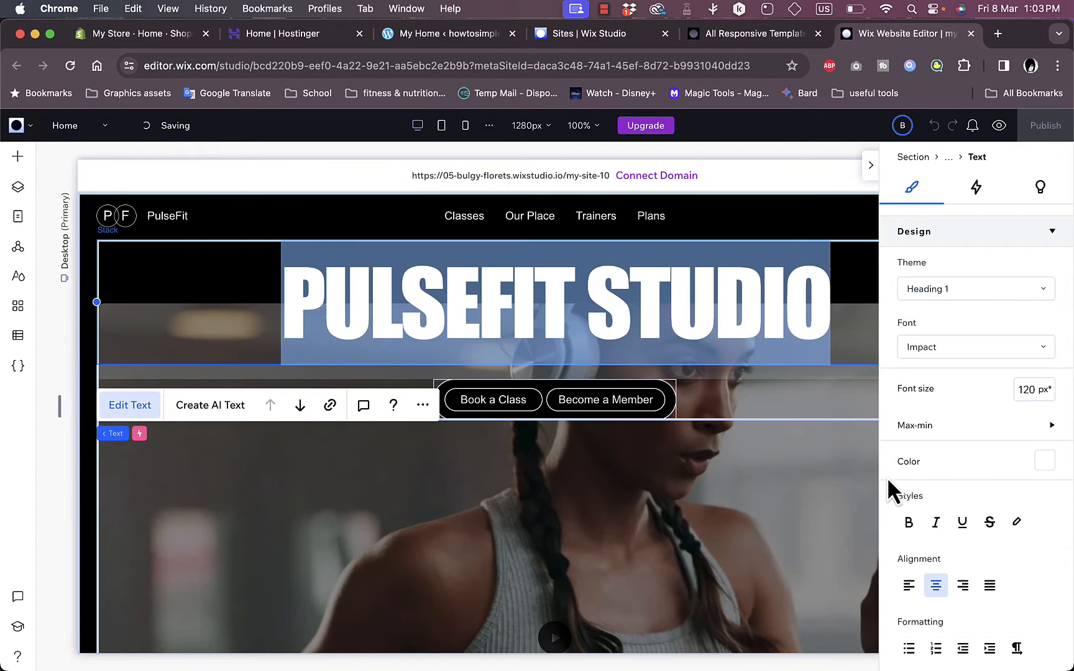
{"action": "left_click", "coordinate": [935, 522]}
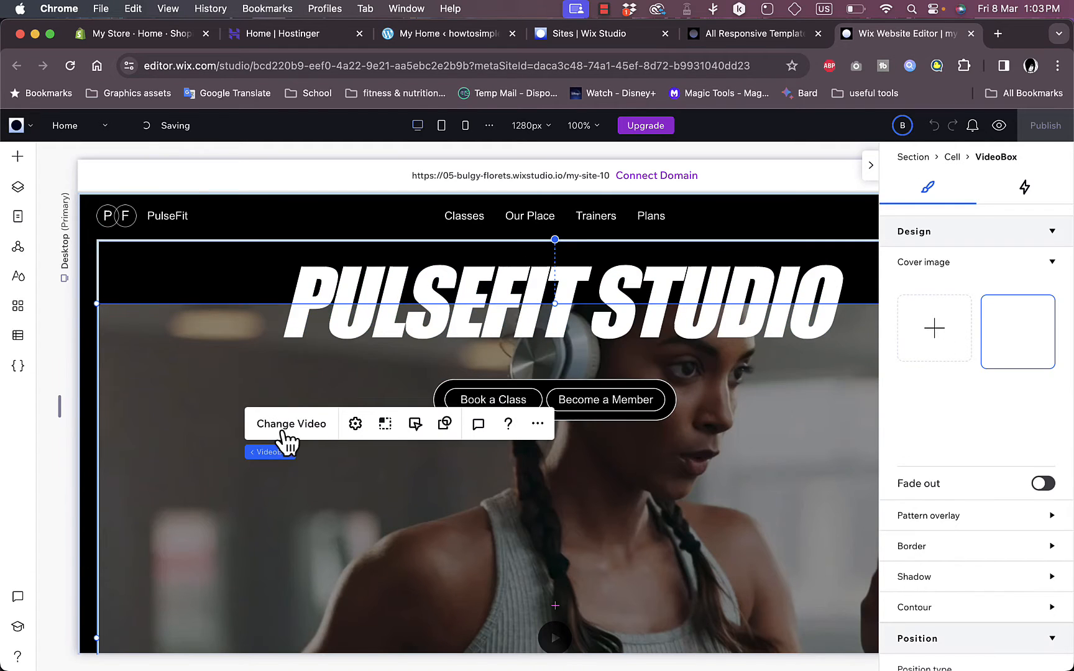
Step: Swap the hero video for a new workout clip and review its cover image and fade-out
{"action": "left_click", "coordinate": [291, 424]}
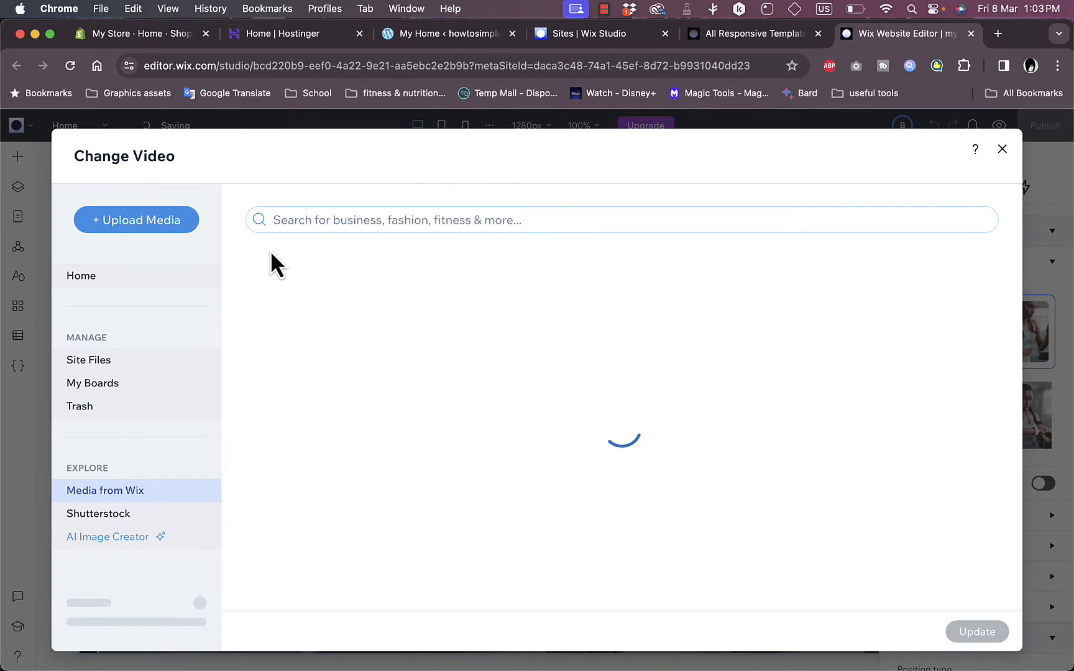
{"action": "left_click", "coordinate": [1003, 149]}
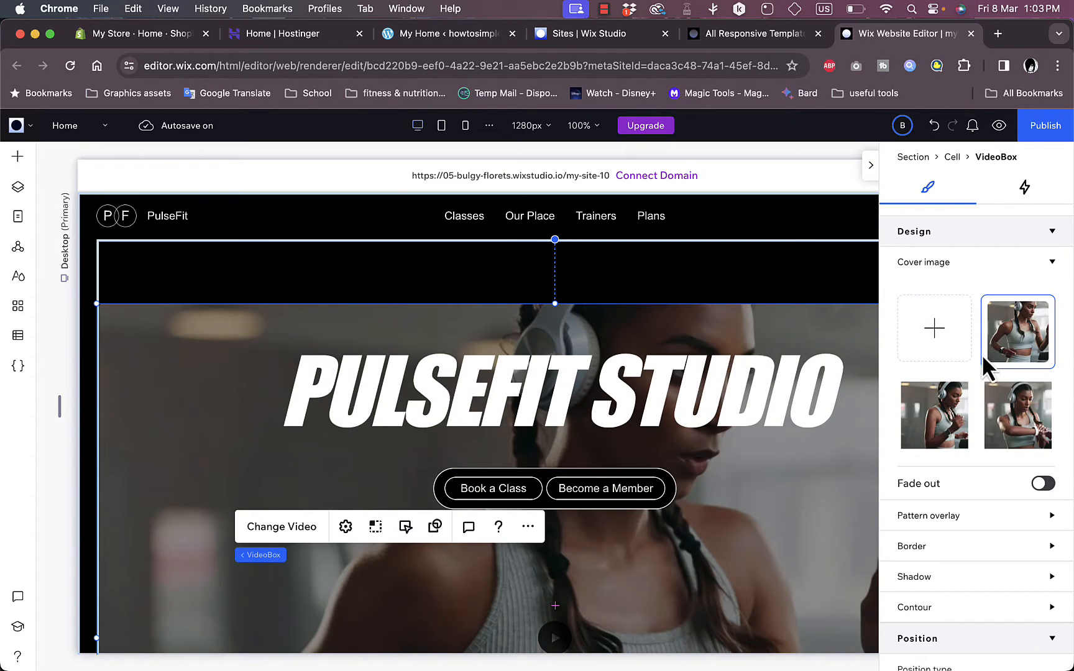
{"action": "left_click", "coordinate": [1041, 483]}
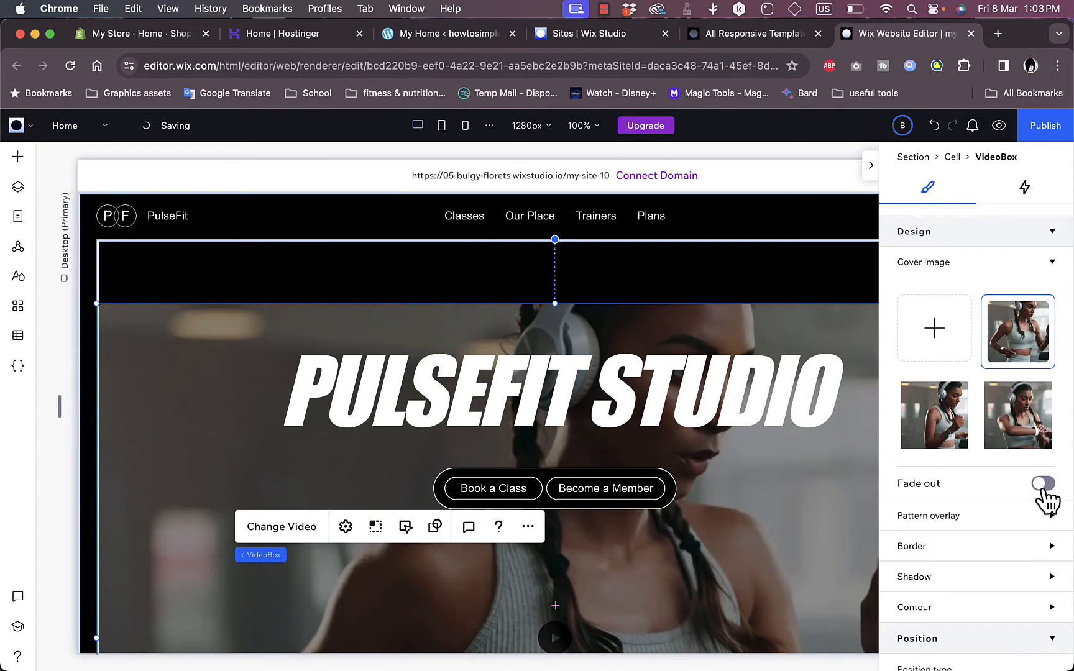
{"action": "left_click", "coordinate": [1042, 484]}
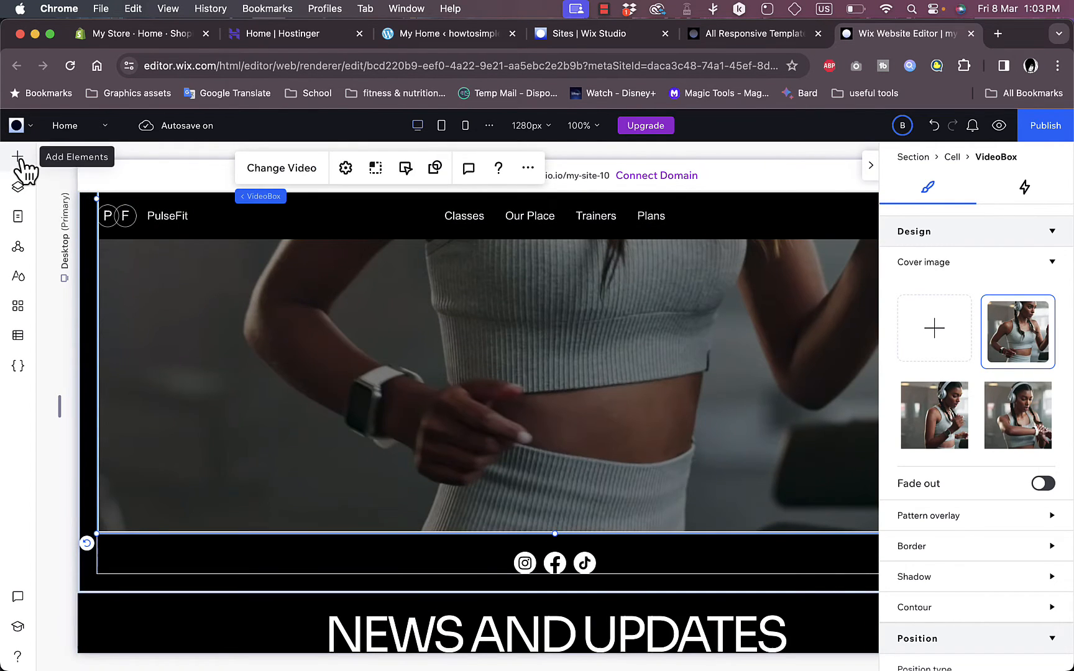
Step: Show the Sections designs from the Add Elements panel
{"action": "left_click", "coordinate": [17, 156]}
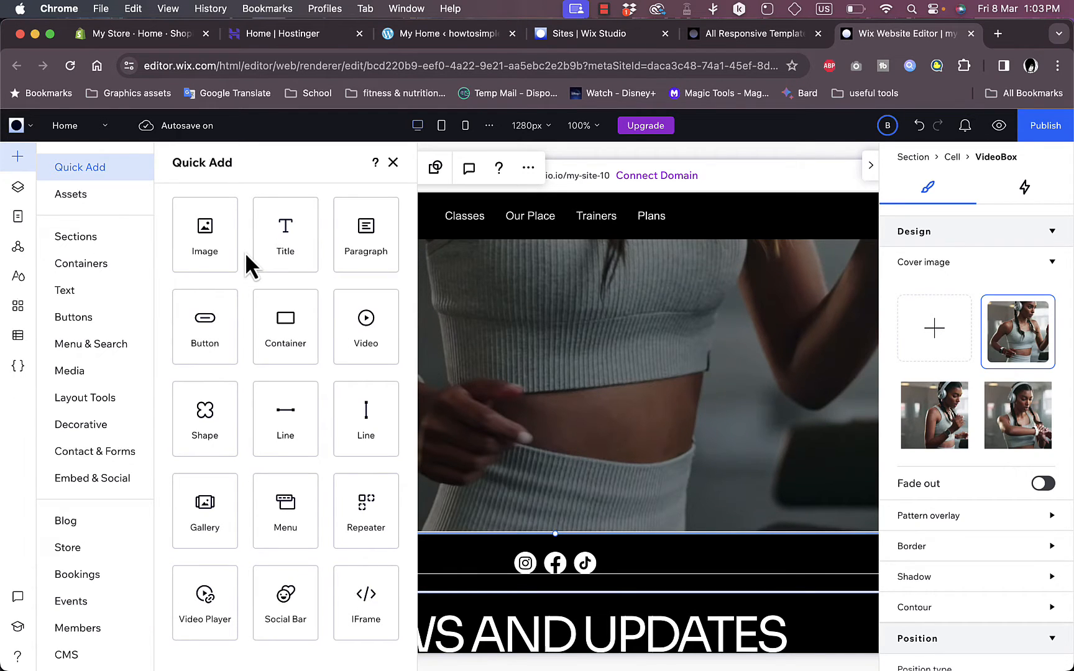
{"action": "mouse_move", "coordinate": [75, 236]}
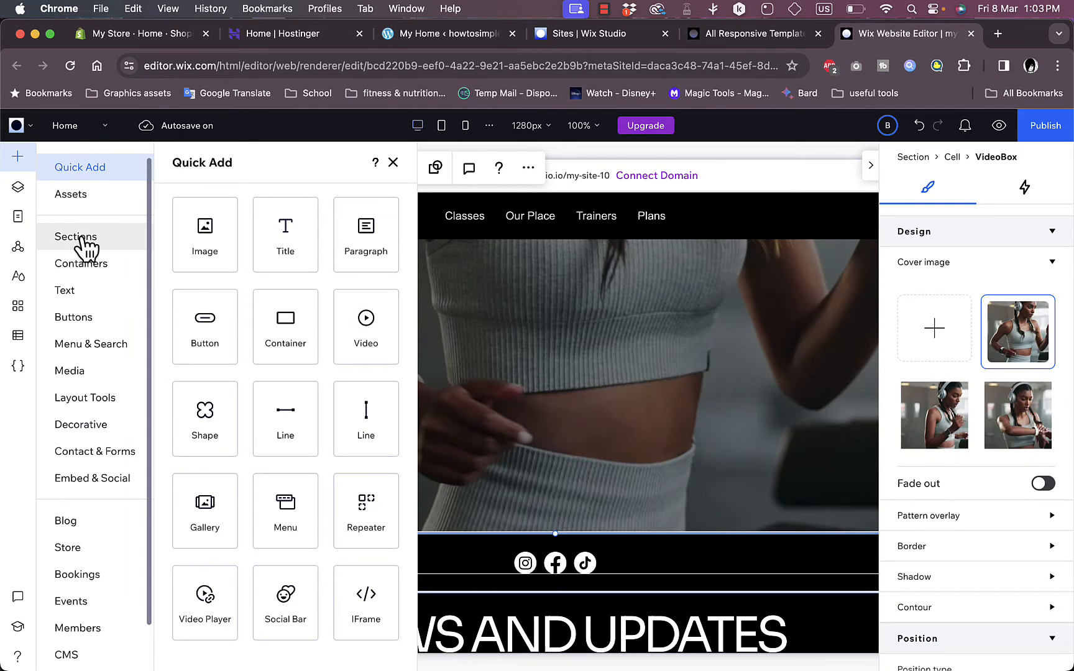
{"action": "left_click", "coordinate": [75, 236]}
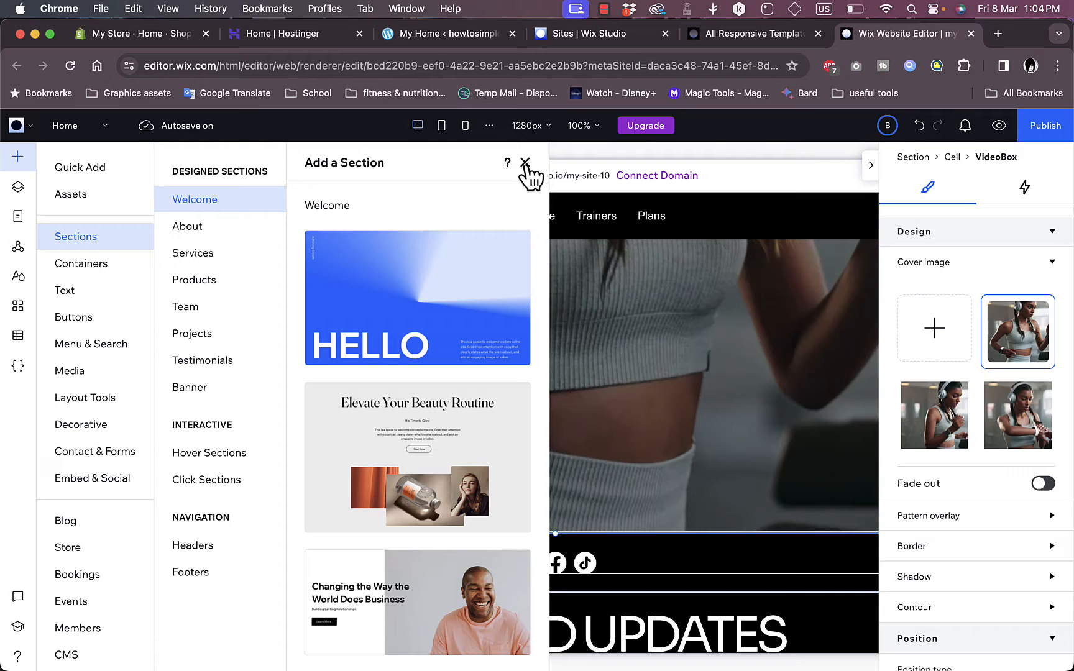
{"action": "mouse_move", "coordinate": [531, 175]}
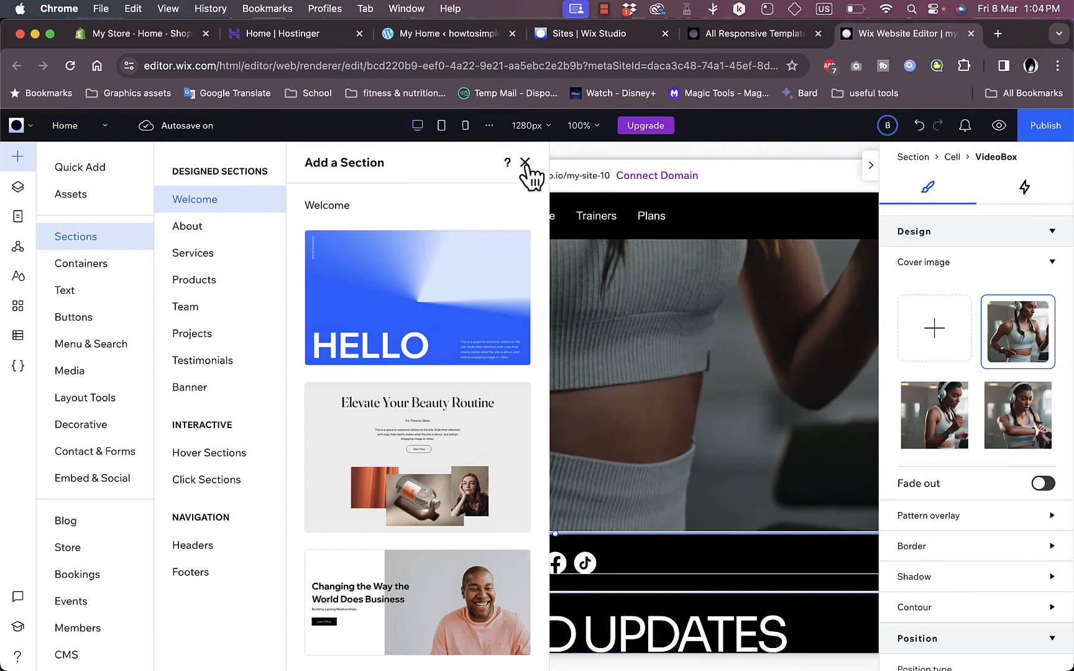
Step: Close the Add a Section panel without adding a section
{"action": "left_click", "coordinate": [526, 164]}
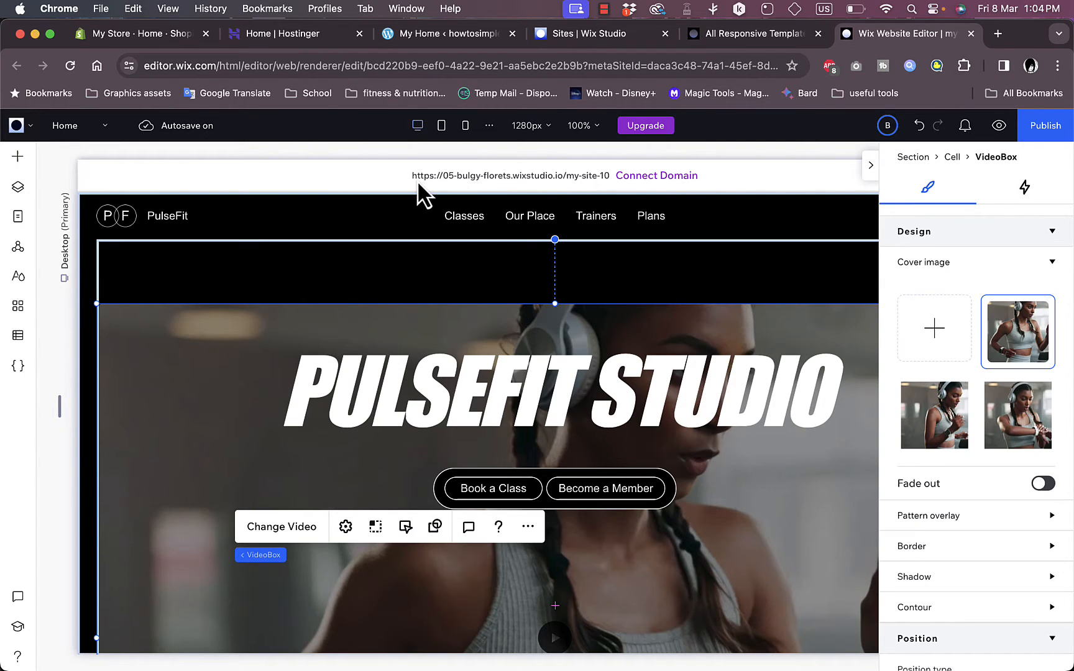
{"action": "mouse_move", "coordinate": [490, 192]}
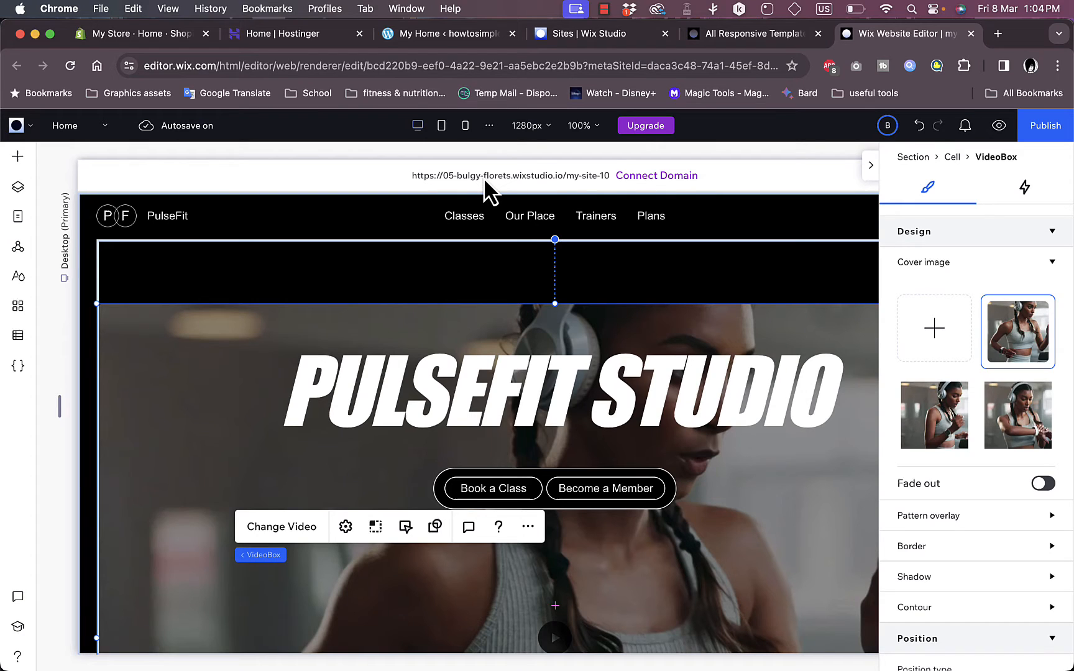
{"action": "mouse_move", "coordinate": [611, 195]}
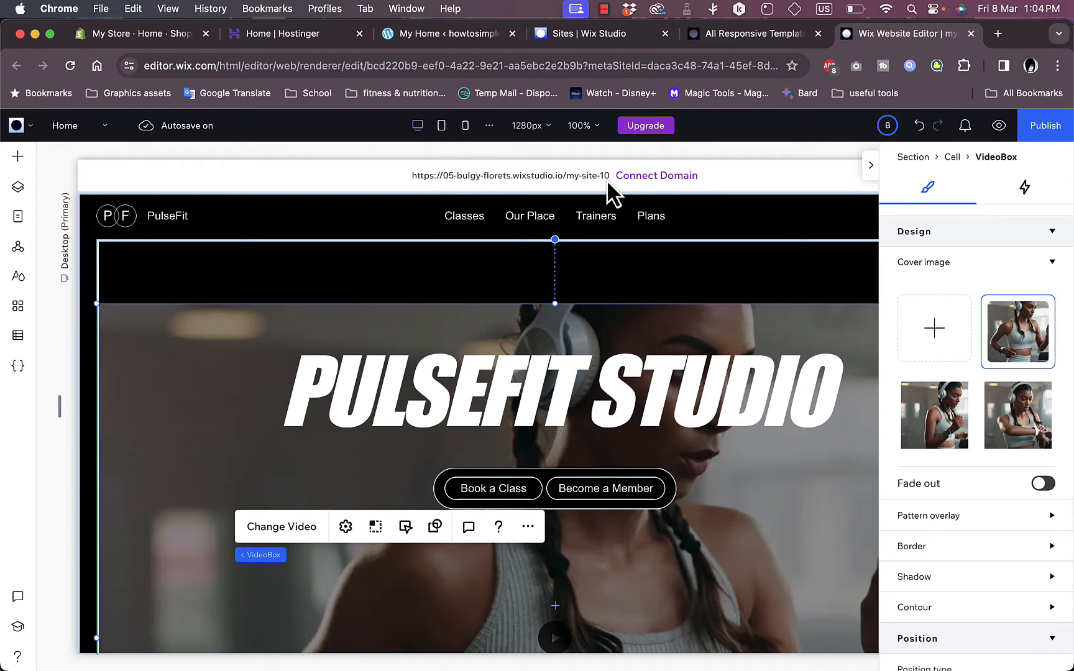
{"action": "mouse_move", "coordinate": [656, 183]}
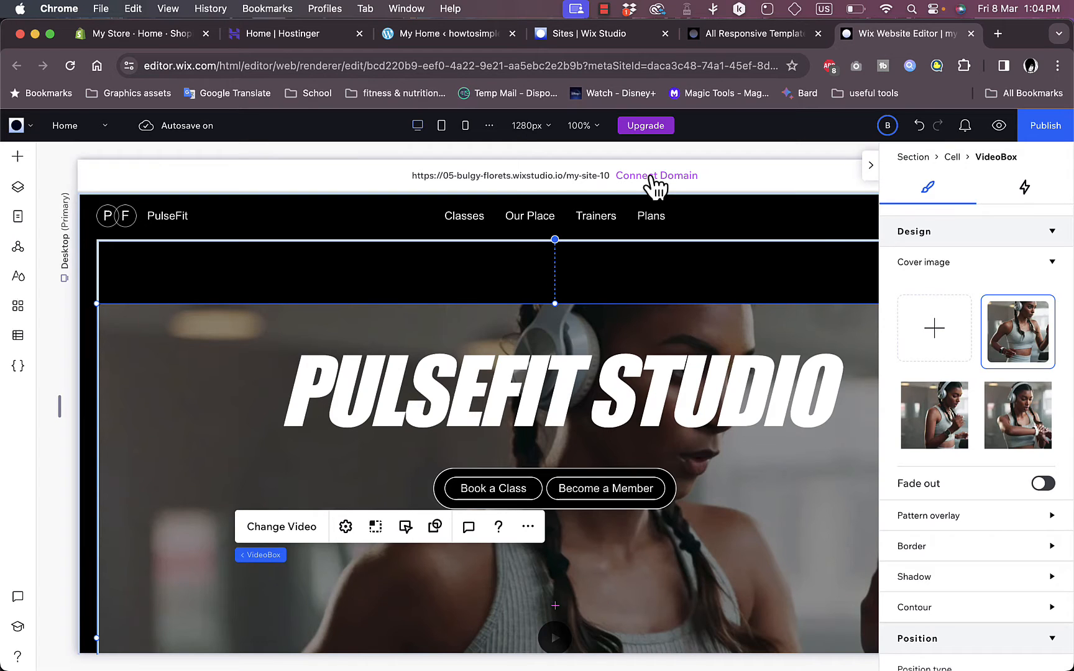
{"action": "mouse_move", "coordinate": [756, 199]}
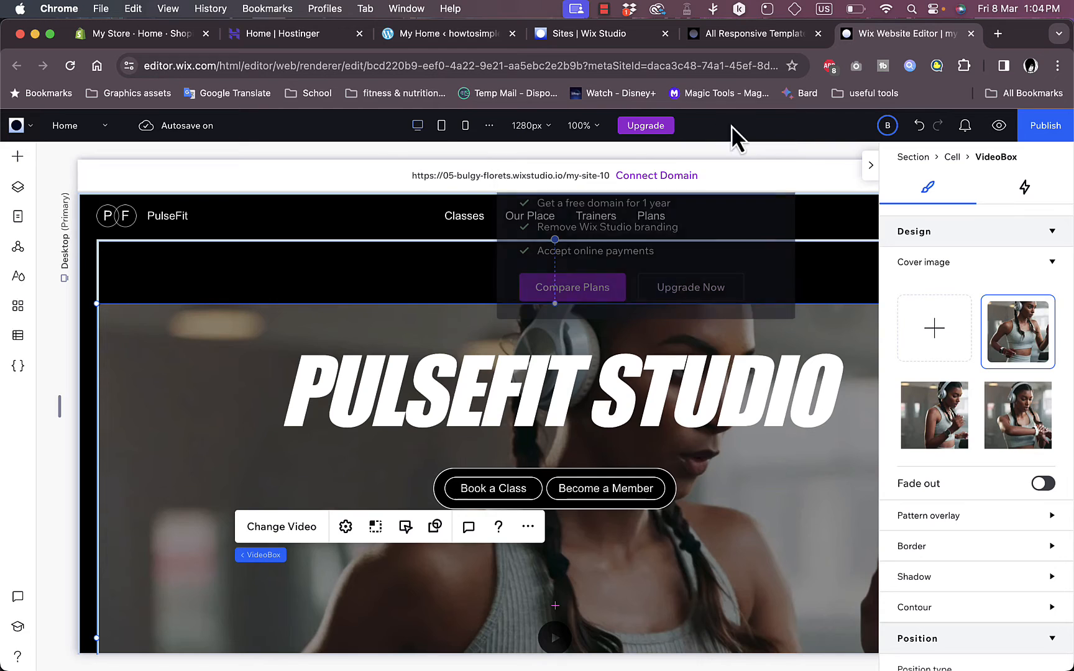
Step: Publish the site, keeping the free Wix Studio domain
{"action": "left_click", "coordinate": [1046, 125]}
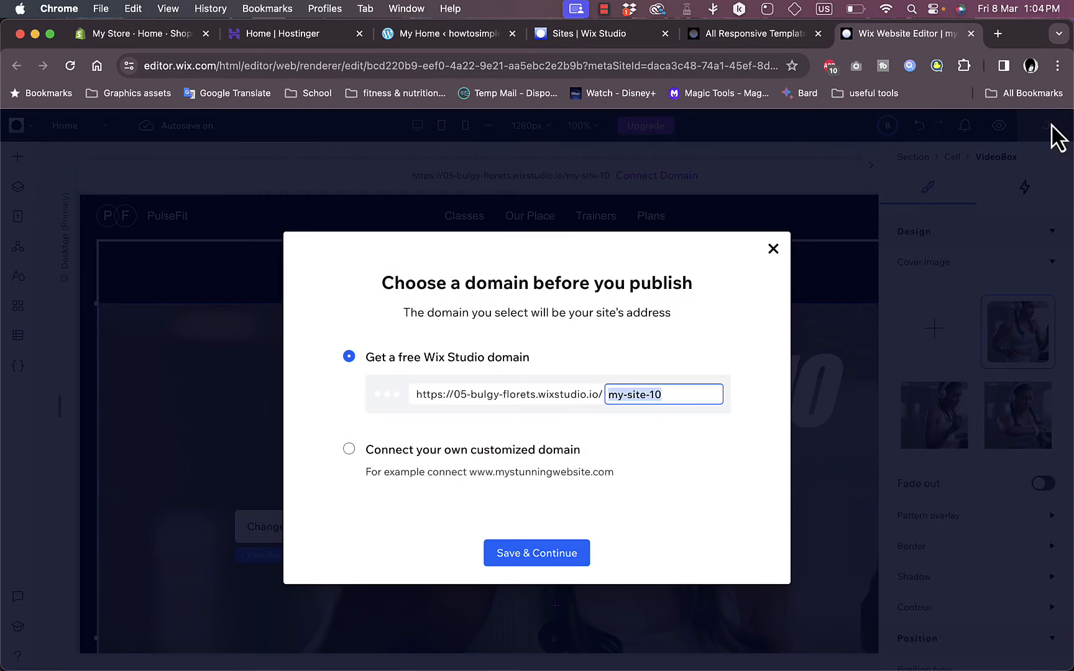
{"action": "mouse_move", "coordinate": [492, 417]}
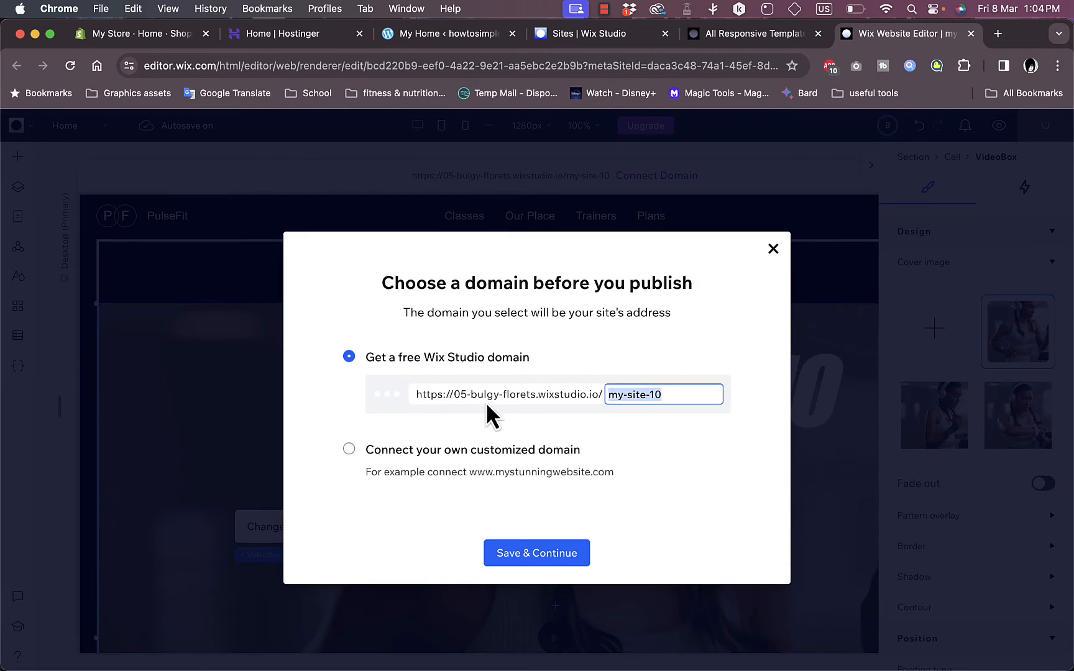
{"action": "left_click", "coordinate": [537, 553]}
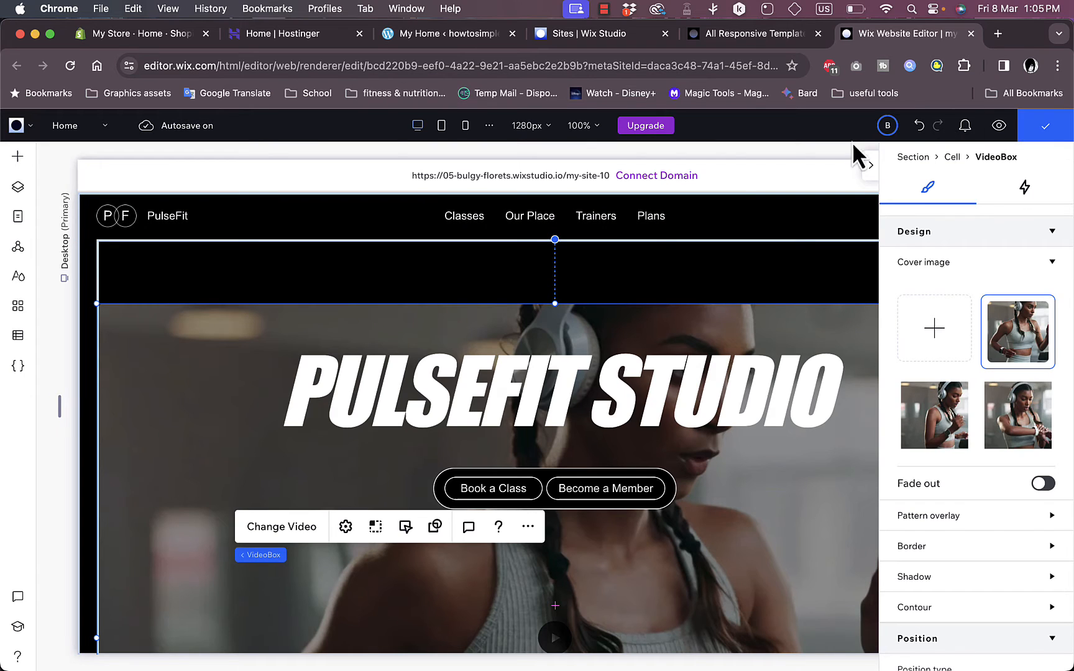
{"action": "left_click", "coordinate": [1044, 126]}
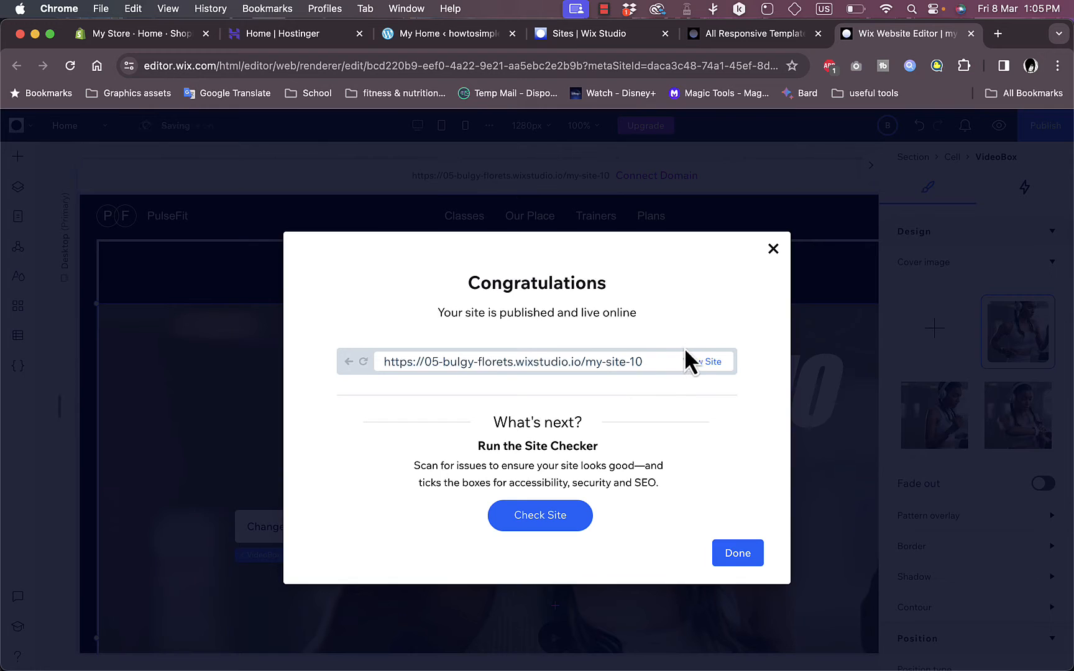
Step: View the live PulseFit site, then close its tab
{"action": "left_click", "coordinate": [707, 361]}
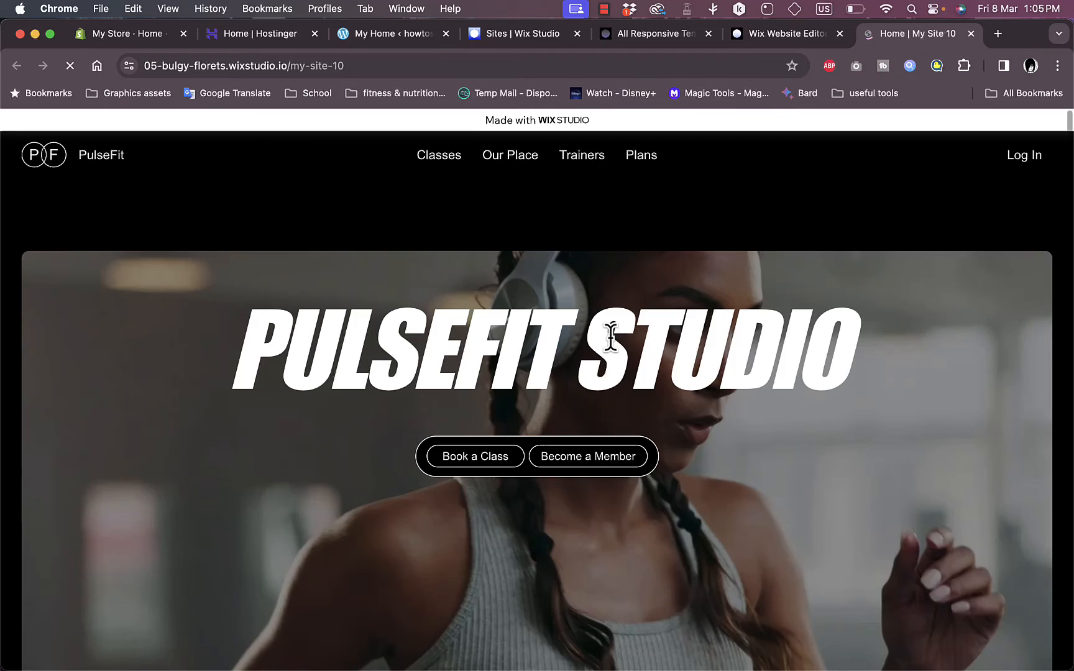
{"action": "left_click", "coordinate": [912, 33]}
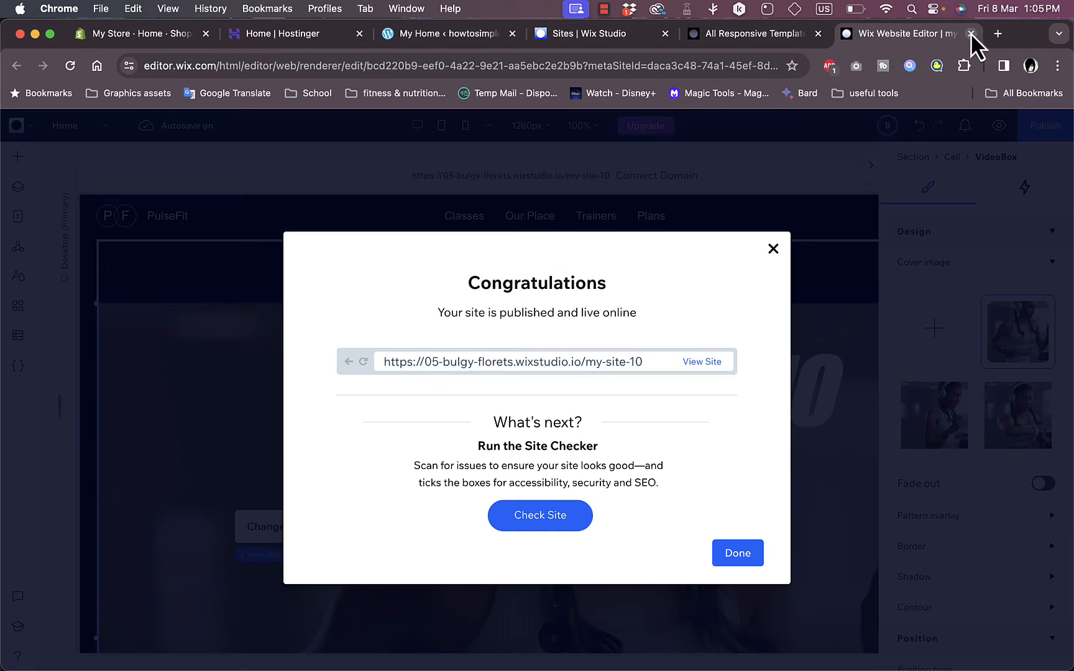
{"action": "mouse_move", "coordinate": [771, 260]}
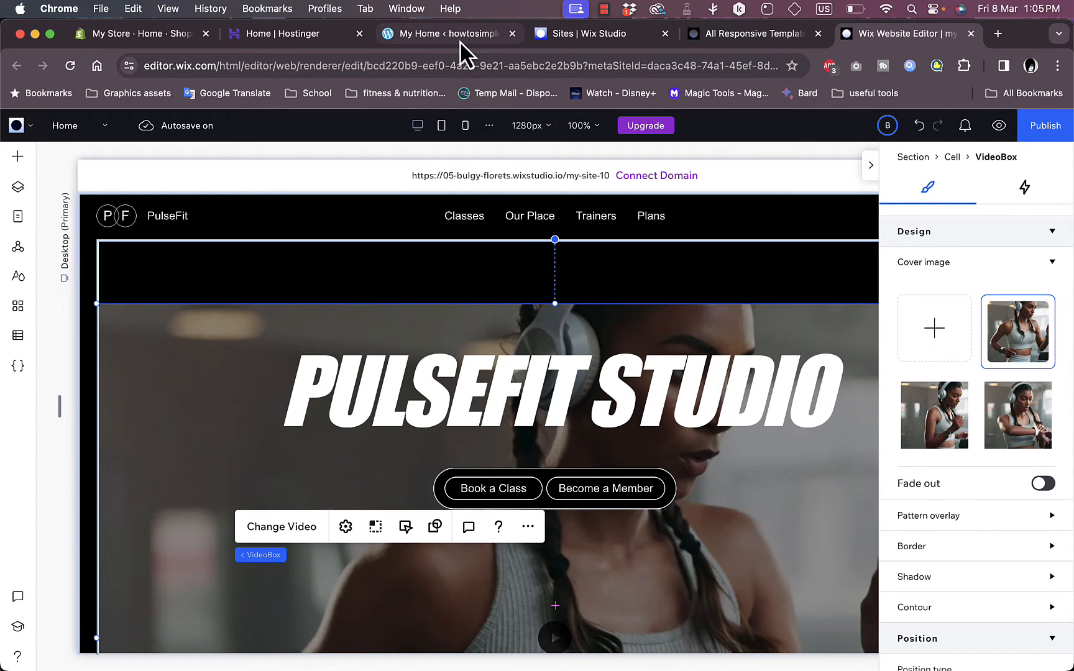
Step: Open the Import Content page from the WordPress.com dashboard
{"action": "left_click", "coordinate": [449, 33]}
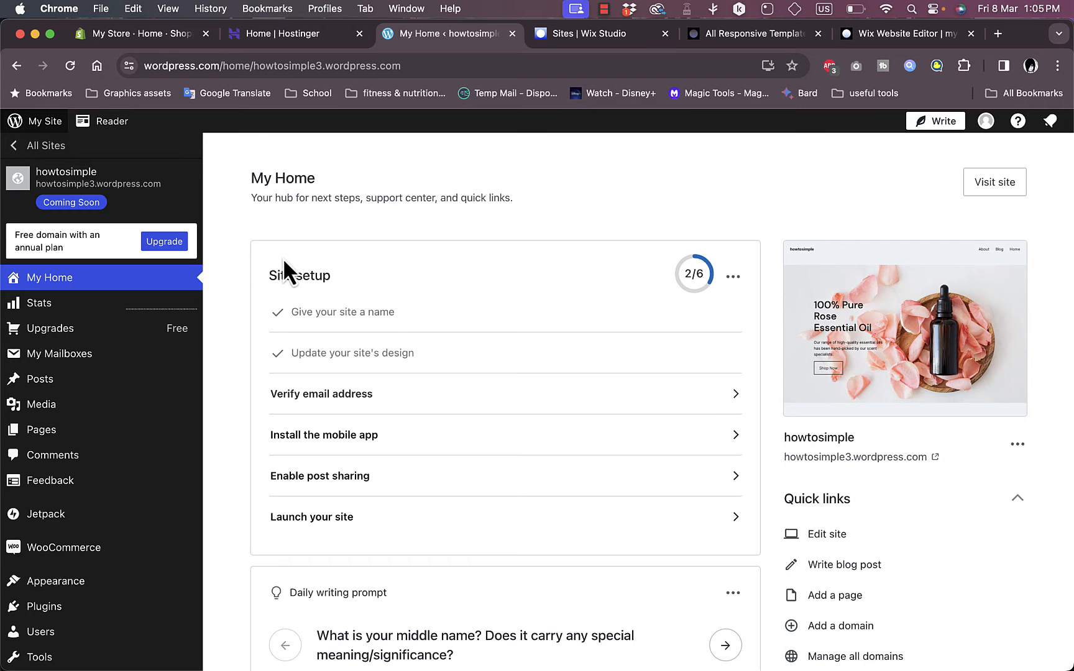
{"action": "scroll", "scroll_direction": "down", "scroll_amount": 3}
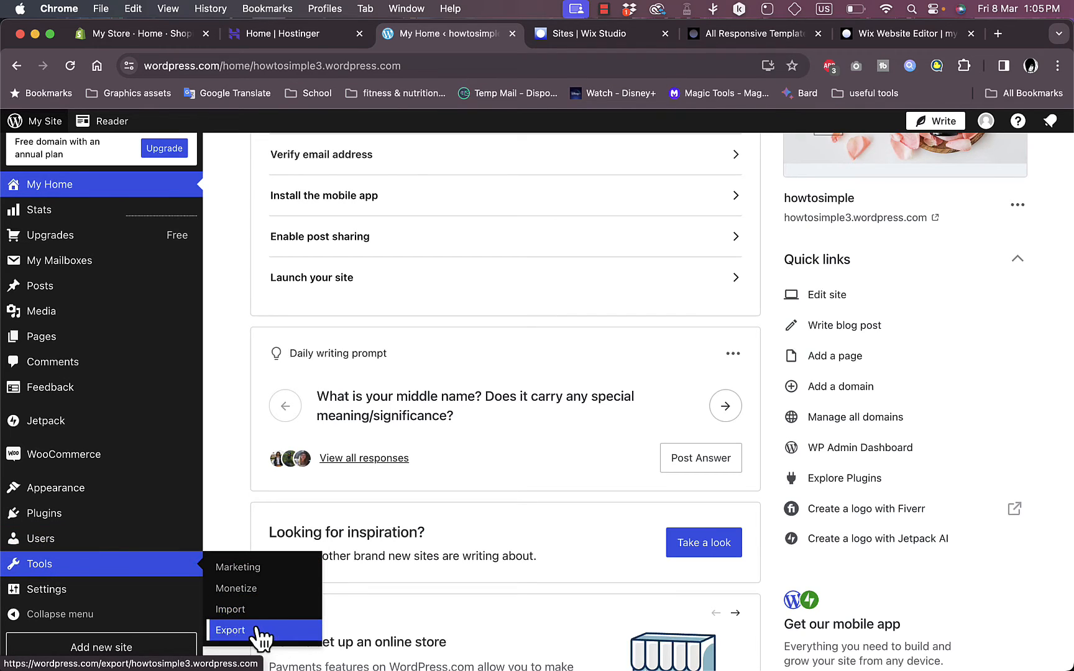
{"action": "mouse_move", "coordinate": [230, 610]}
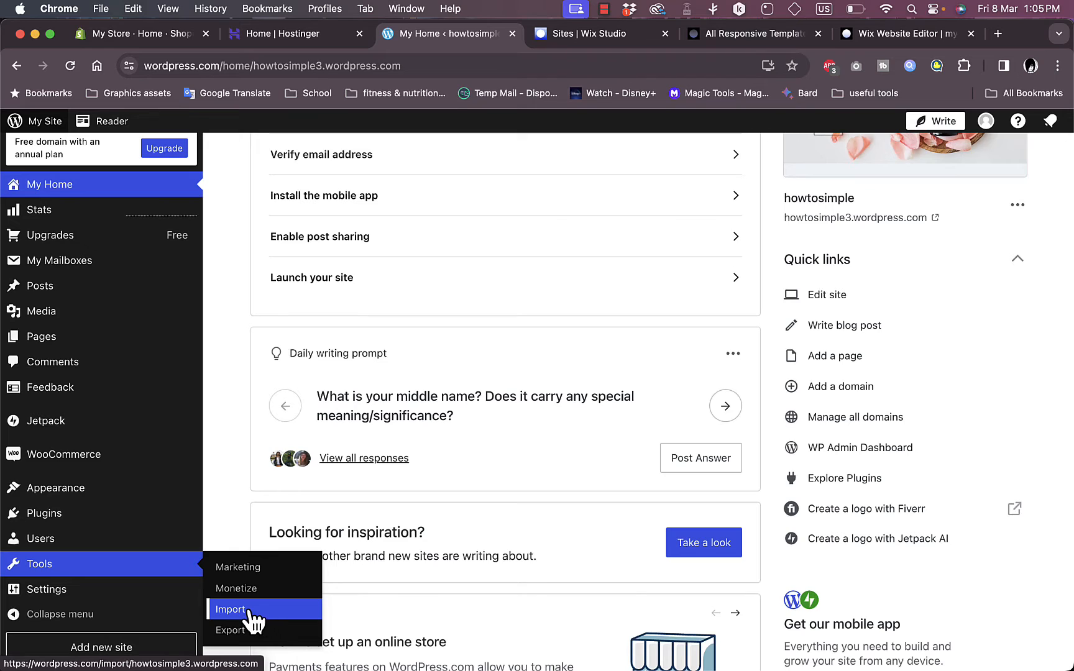
{"action": "left_click", "coordinate": [230, 609]}
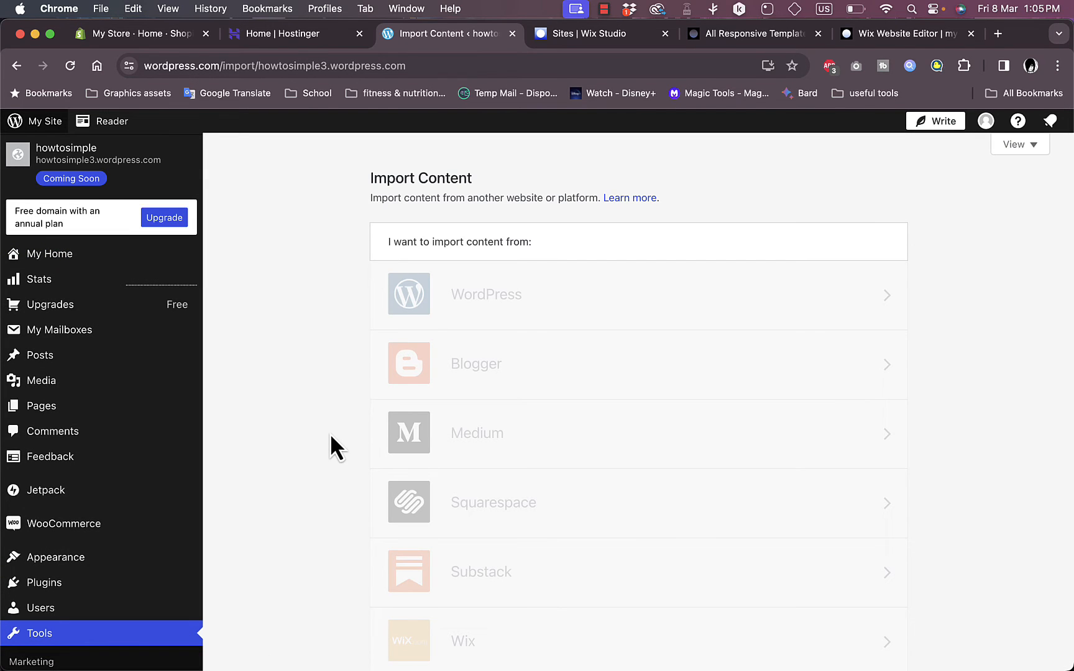
{"action": "mouse_move", "coordinate": [654, 187]}
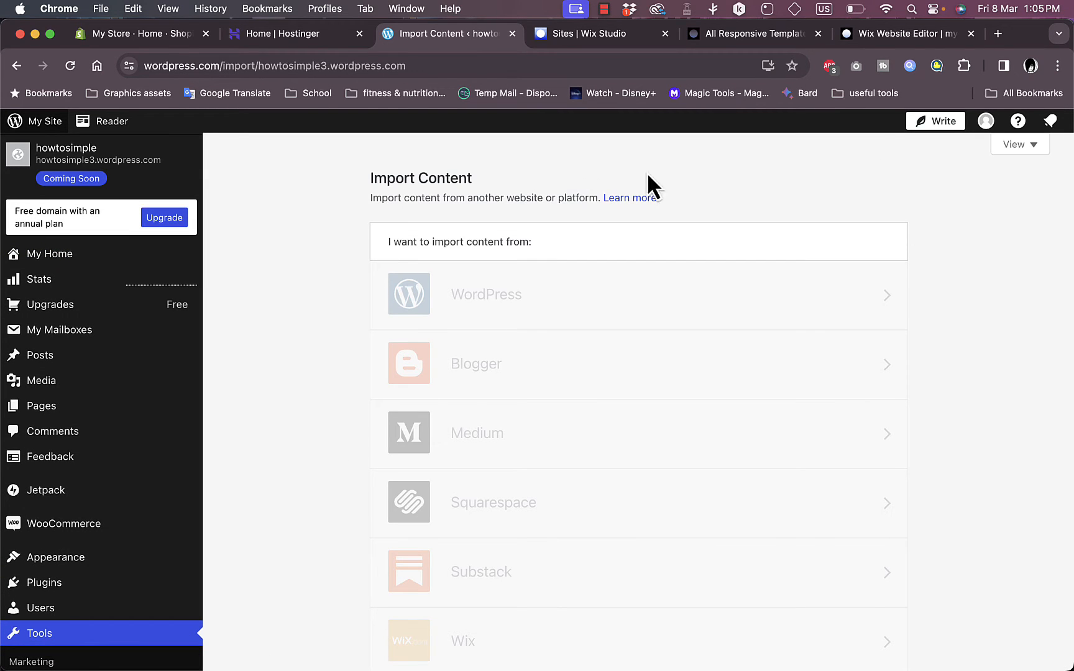
{"action": "mouse_move", "coordinate": [871, 284]}
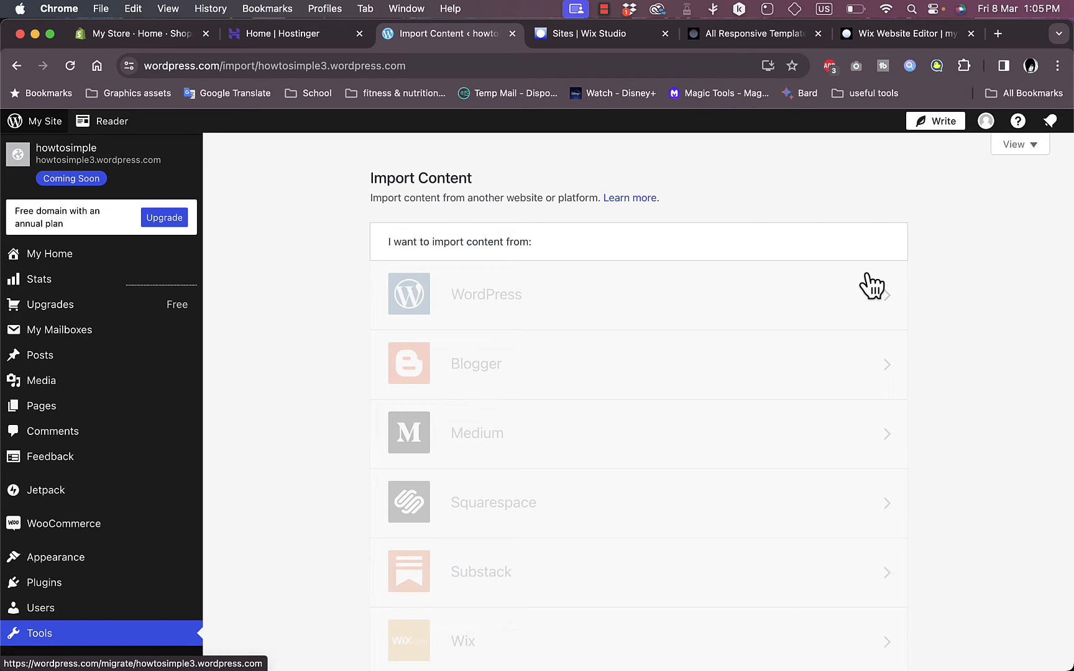
{"action": "mouse_move", "coordinate": [298, 273]}
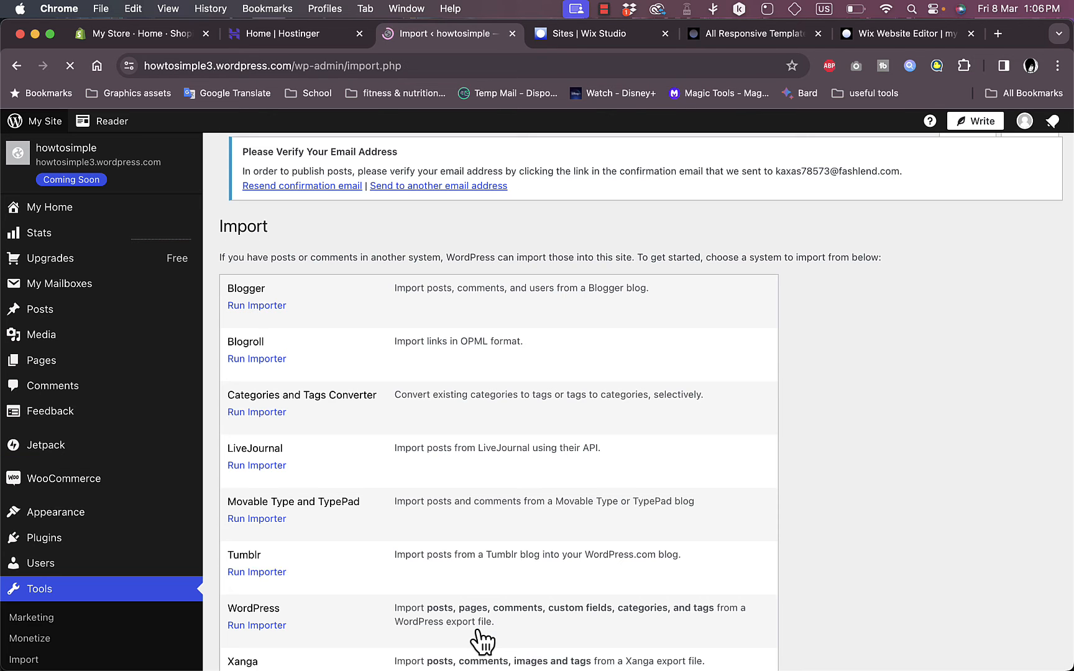
{"action": "scroll", "scroll_direction": "down", "scroll_amount": 3}
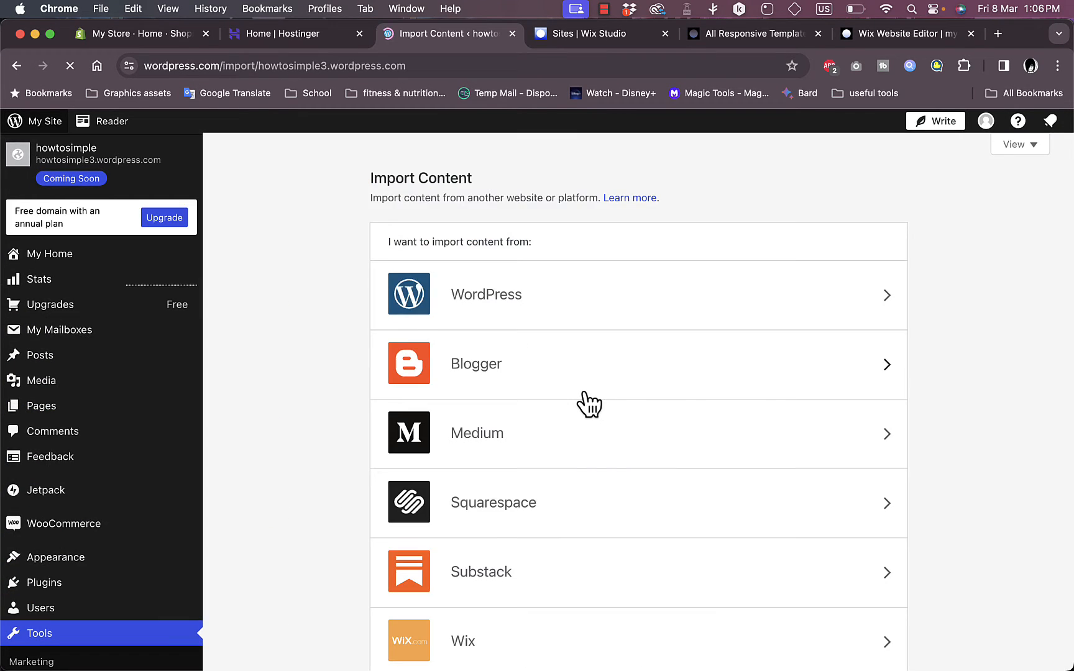
Step: Choose Wix as the import source
{"action": "left_click", "coordinate": [38, 633]}
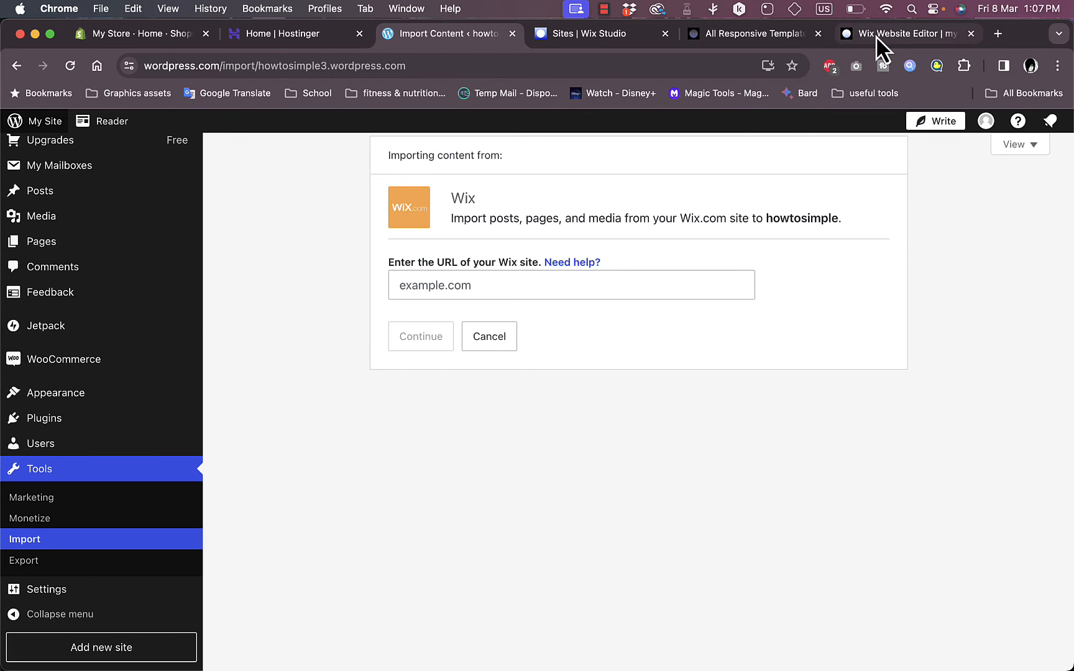
Step: Republish the PulseFit site in Wix Studio, then return to the WordPress importer
{"action": "left_click", "coordinate": [907, 33]}
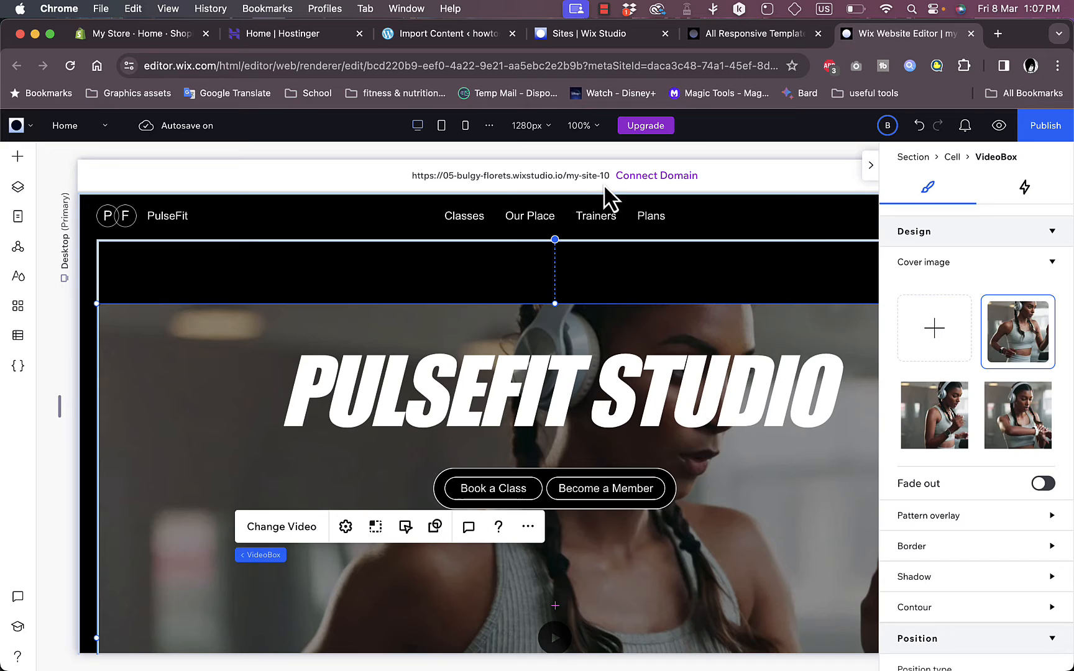
{"action": "mouse_move", "coordinate": [577, 185]}
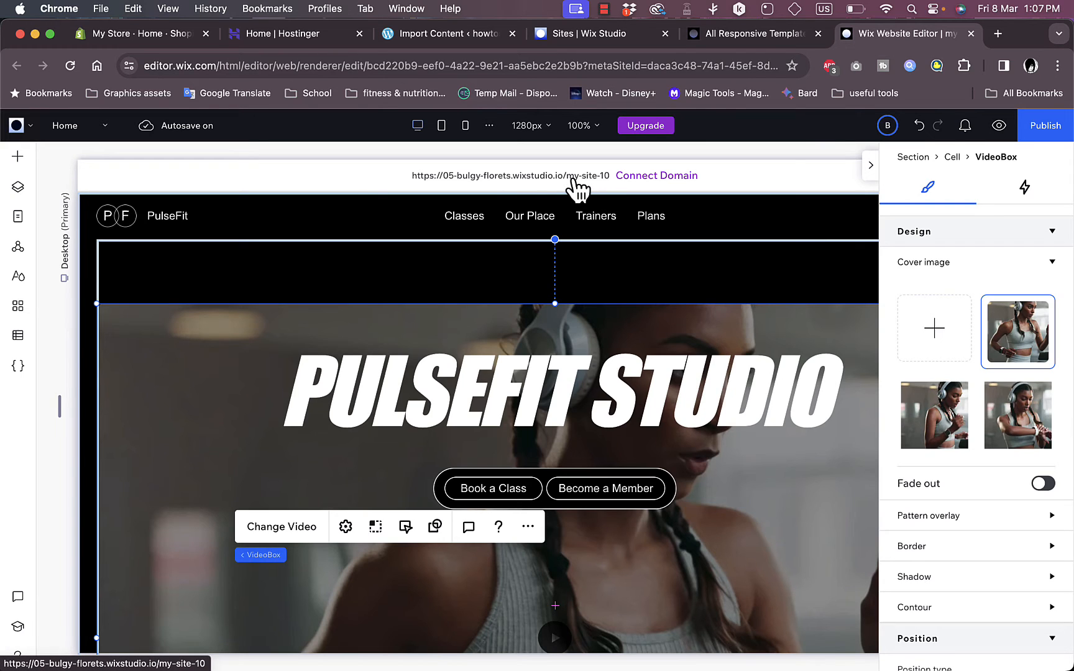
{"action": "mouse_move", "coordinate": [912, 93]}
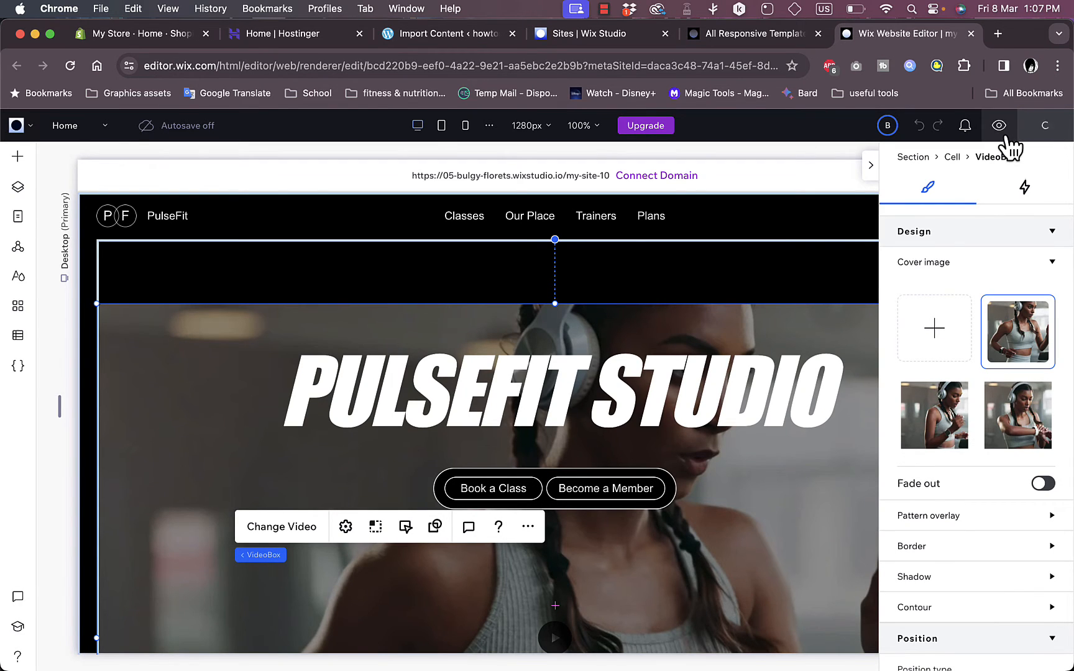
{"action": "left_click", "coordinate": [1000, 126]}
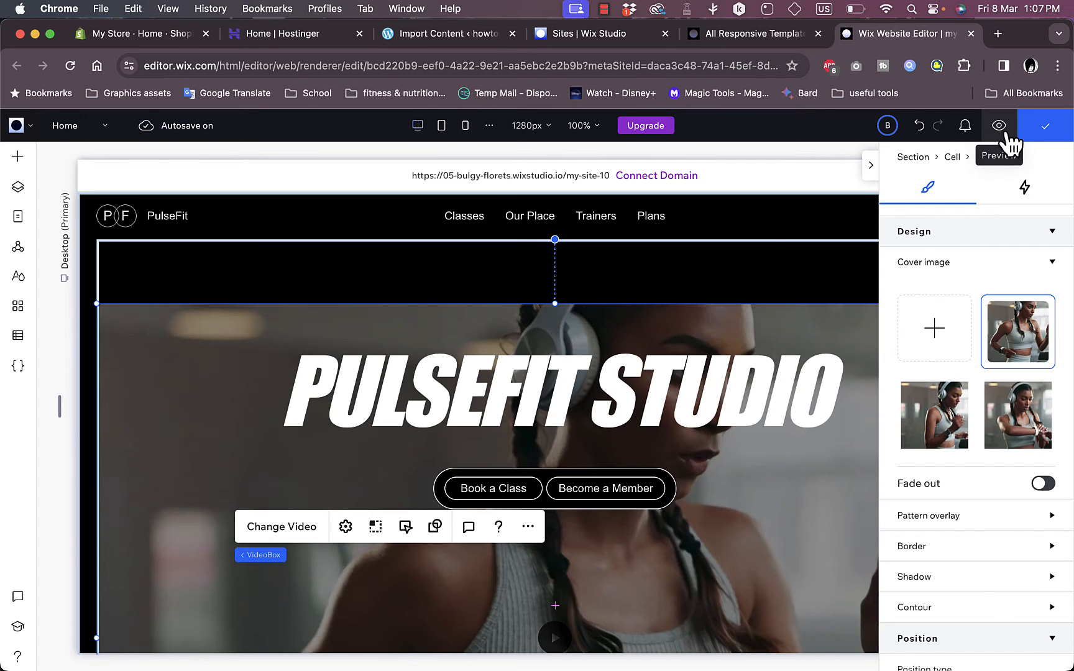
{"action": "left_click", "coordinate": [1044, 125]}
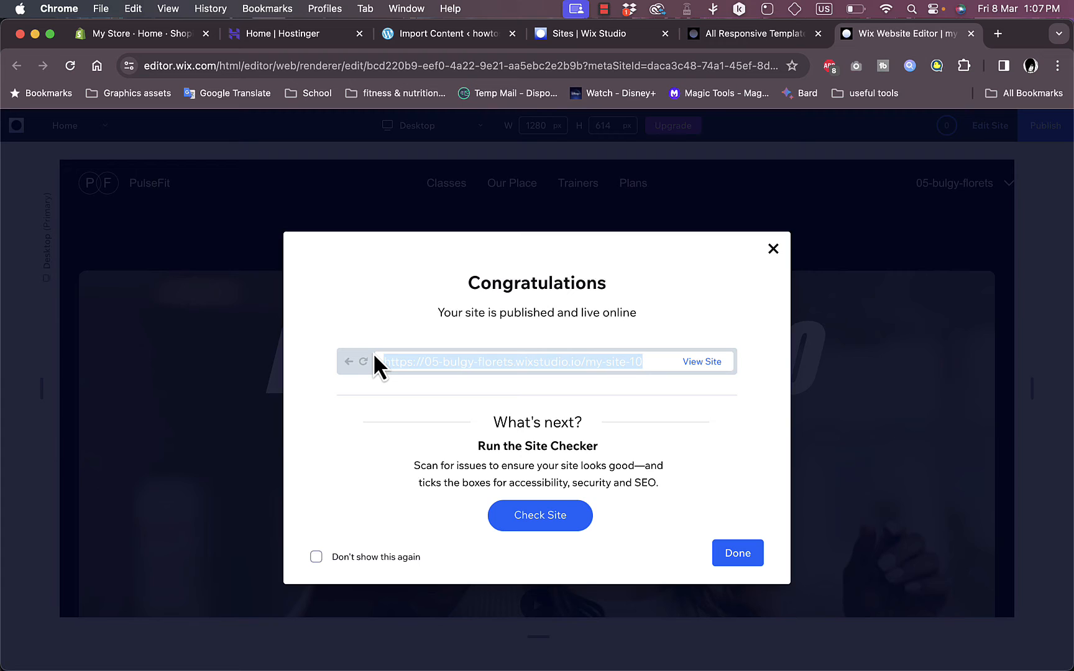
{"action": "mouse_move", "coordinate": [737, 553]}
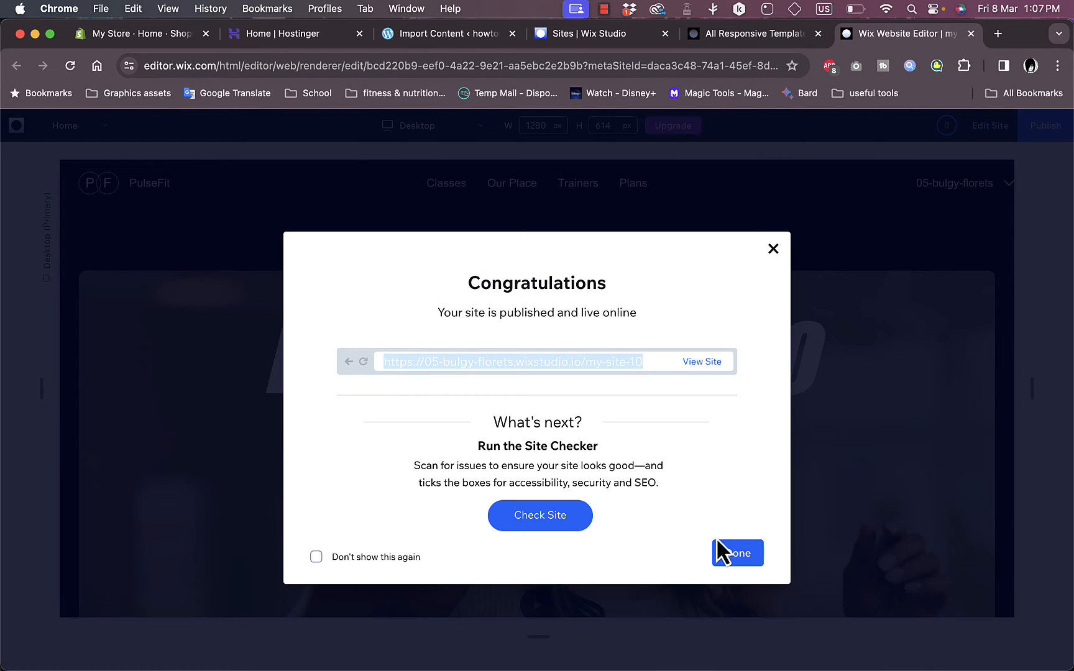
{"action": "left_click", "coordinate": [449, 33]}
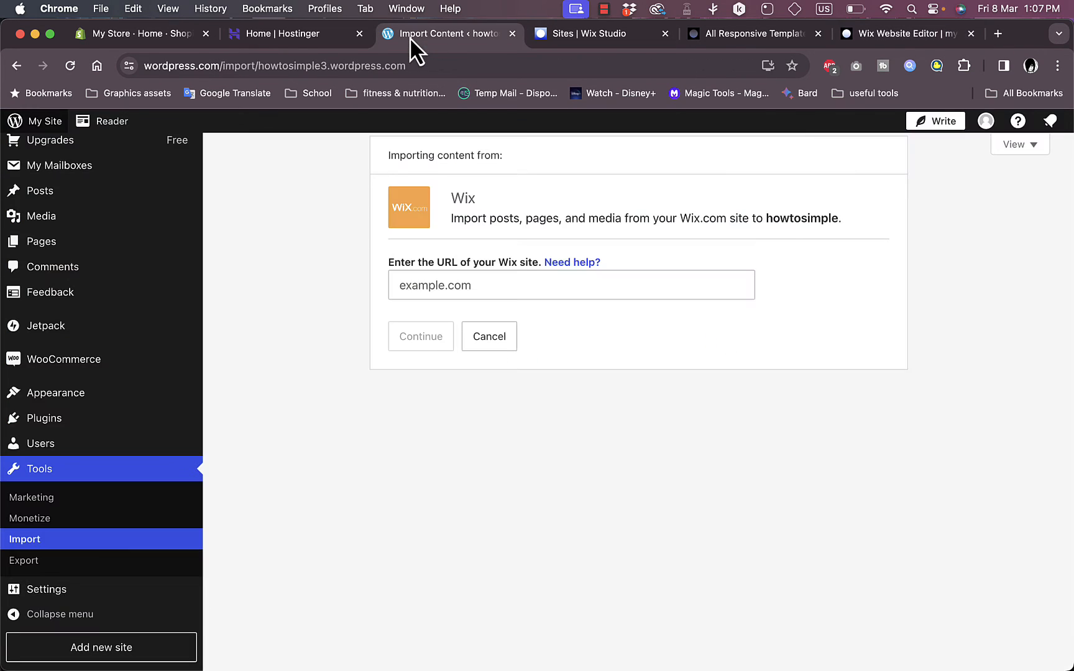
{"action": "type", "text": "https://05-bulgy-florets.wixstudio.io/my-site-10"}
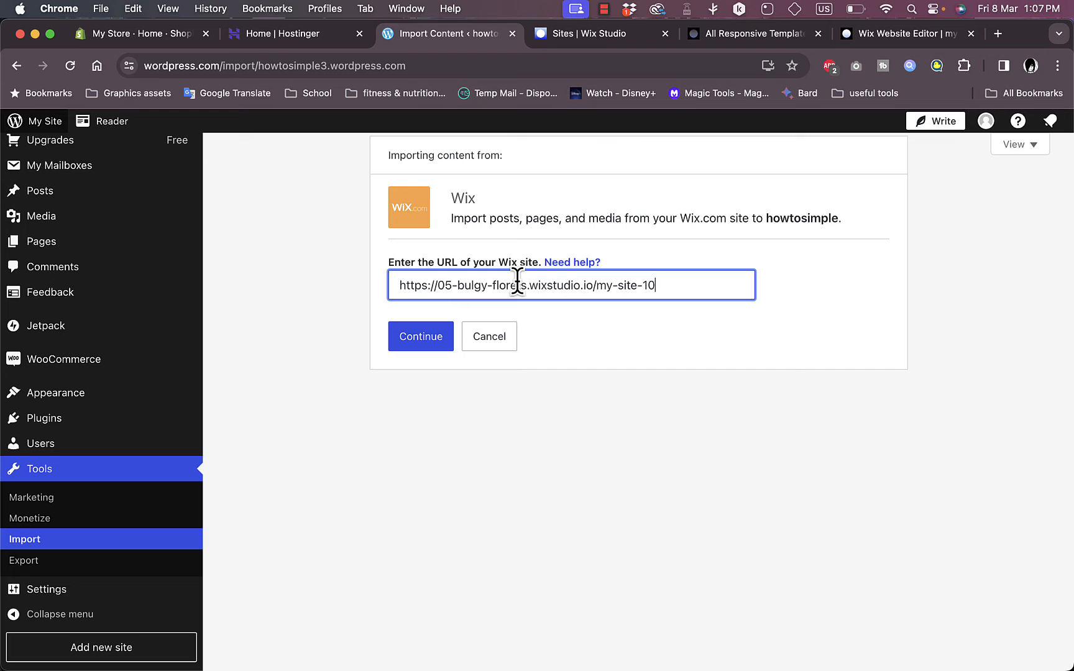
{"action": "mouse_move", "coordinate": [436, 323]}
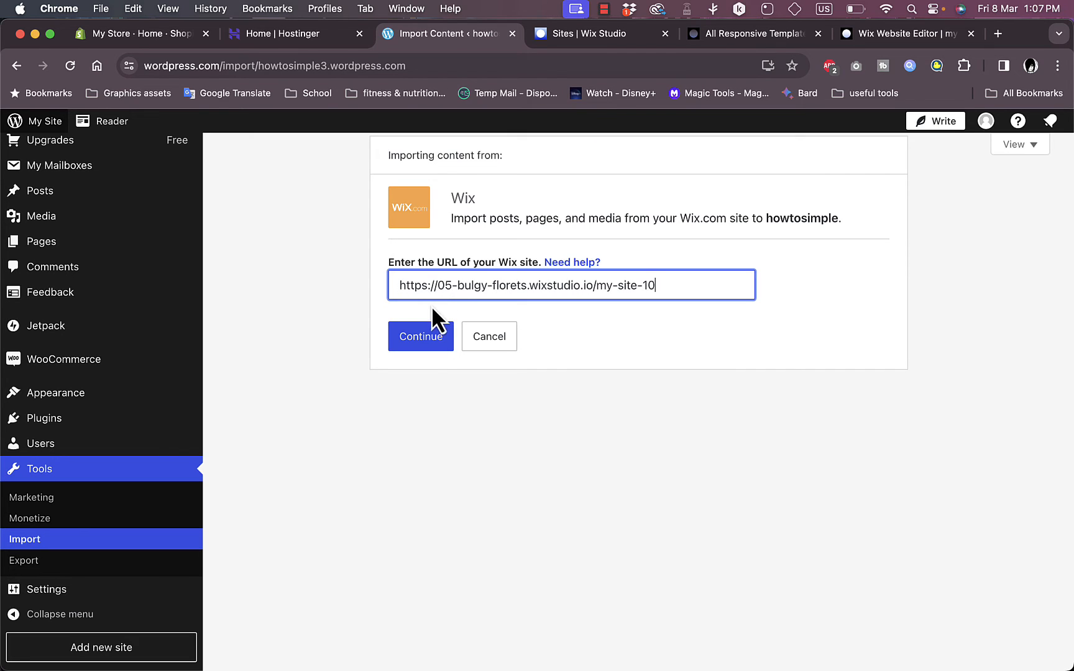
{"action": "left_click", "coordinate": [421, 336]}
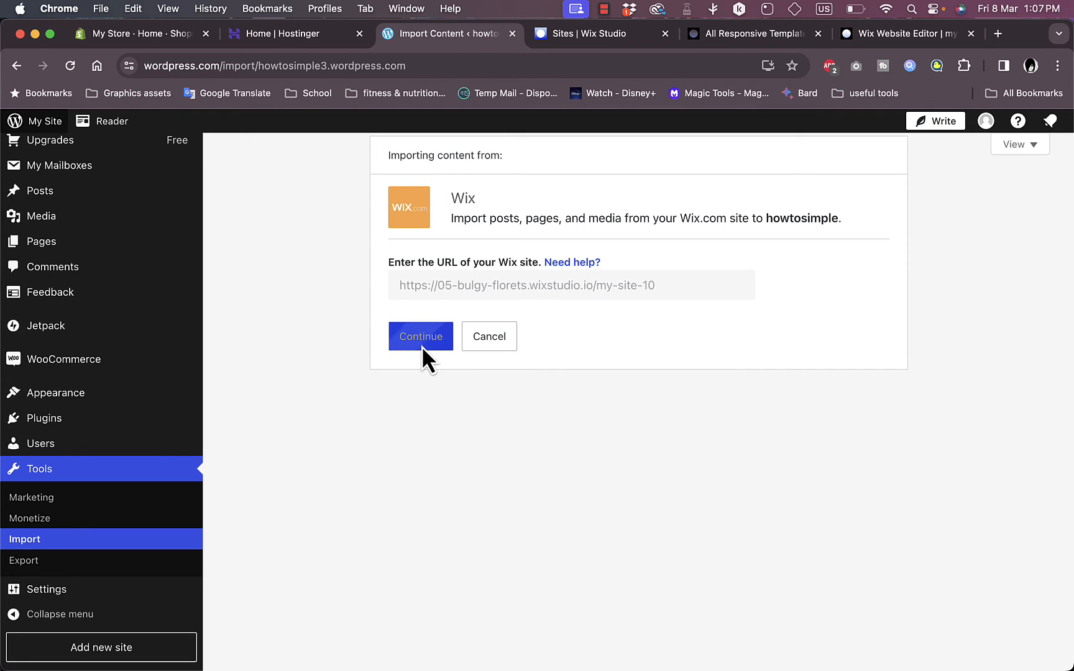
{"action": "mouse_move", "coordinate": [425, 372]}
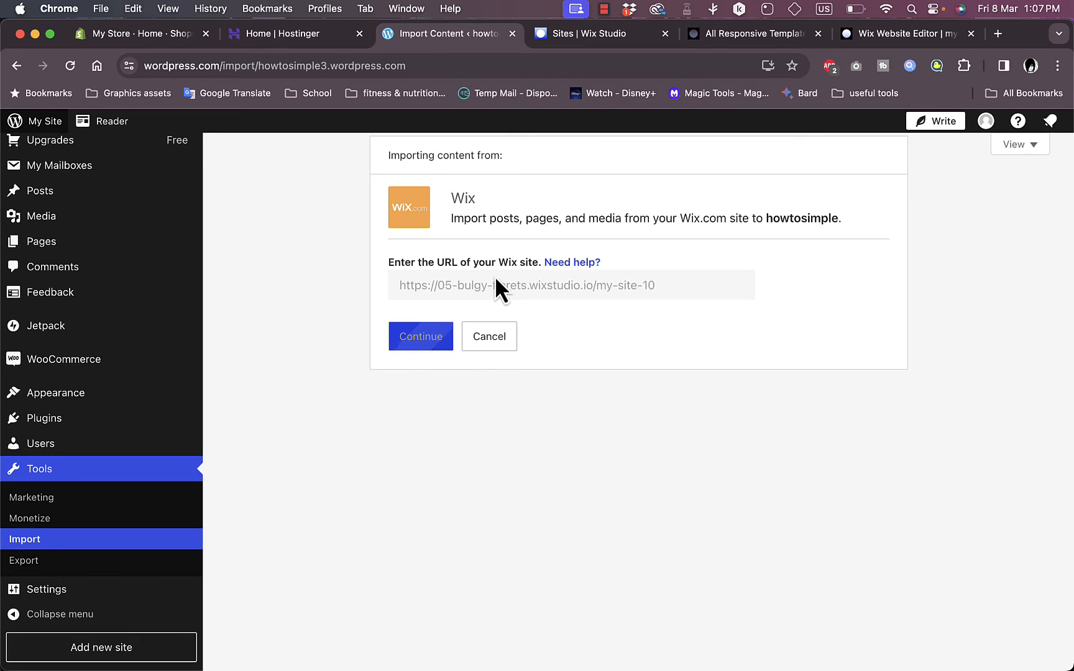
{"action": "left_click", "coordinate": [421, 337]}
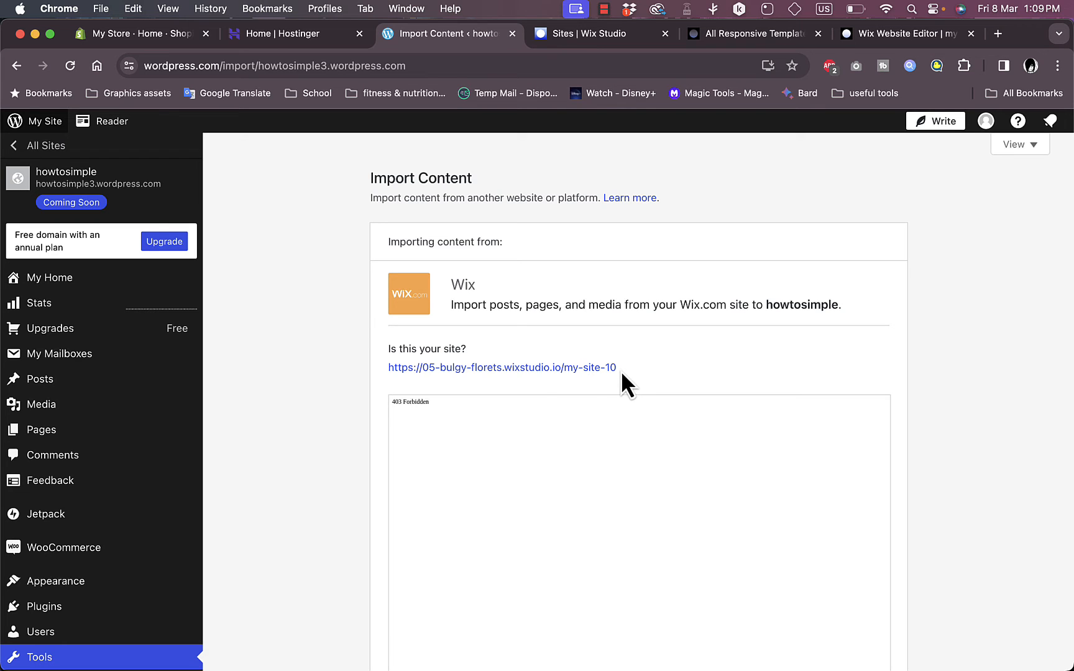
{"action": "mouse_move", "coordinate": [542, 374]}
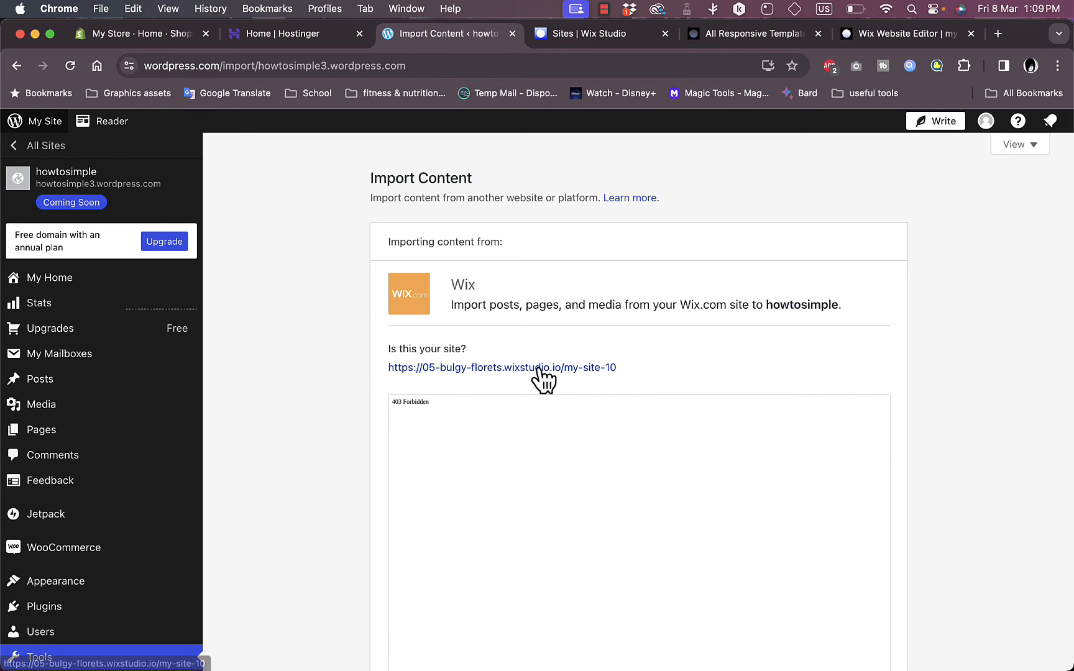
{"action": "left_click", "coordinate": [901, 33]}
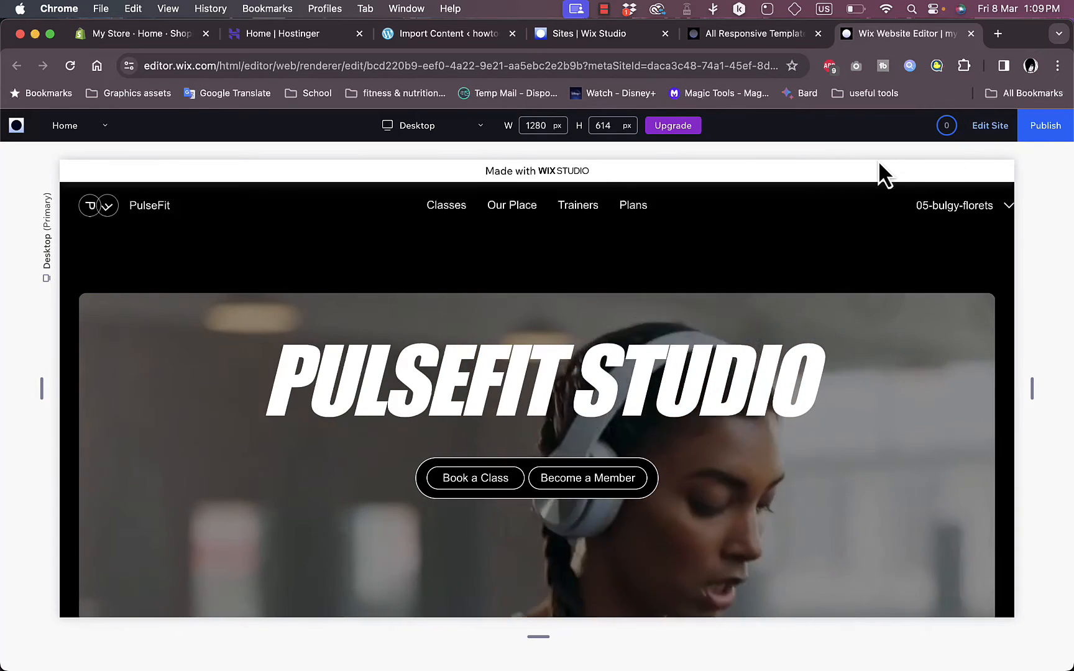
Step: Republish PulseFit from the Wix Studio toolbar and view the live wixstudio.io site
{"action": "left_click", "coordinate": [747, 33]}
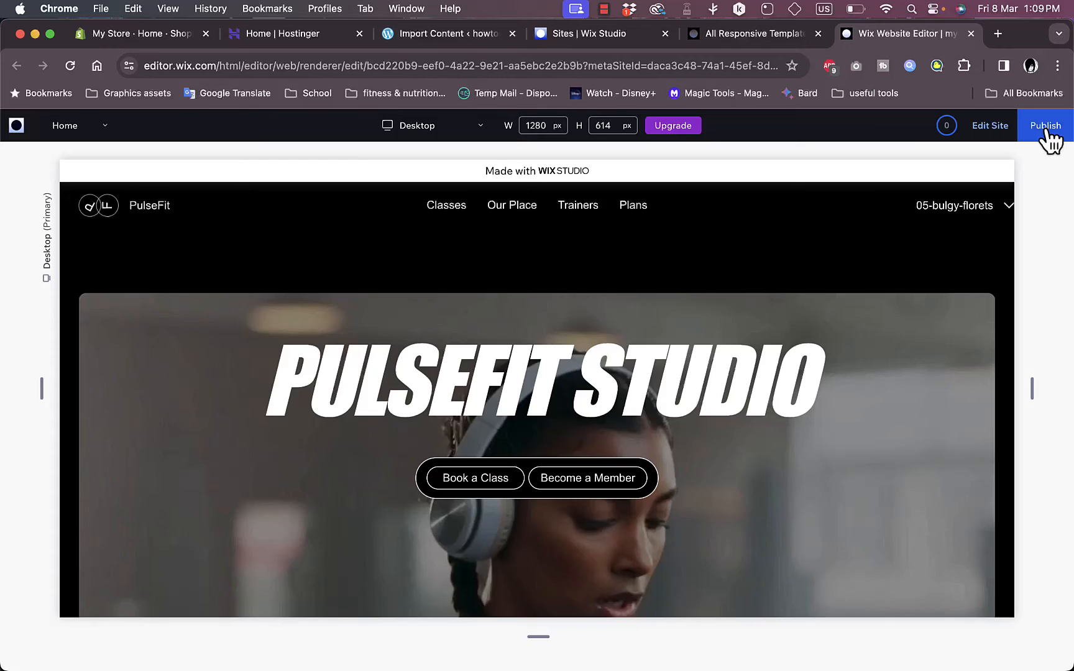
{"action": "left_click", "coordinate": [1045, 126]}
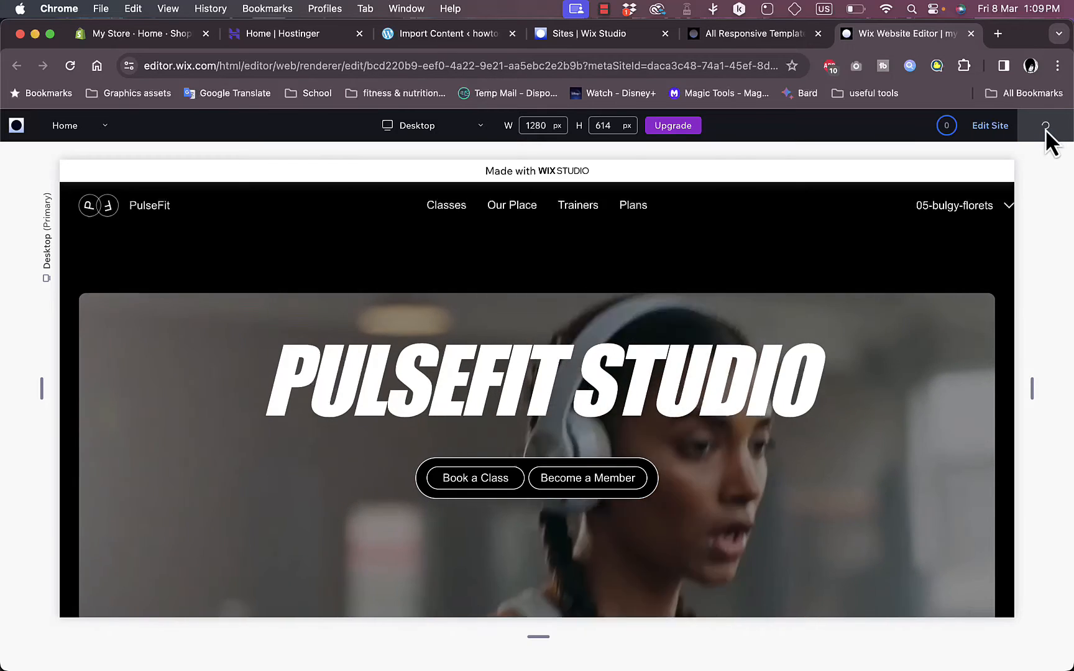
{"action": "left_click", "coordinate": [1045, 126]}
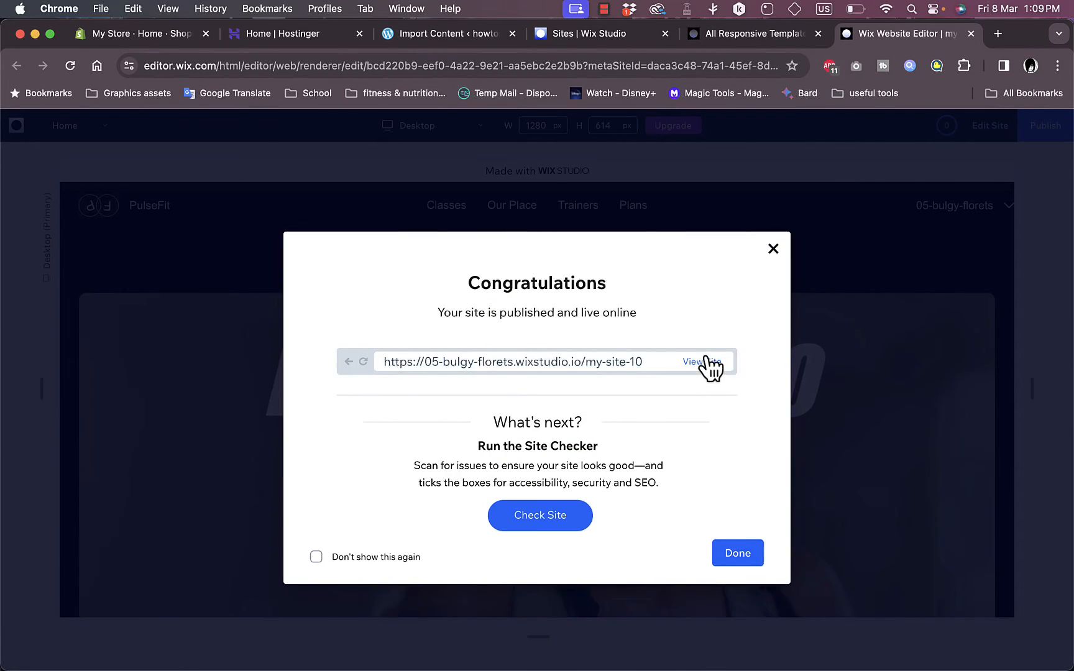
{"action": "left_click", "coordinate": [697, 362]}
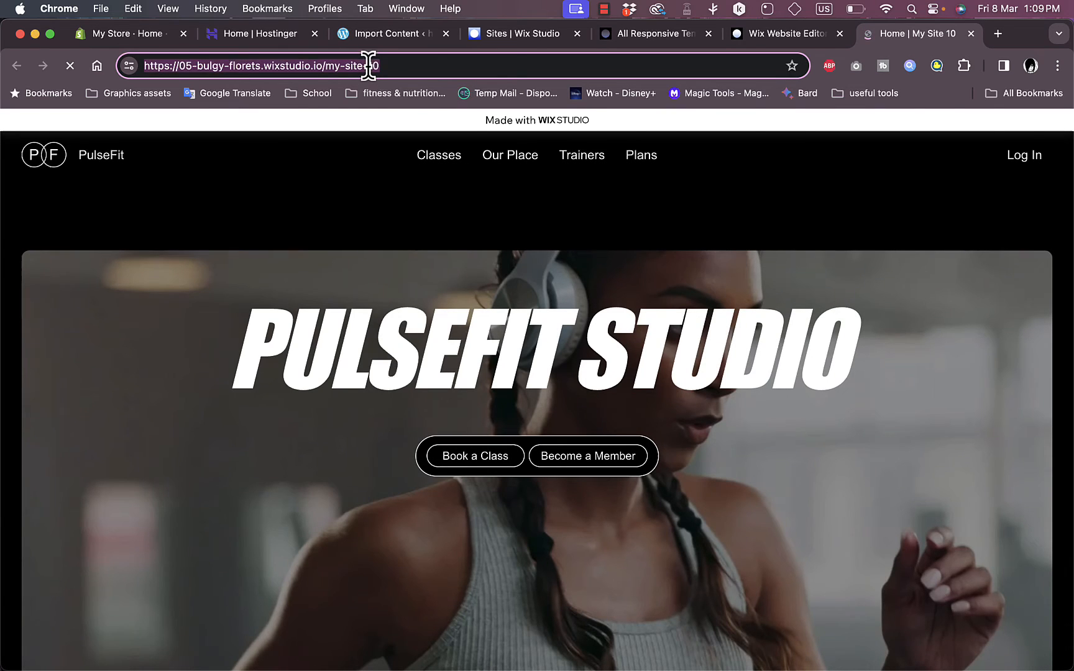
Step: Resubmit the Wix address on the WordPress import page and scroll to the Static Pages confirmation
{"action": "left_click", "coordinate": [384, 33]}
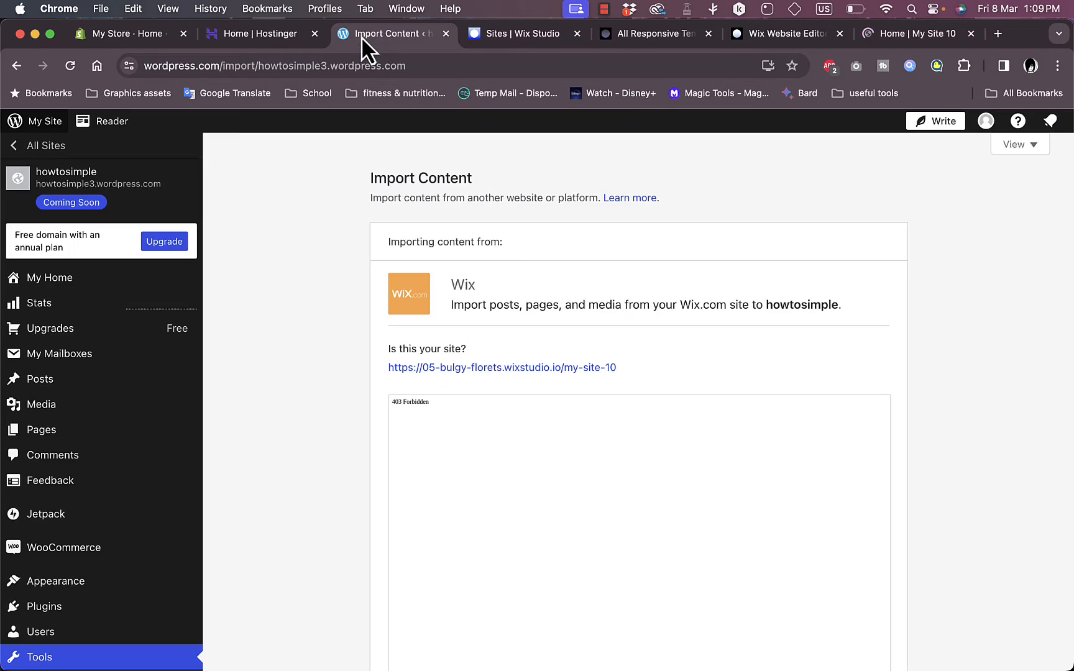
{"action": "scroll", "scroll_direction": "down", "scroll_amount": 3}
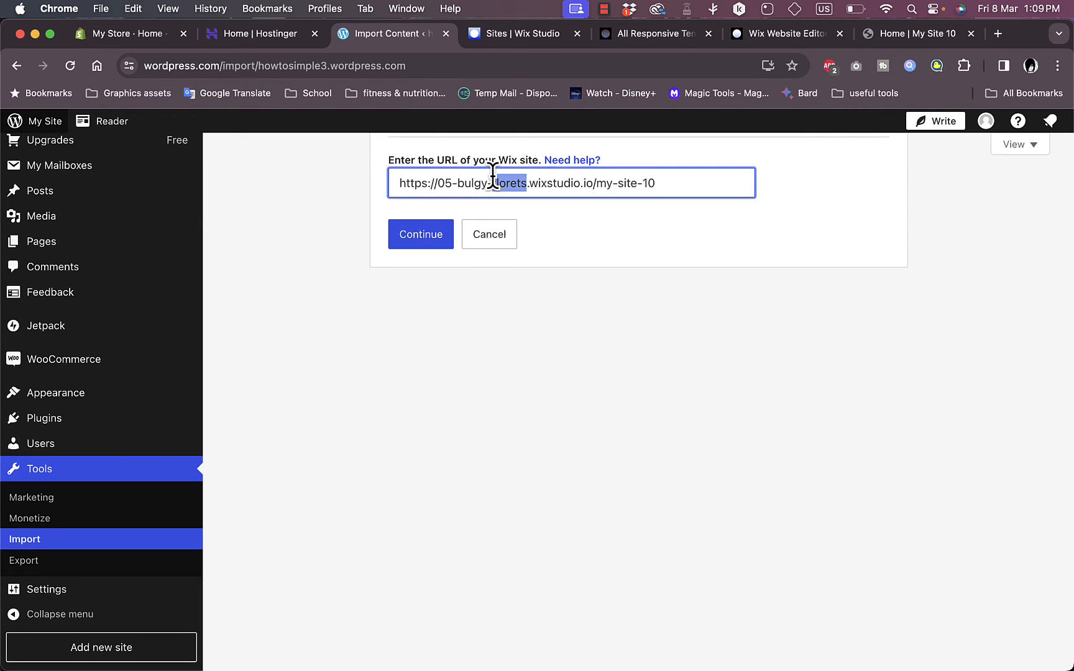
{"action": "left_click", "coordinate": [420, 234]}
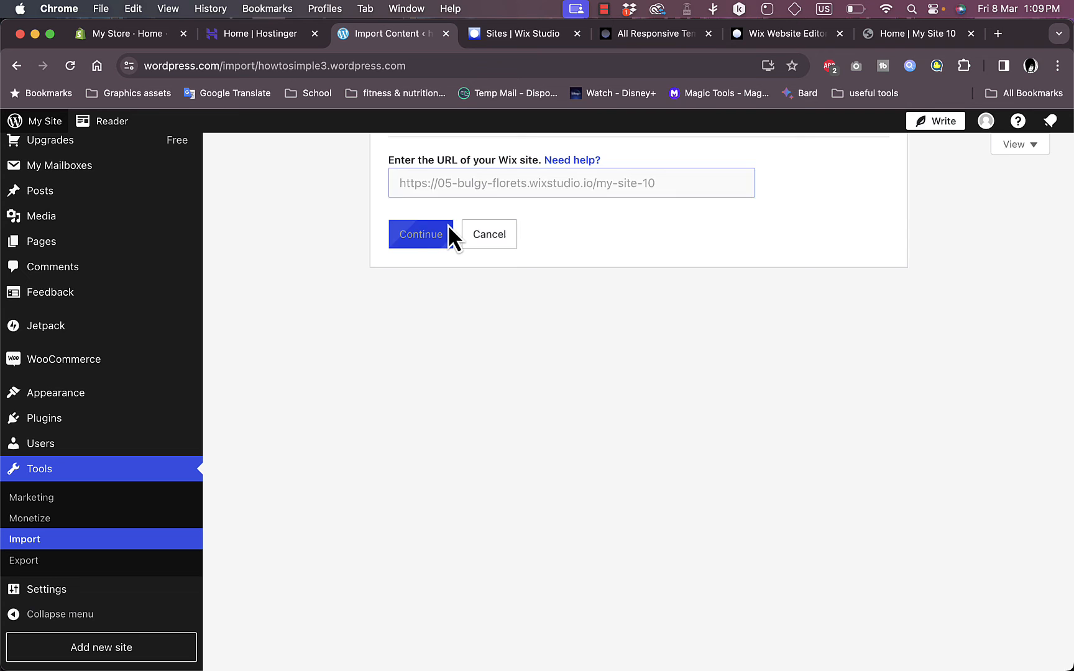
{"action": "left_click", "coordinate": [420, 235]}
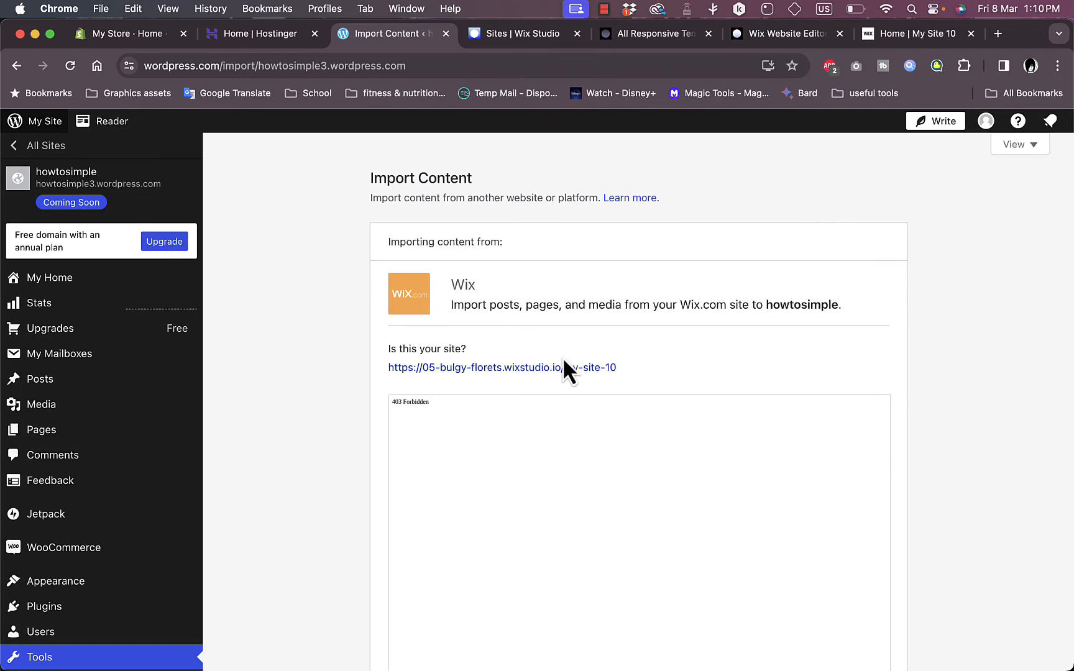
{"action": "scroll", "scroll_direction": "down", "scroll_amount": 3}
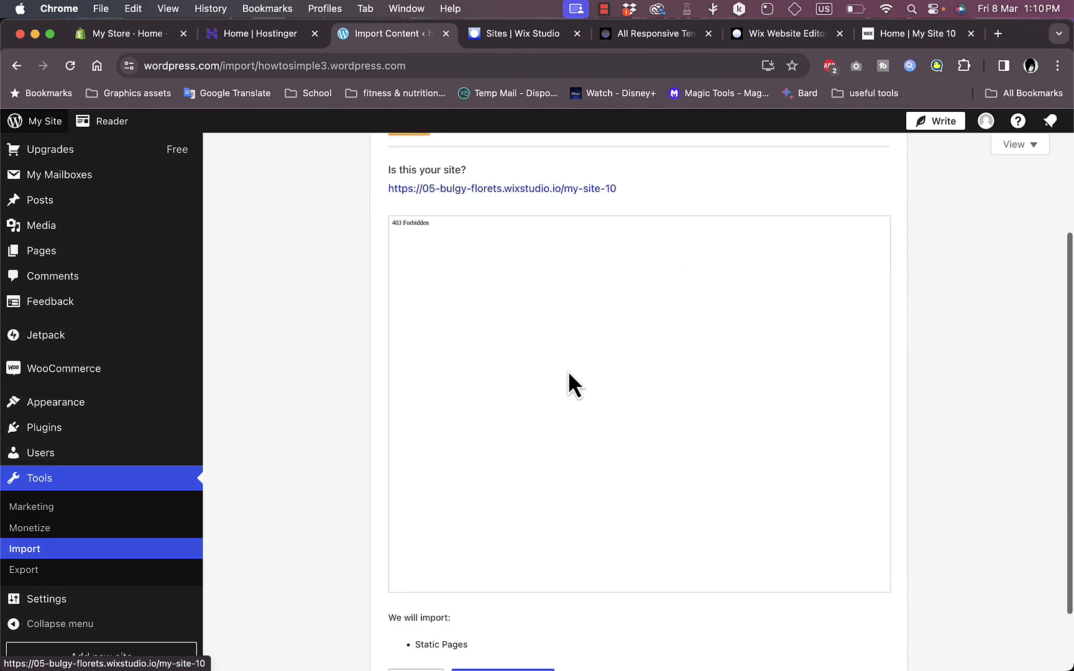
{"action": "scroll", "scroll_direction": "down", "scroll_amount": 3}
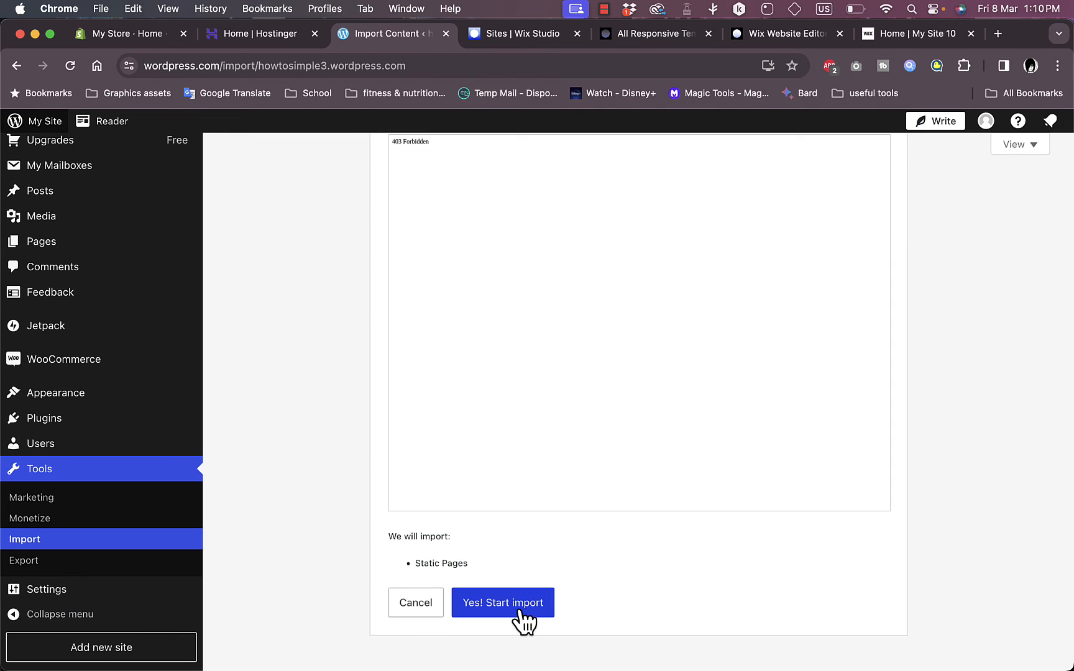
Step: Start the import of the Wix site's posts, pages and media with 'Yes! Start import'
{"action": "left_click", "coordinate": [502, 603]}
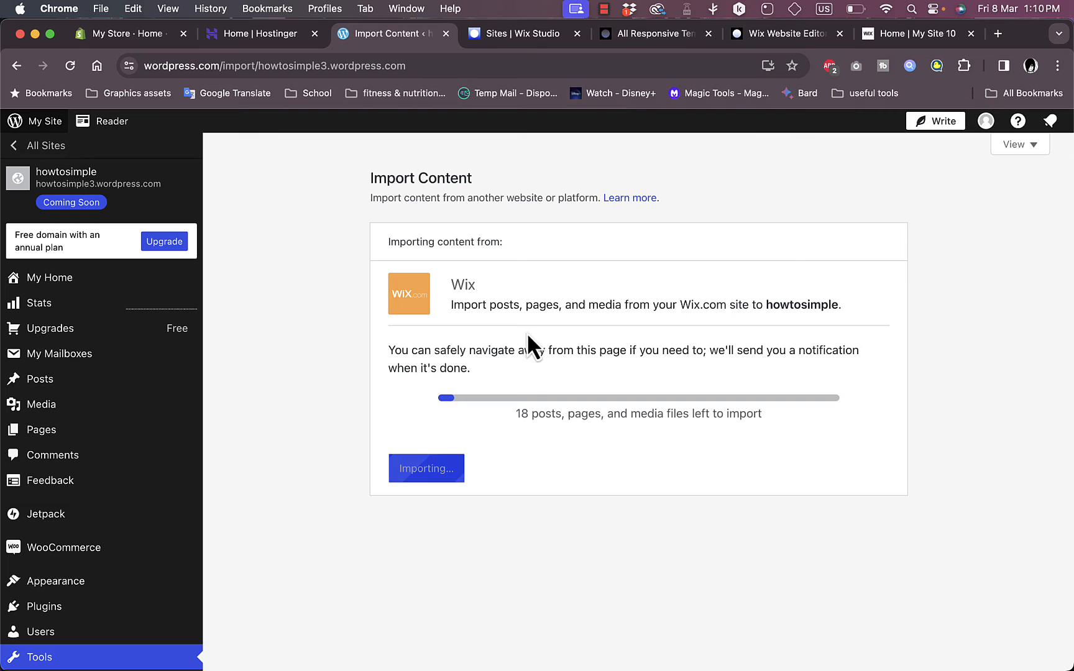
{"action": "mouse_move", "coordinate": [459, 416]}
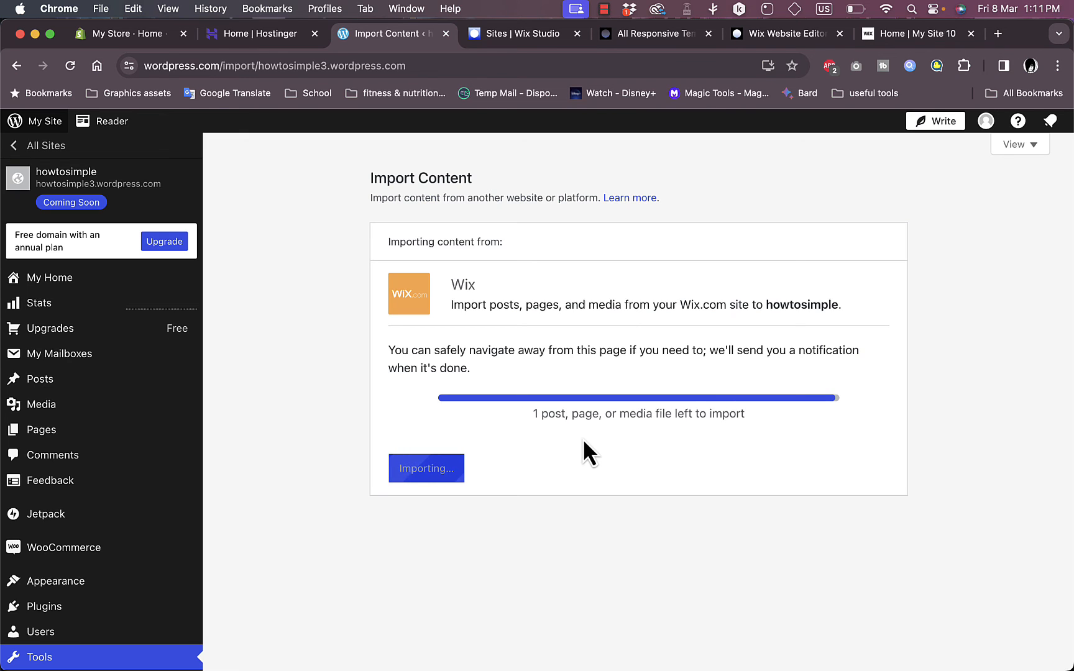
{"action": "mouse_move", "coordinate": [644, 462]}
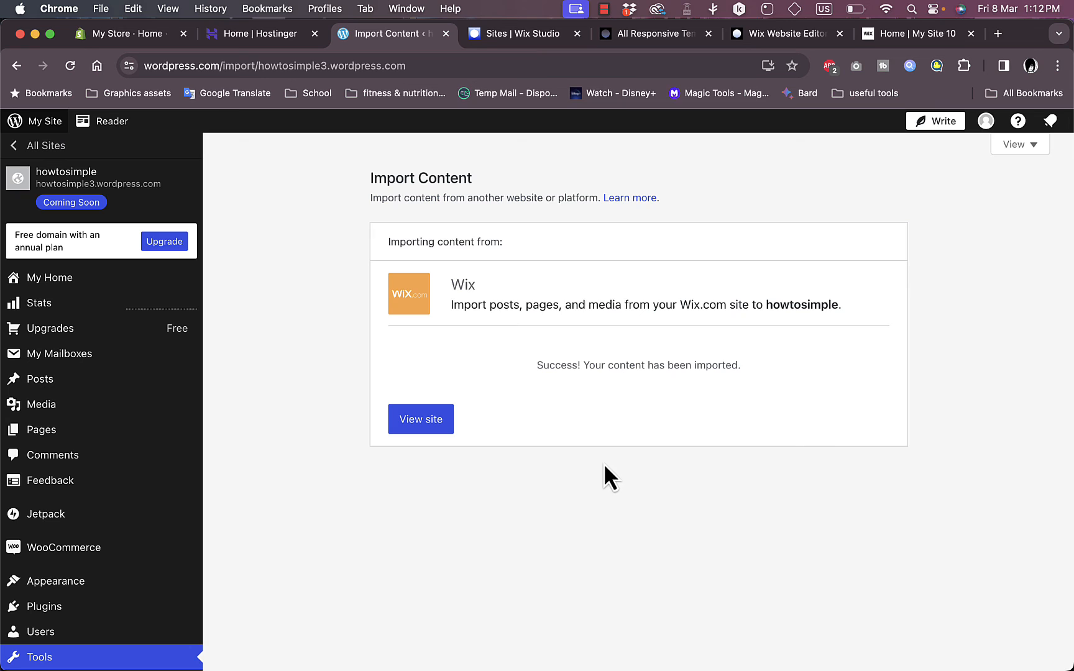
{"action": "mouse_move", "coordinate": [591, 388]}
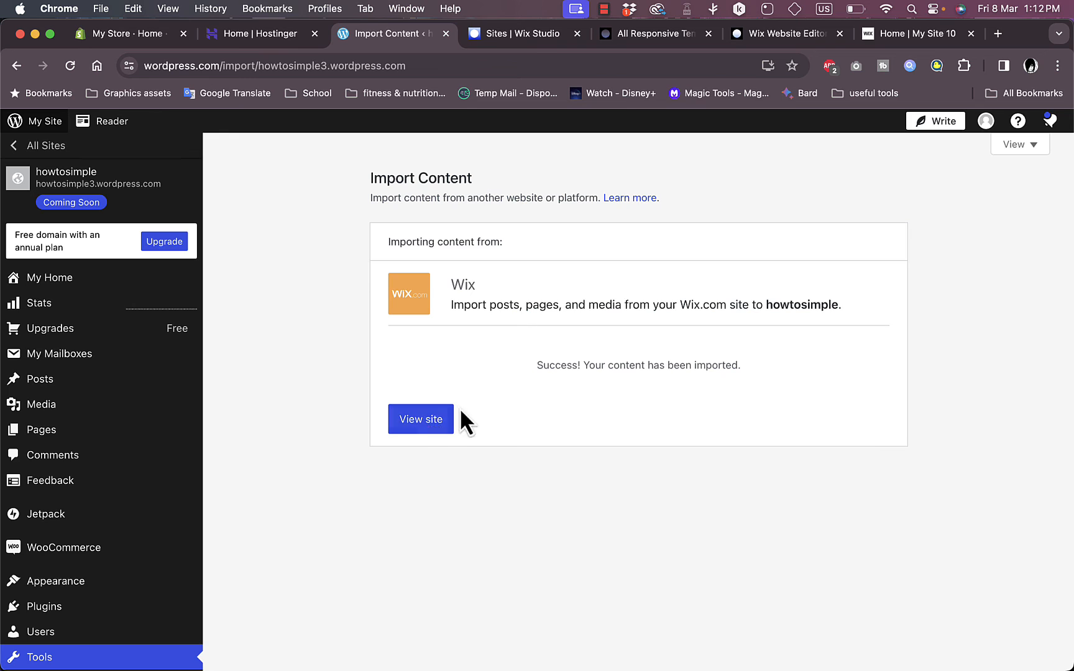
Step: View the howtosimple site and scroll through the imported PulseFit Studio pages
{"action": "left_click", "coordinate": [420, 419]}
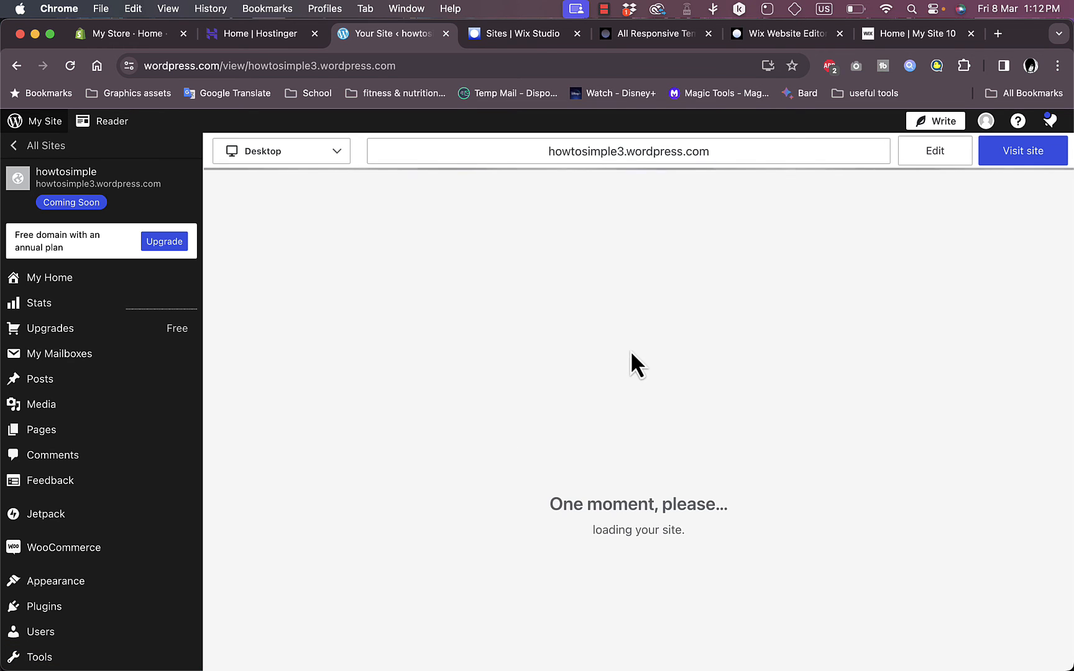
{"action": "mouse_move", "coordinate": [513, 309]}
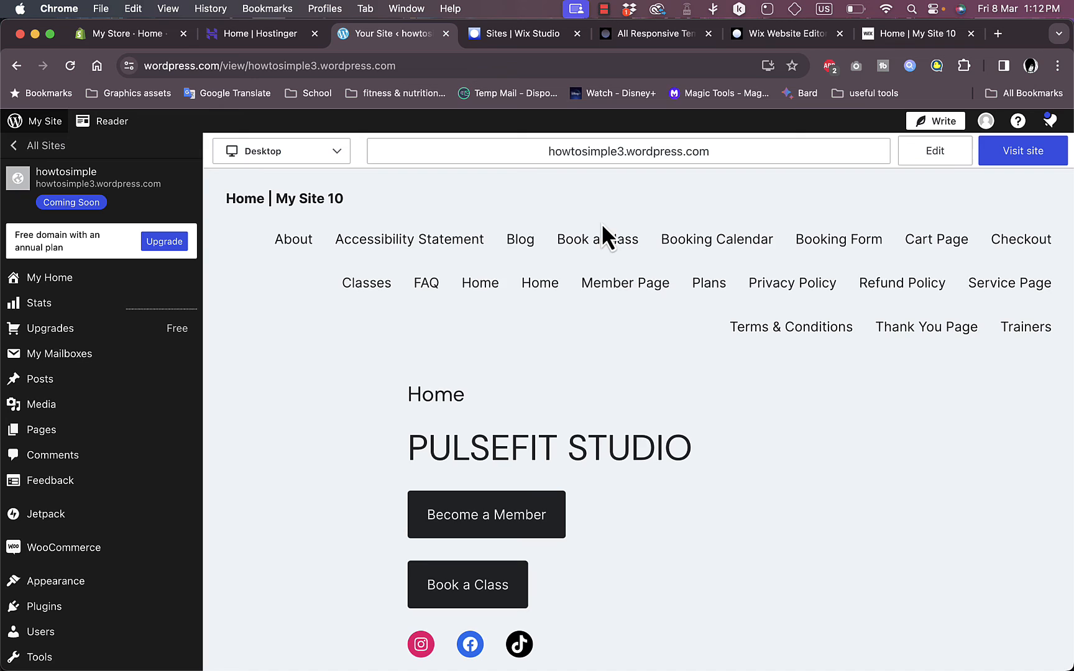
{"action": "mouse_move", "coordinate": [590, 381]}
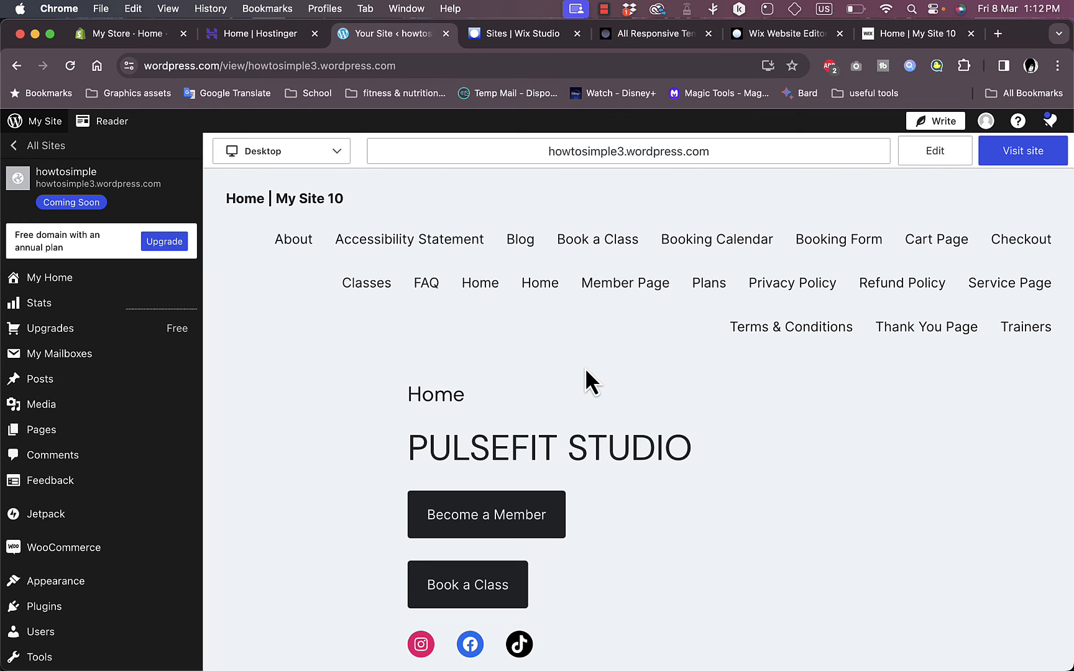
{"action": "scroll", "scroll_direction": "down", "scroll_amount": 3}
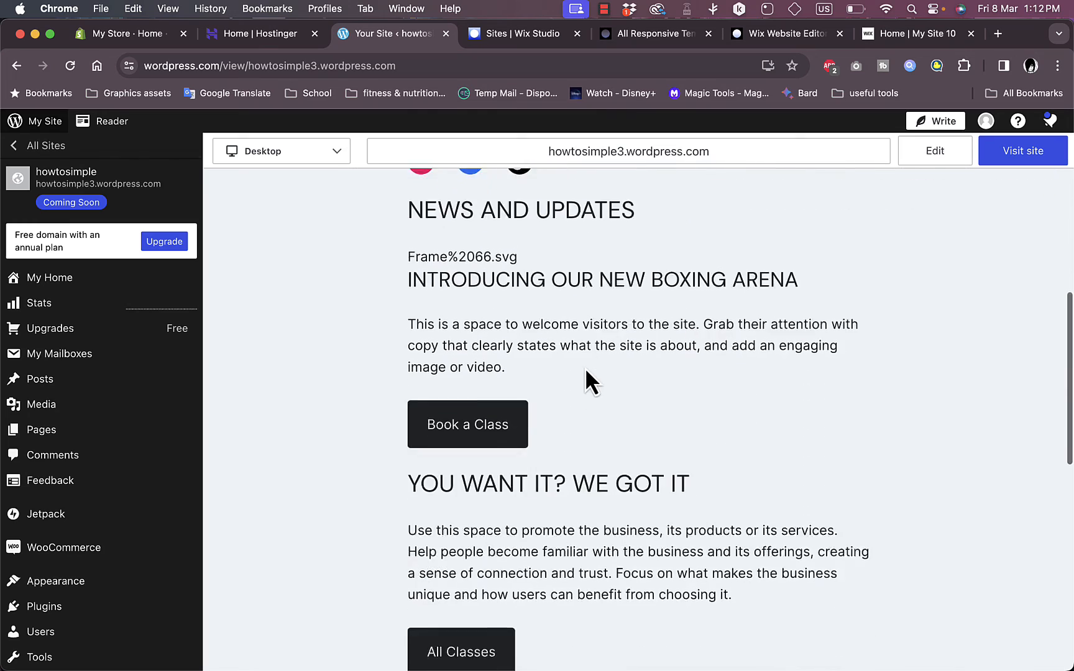
{"action": "scroll", "scroll_direction": "down", "scroll_amount": 3}
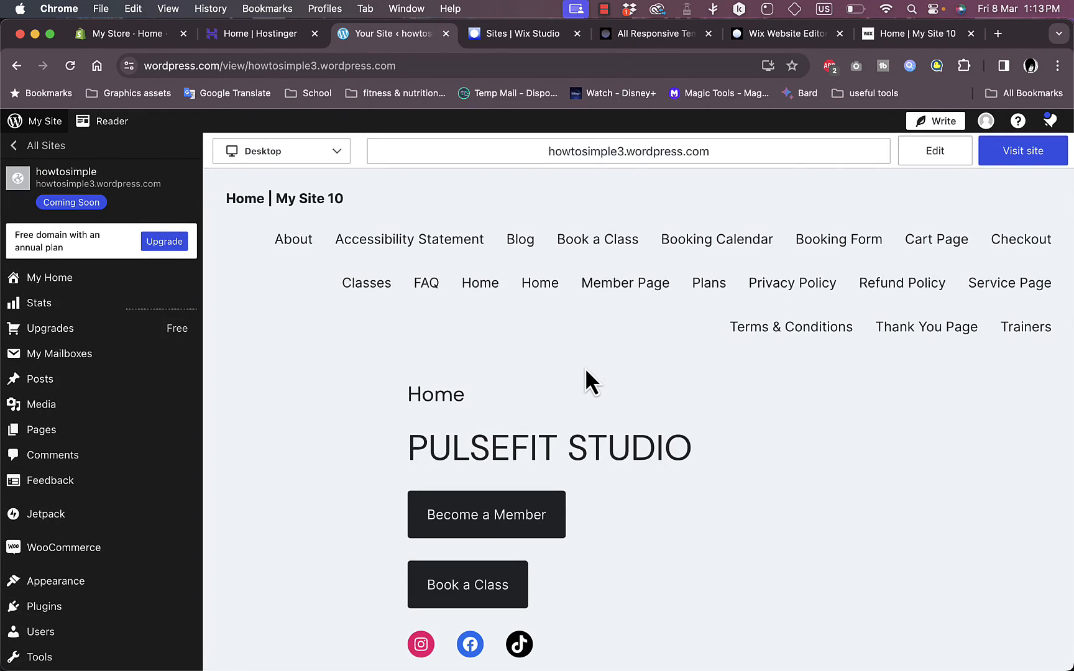
{"action": "scroll", "scroll_direction": "down", "scroll_amount": 3}
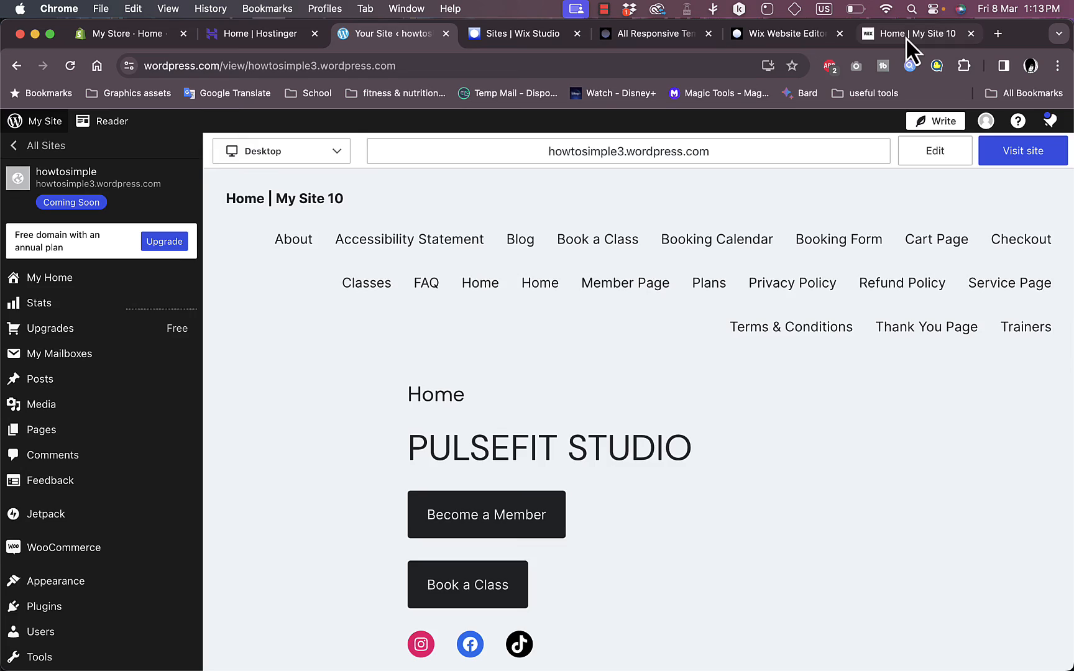
Step: Compare the live Wix site against the scrolled WordPress preview, then return to the Wix Studio Sites dashboard
{"action": "left_click", "coordinate": [918, 33]}
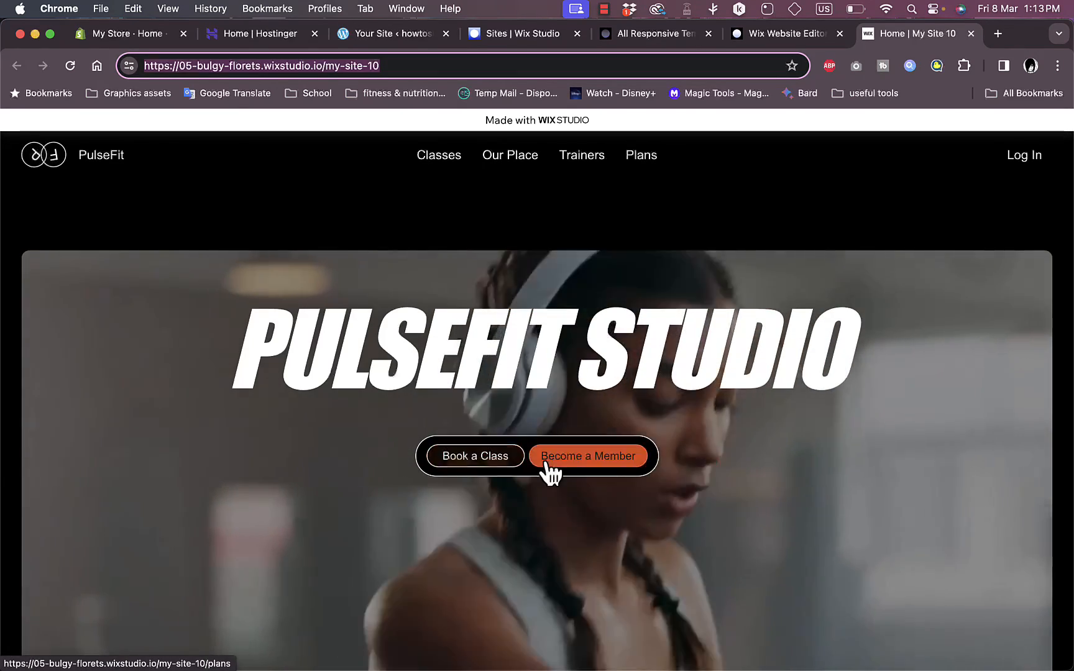
{"action": "mouse_move", "coordinate": [759, 27]}
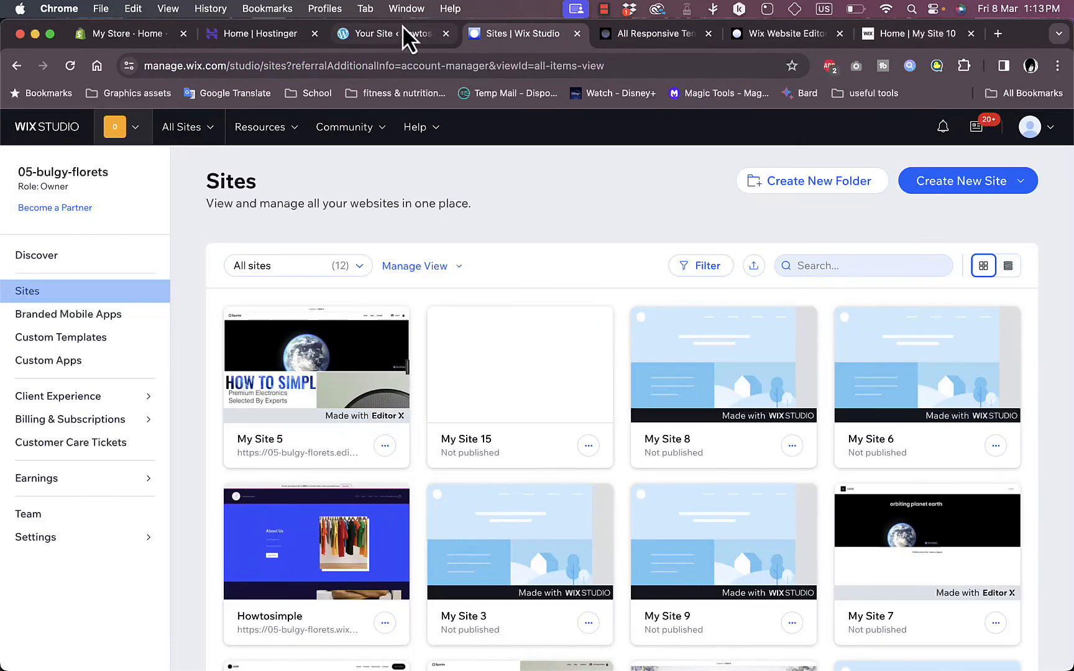
{"action": "left_click", "coordinate": [377, 33]}
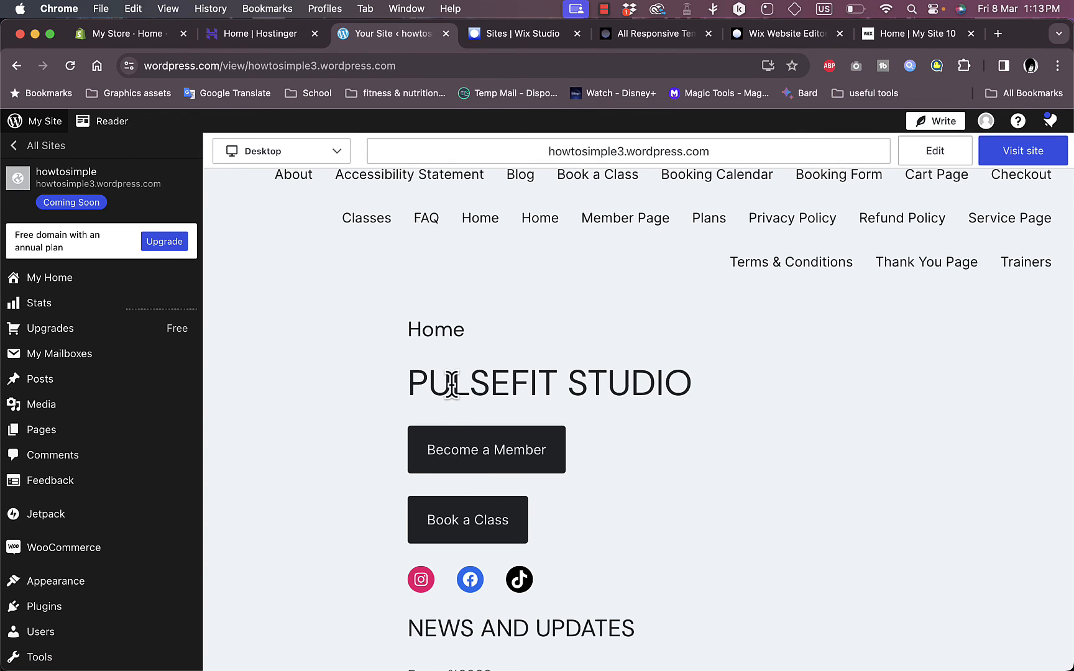
{"action": "mouse_move", "coordinate": [468, 377]}
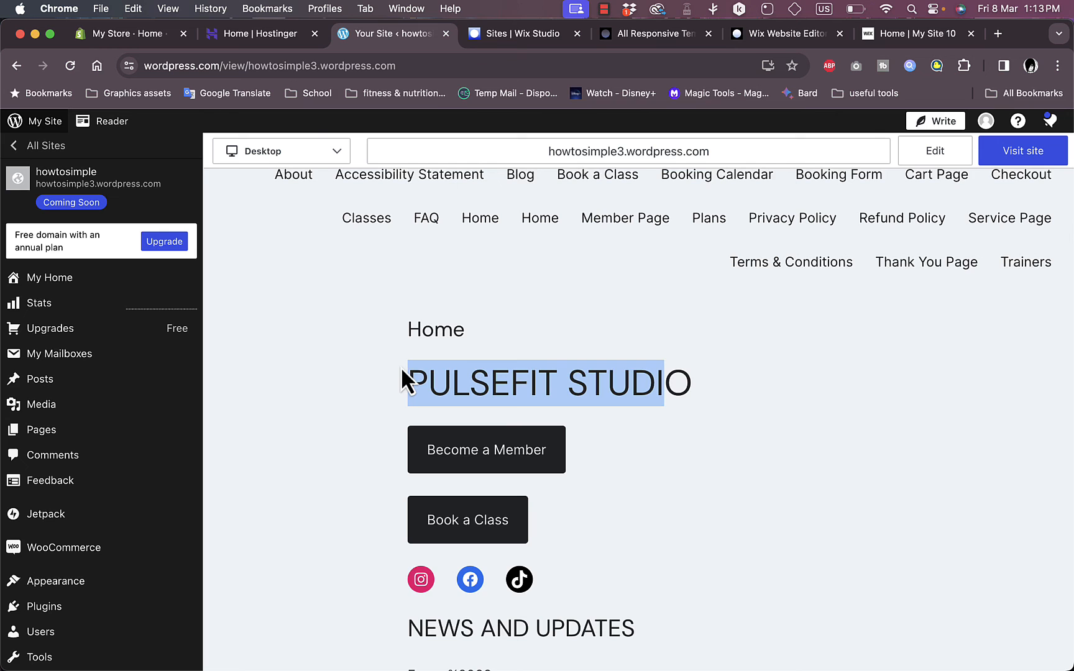
{"action": "scroll", "scroll_direction": "down", "scroll_amount": 3}
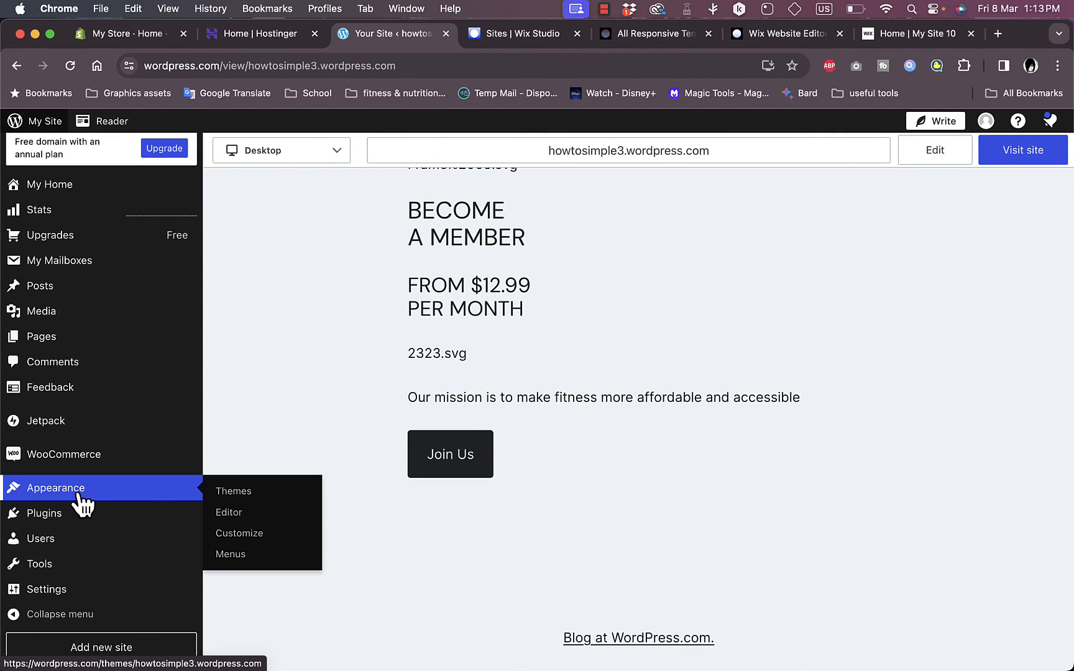
{"action": "mouse_move", "coordinate": [234, 491]}
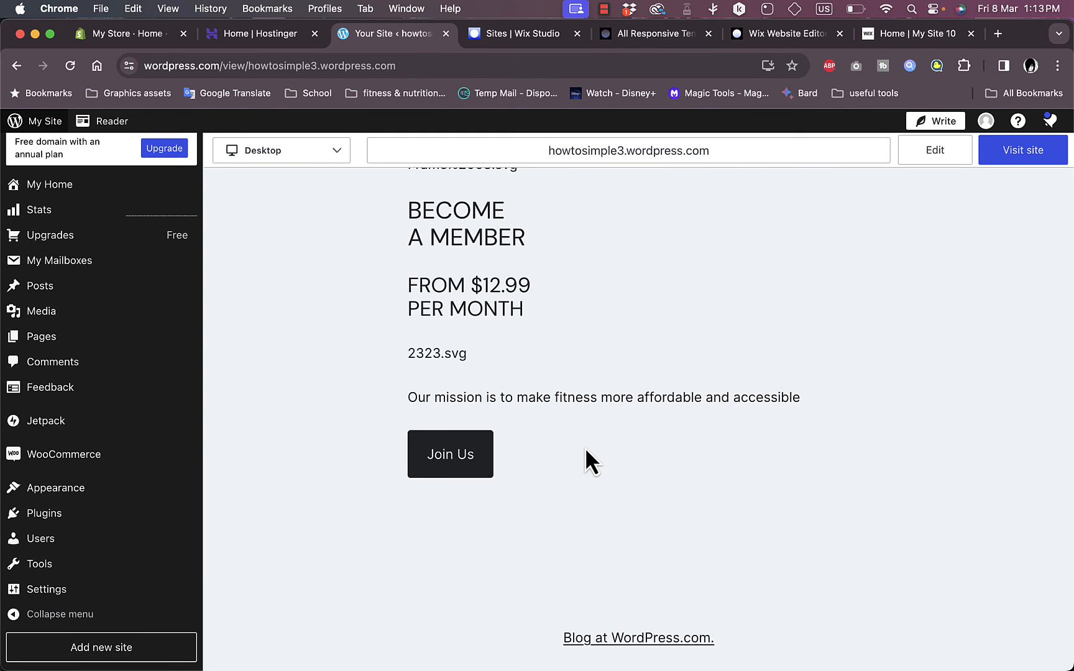
{"action": "scroll", "scroll_direction": "up", "scroll_amount": 3}
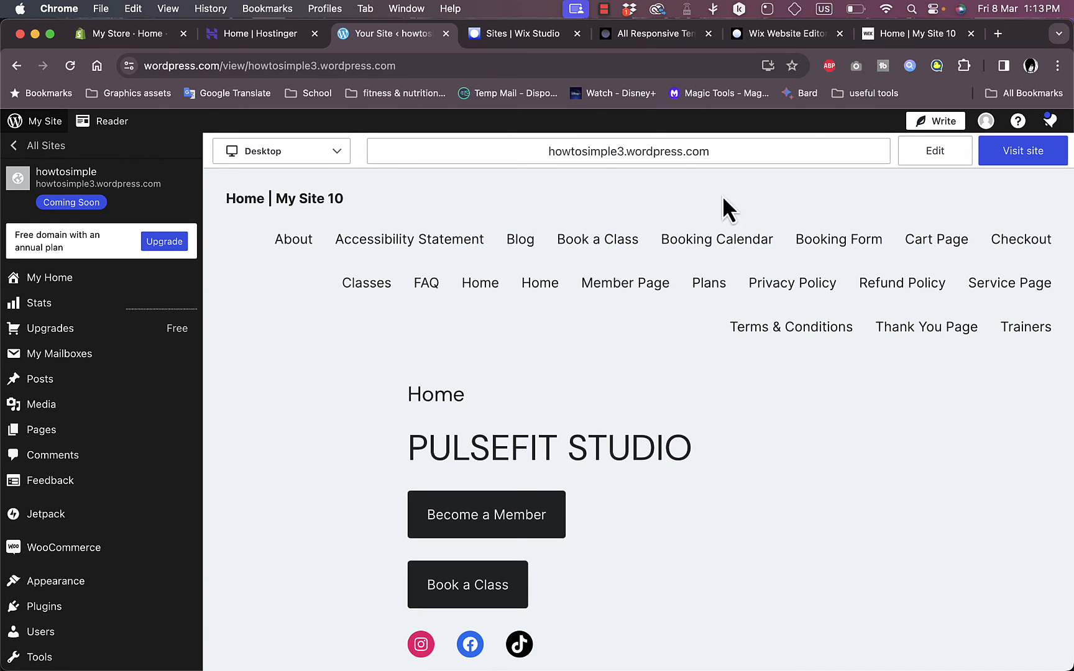
{"action": "mouse_move", "coordinate": [524, 33]}
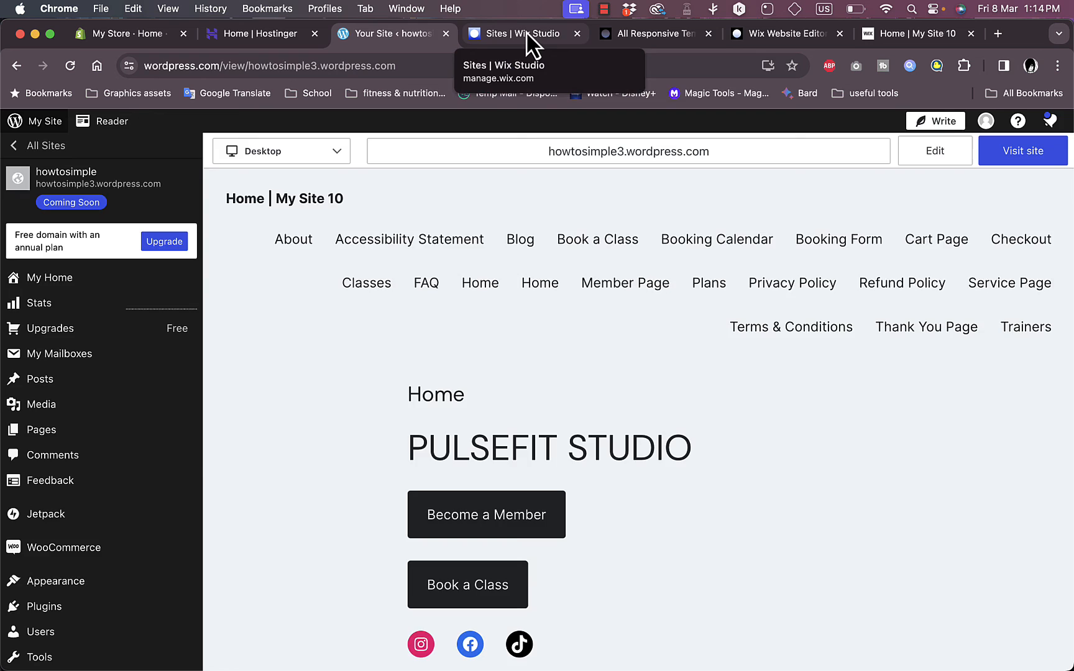
{"action": "left_click", "coordinate": [520, 33]}
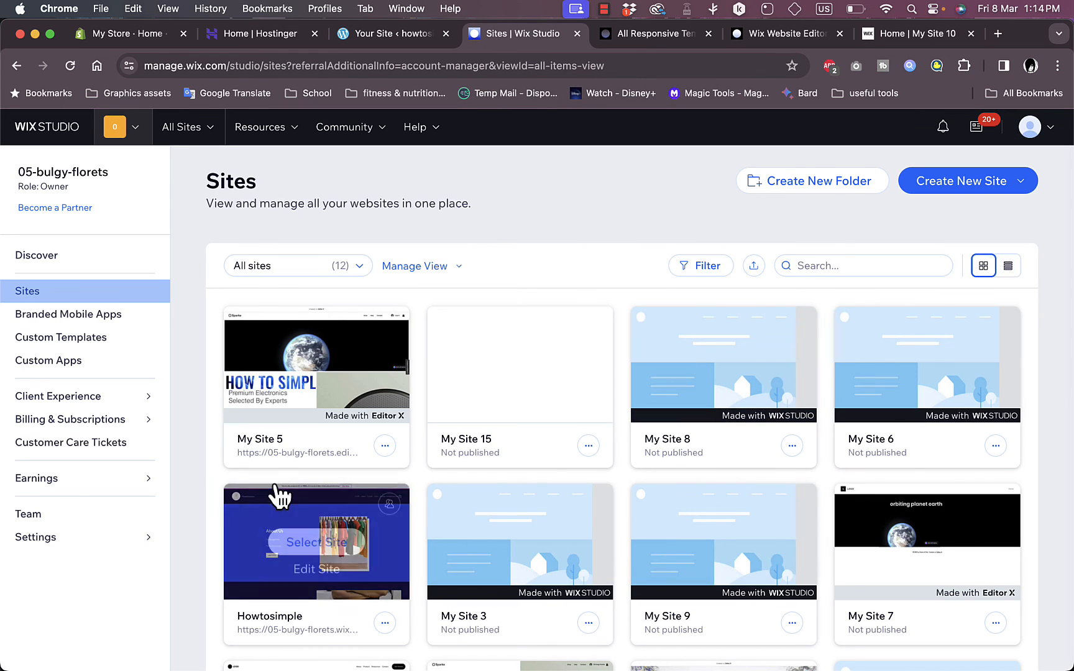